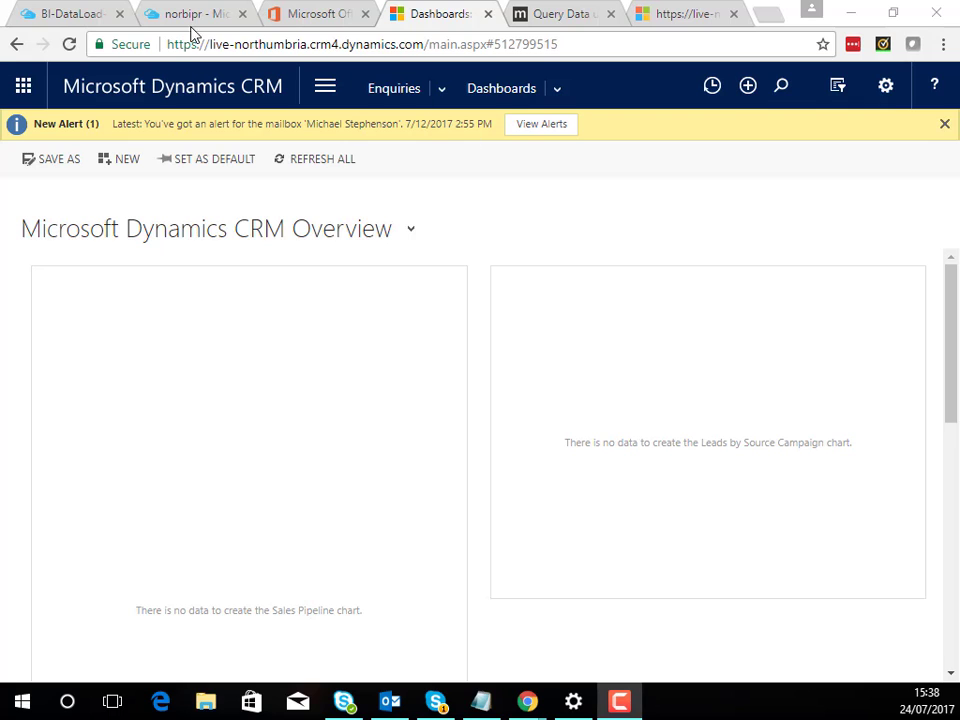
Open the norbipr Data Lake Store and view its CoreData and CRMData folders in Data Explorer.
{"action": "left_click", "coordinate": [190, 18]}
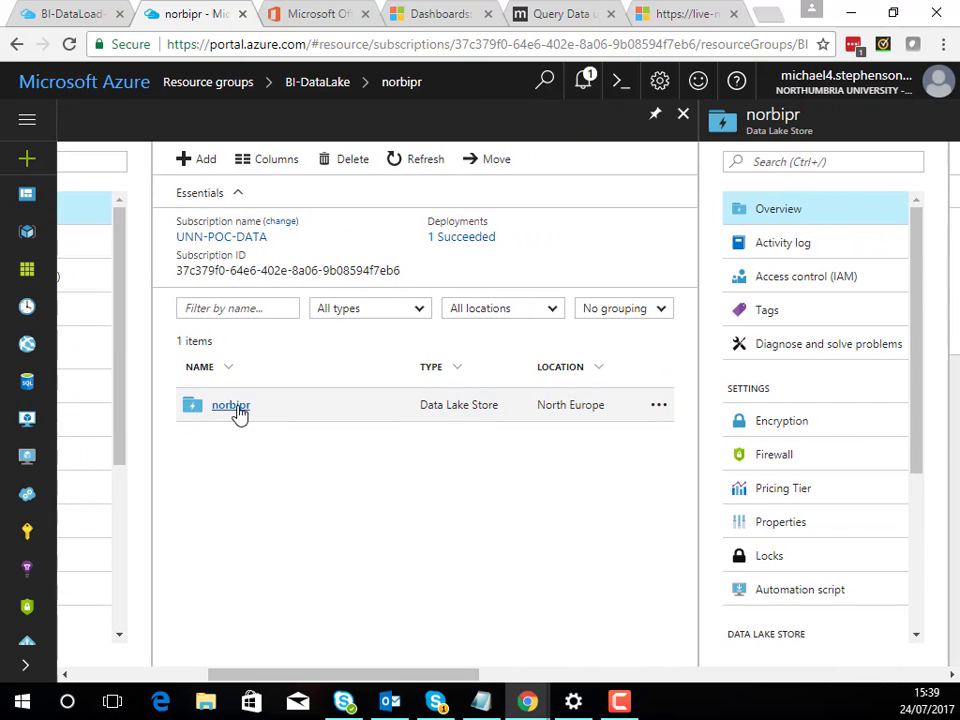
{"action": "left_click", "coordinate": [230, 405]}
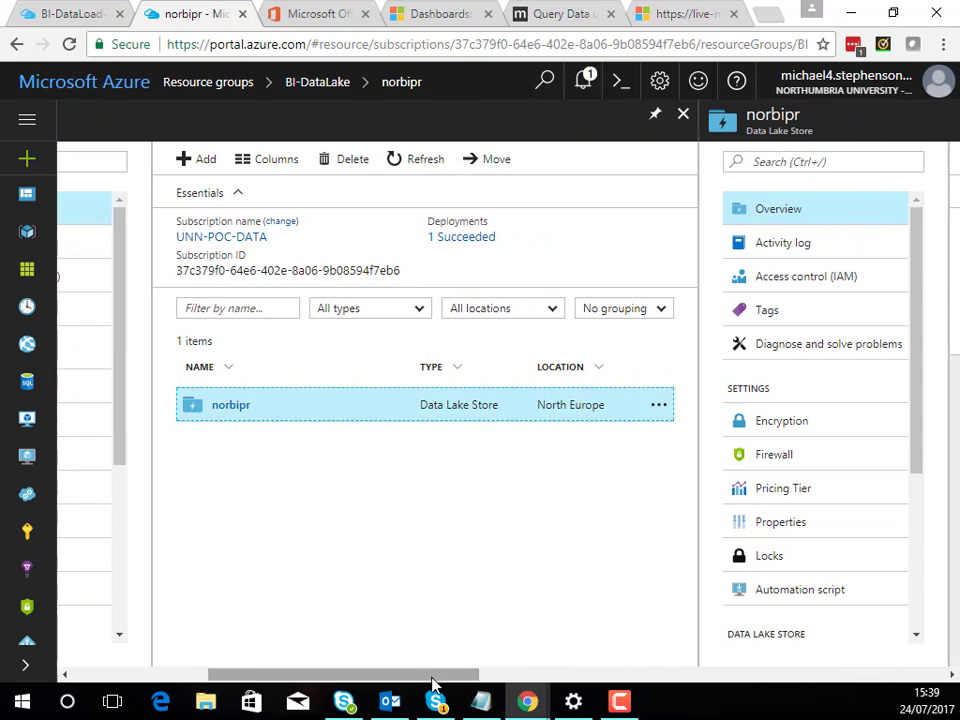
{"action": "left_click", "coordinate": [230, 404]}
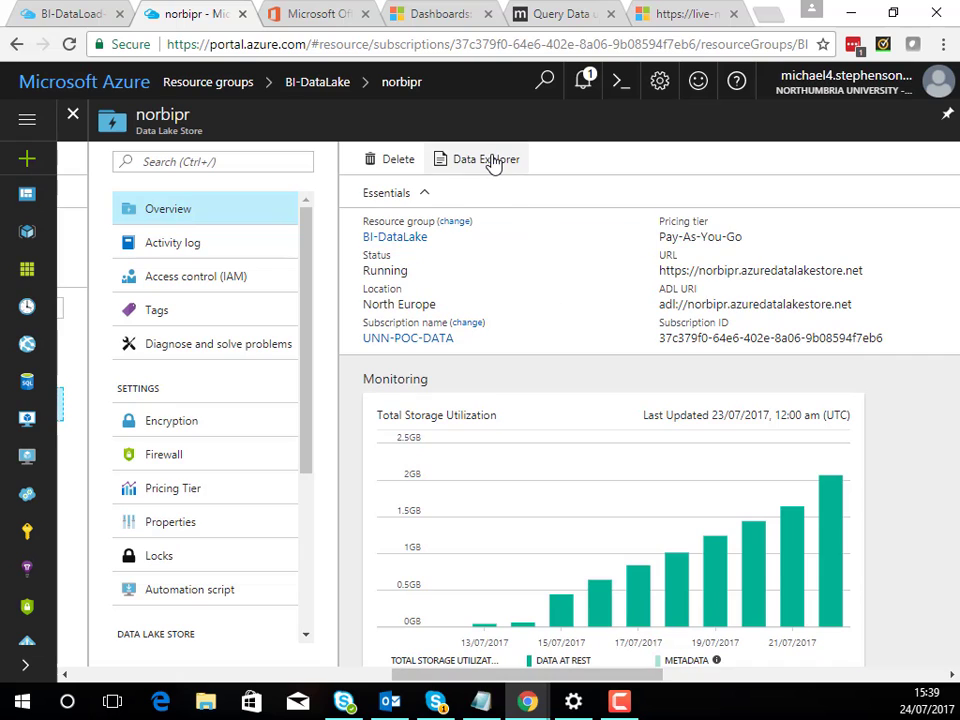
{"action": "left_click", "coordinate": [485, 158]}
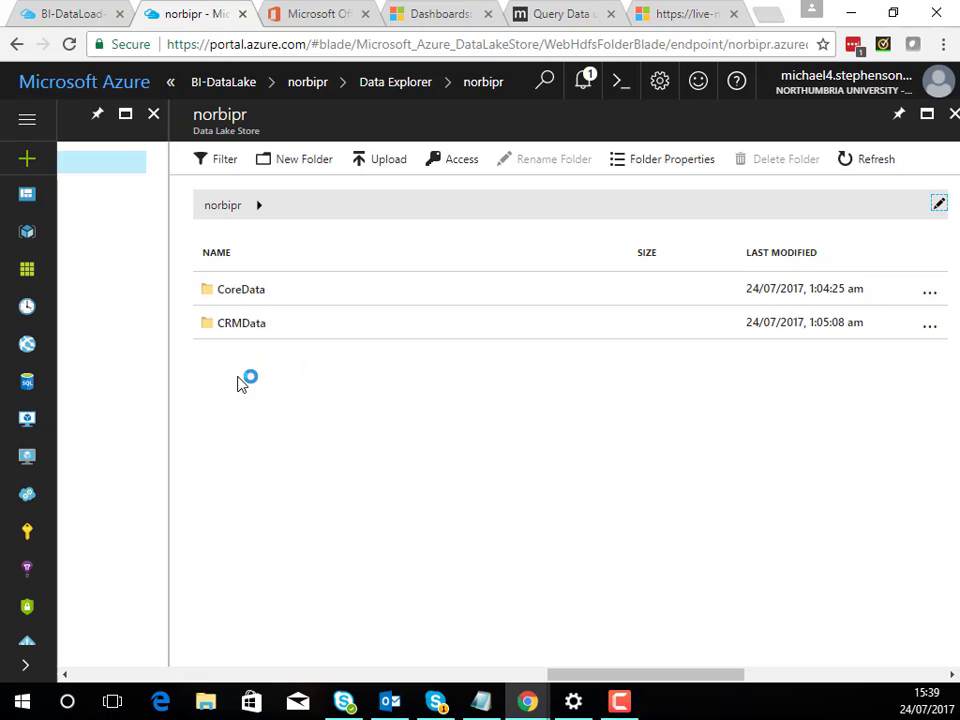
{"action": "mouse_move", "coordinate": [273, 381]}
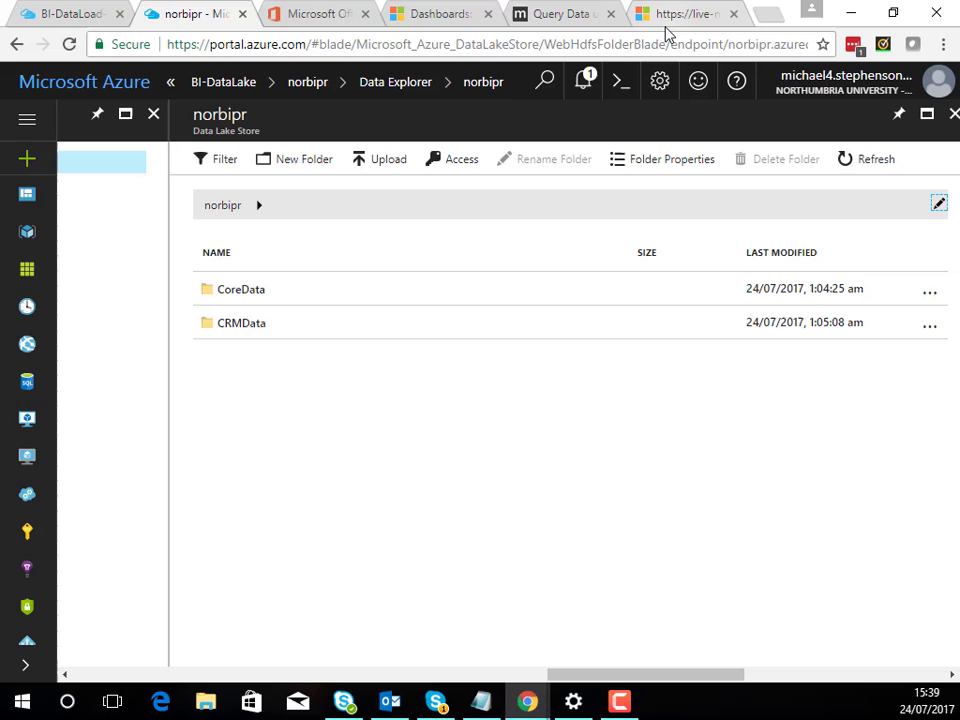
Show the CRM api/data/v8.1 entity list and select its Web API service address.
{"action": "left_click", "coordinate": [453, 13]}
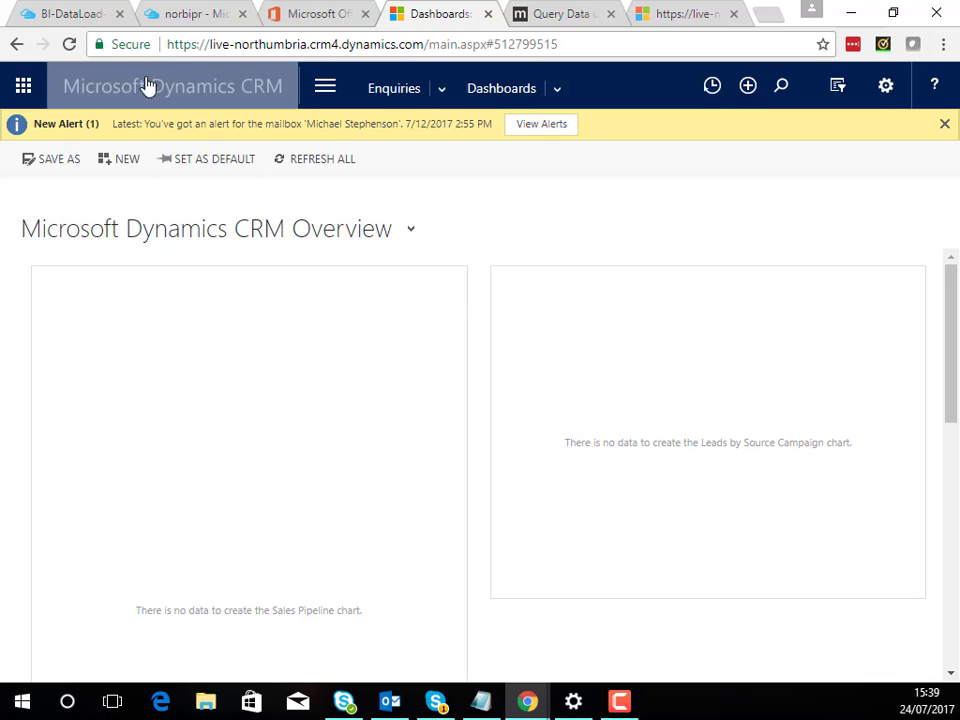
{"action": "mouse_move", "coordinate": [672, 20]}
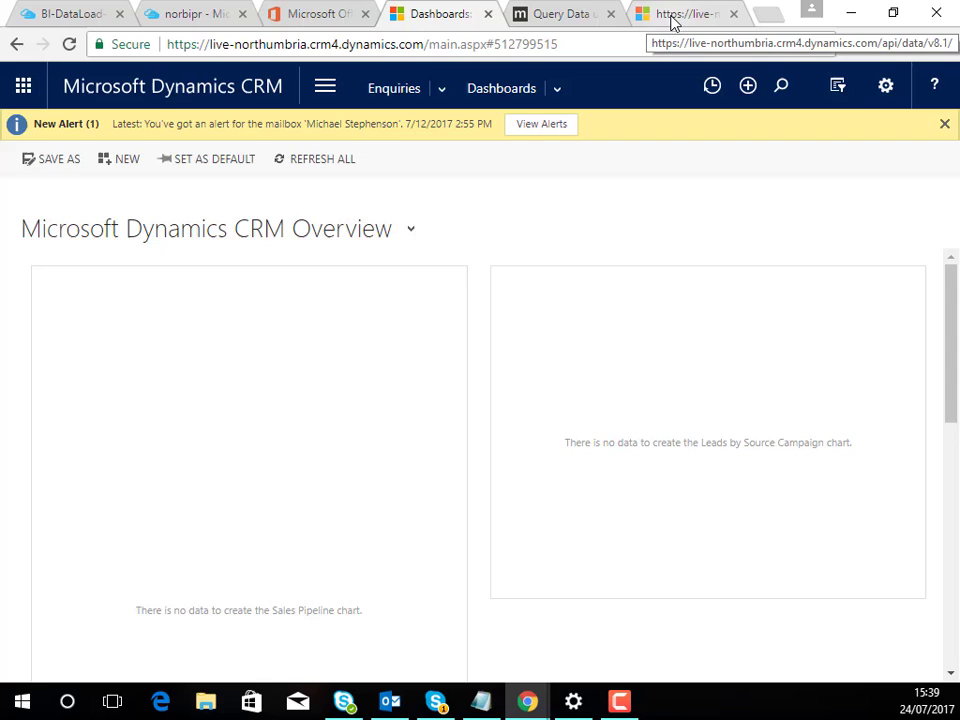
{"action": "left_click", "coordinate": [675, 16]}
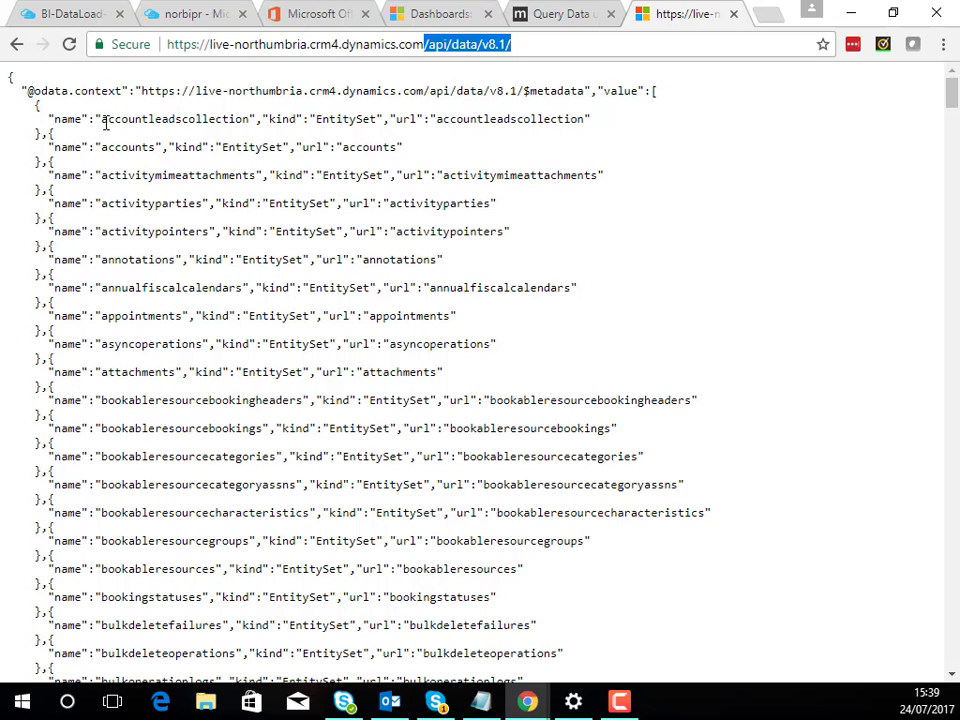
{"action": "mouse_move", "coordinate": [145, 150]}
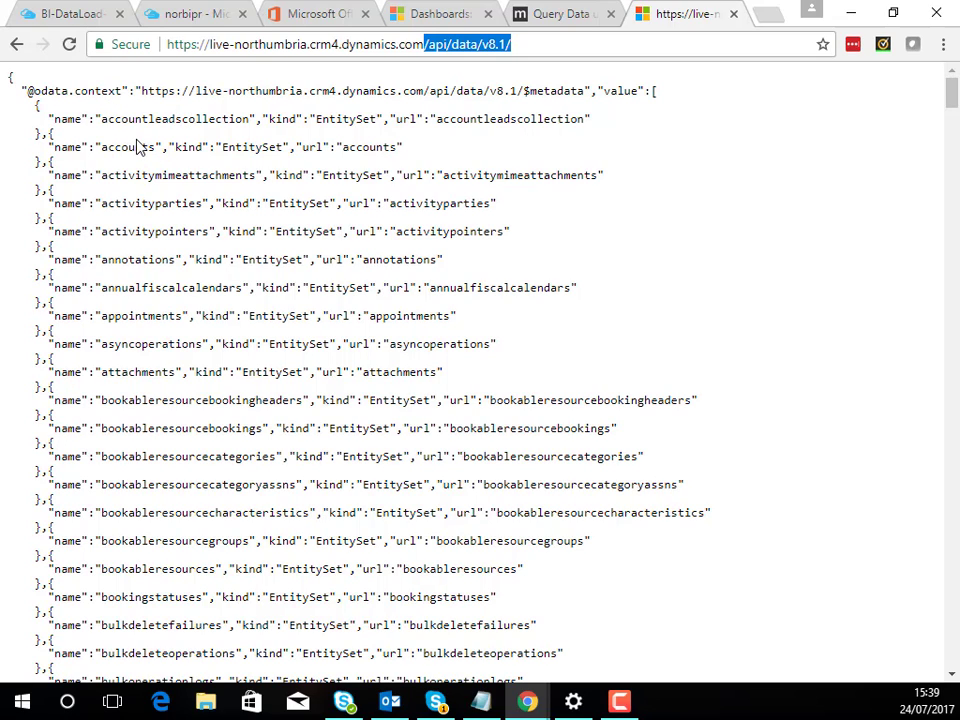
{"action": "mouse_move", "coordinate": [133, 180]}
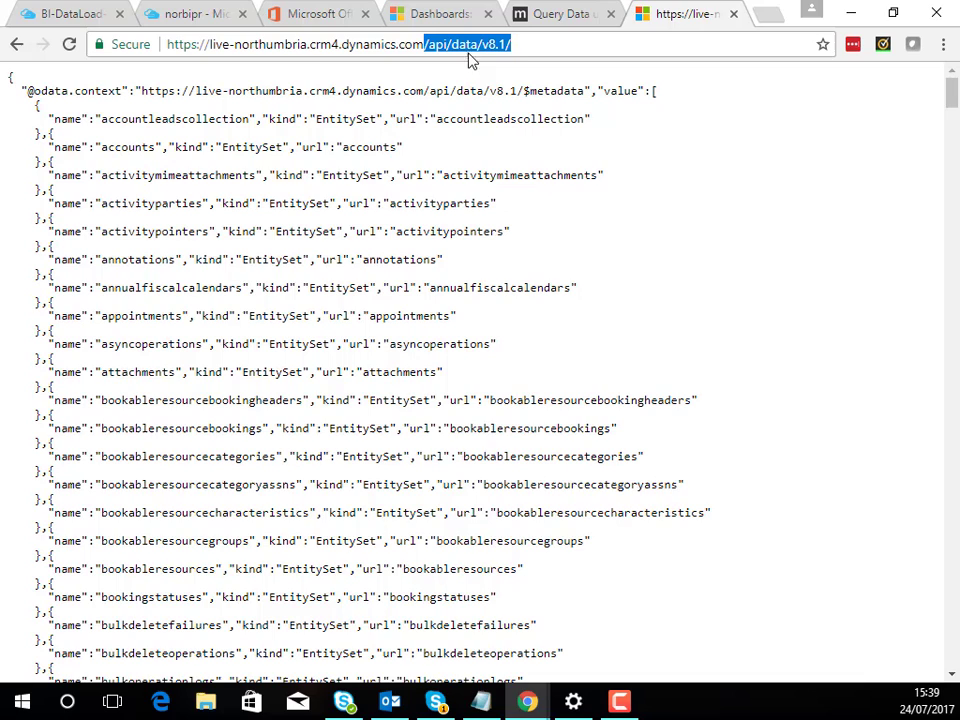
{"action": "left_click", "coordinate": [508, 44]}
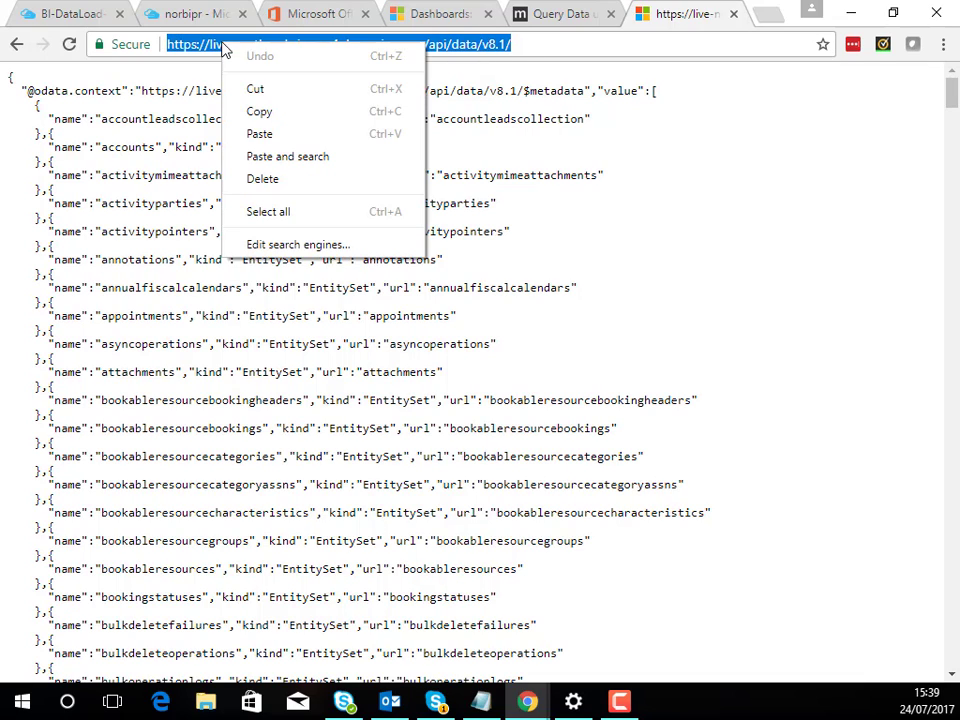
Copy the Web API address and open nor-bi-pr-datafactory from the BI-DataLoad resource group.
{"action": "left_click", "coordinate": [60, 15]}
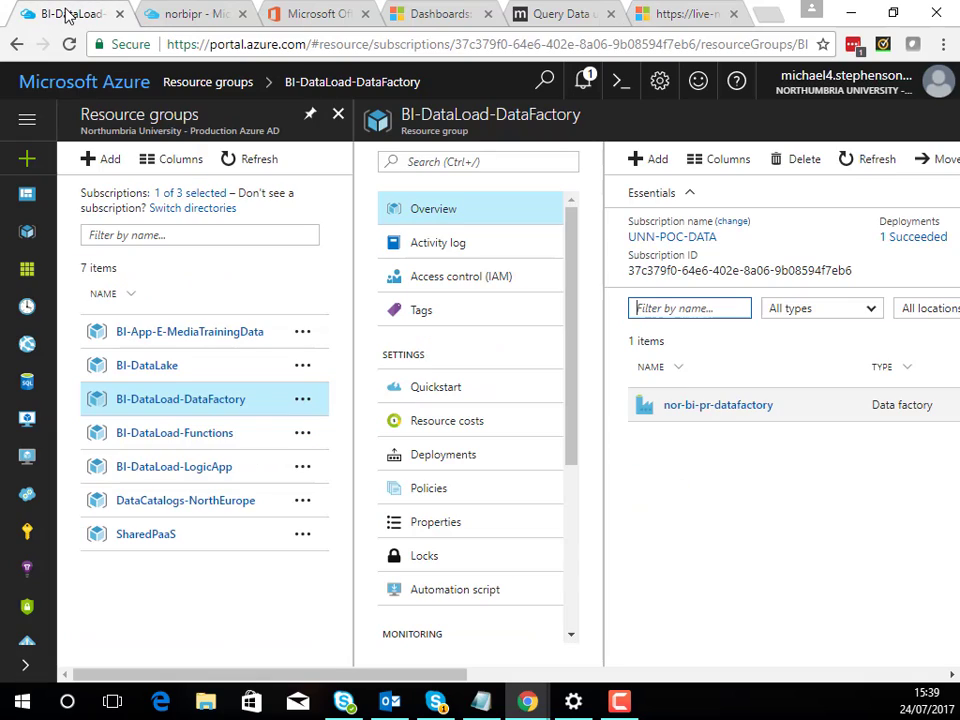
{"action": "left_click", "coordinate": [714, 405]}
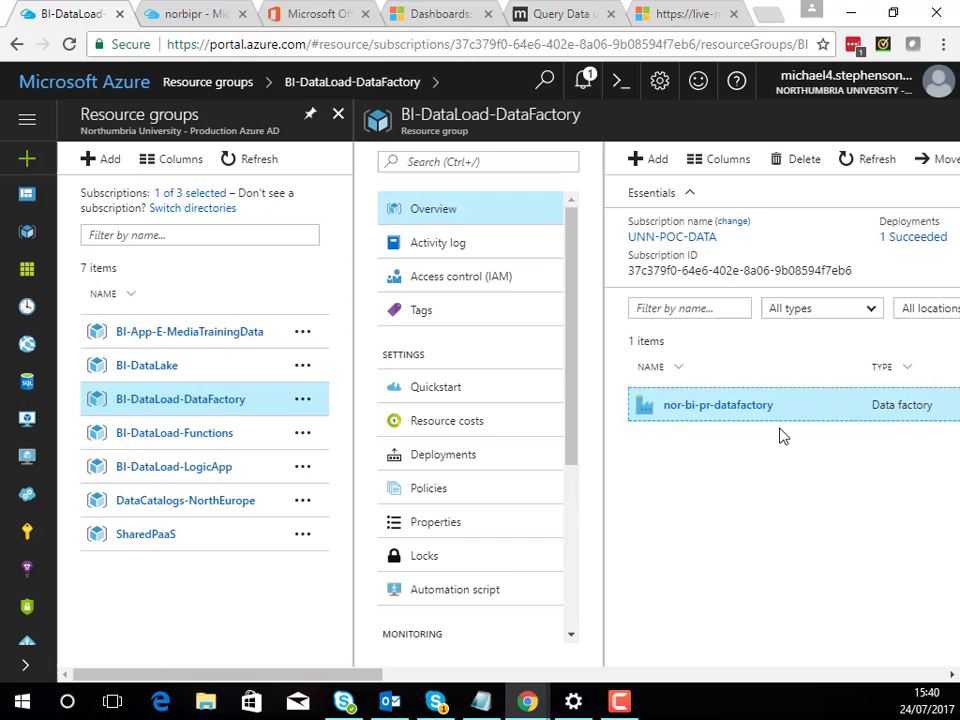
{"action": "left_click", "coordinate": [719, 405]}
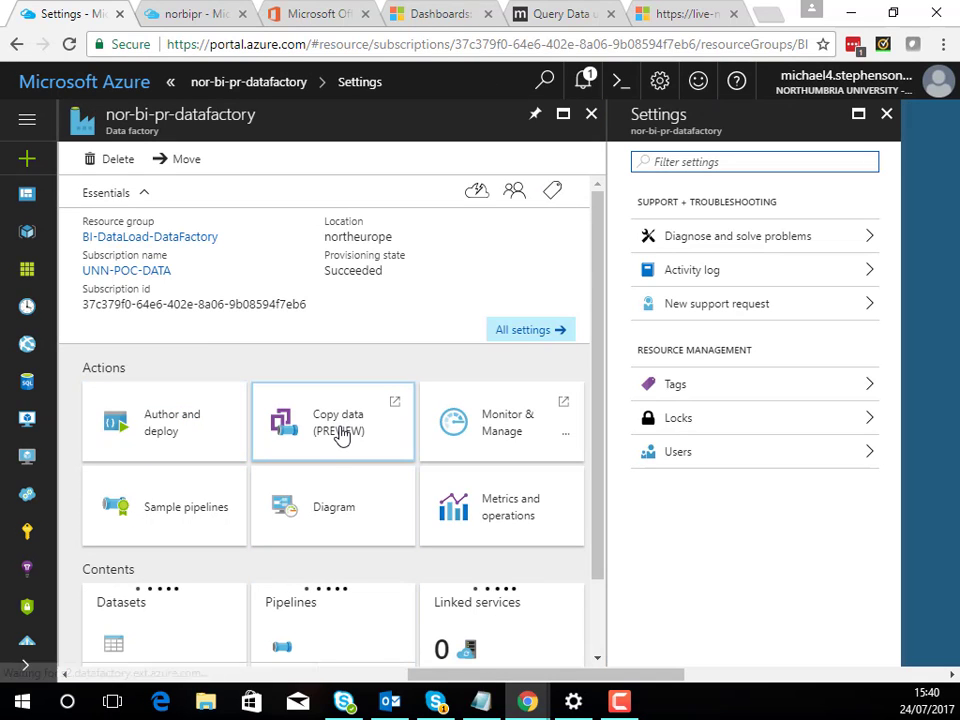
Create a Copy data task named Copy-Sample that runs regularly on a daily schedule.
{"action": "left_click", "coordinate": [333, 421]}
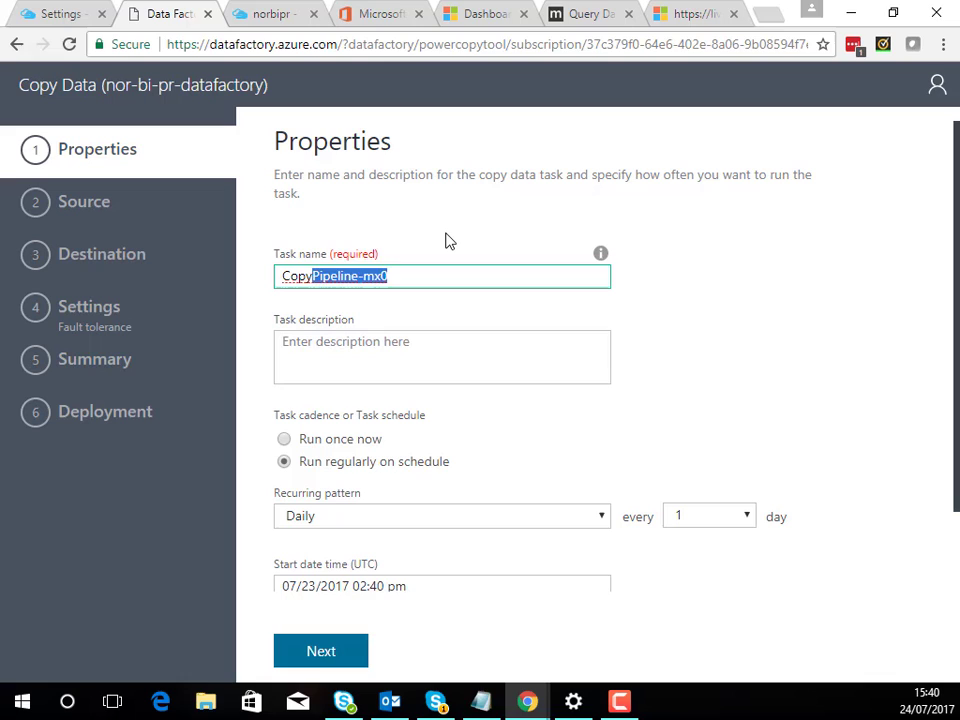
{"action": "type", "text": "Copy-Sample"}
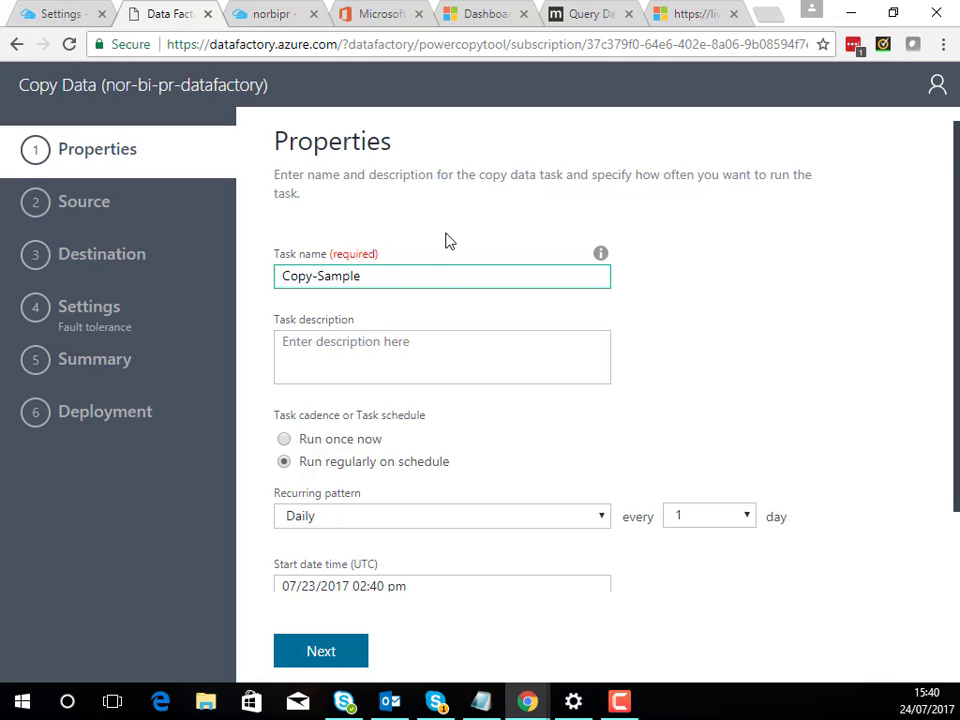
{"action": "left_click", "coordinate": [441, 357]}
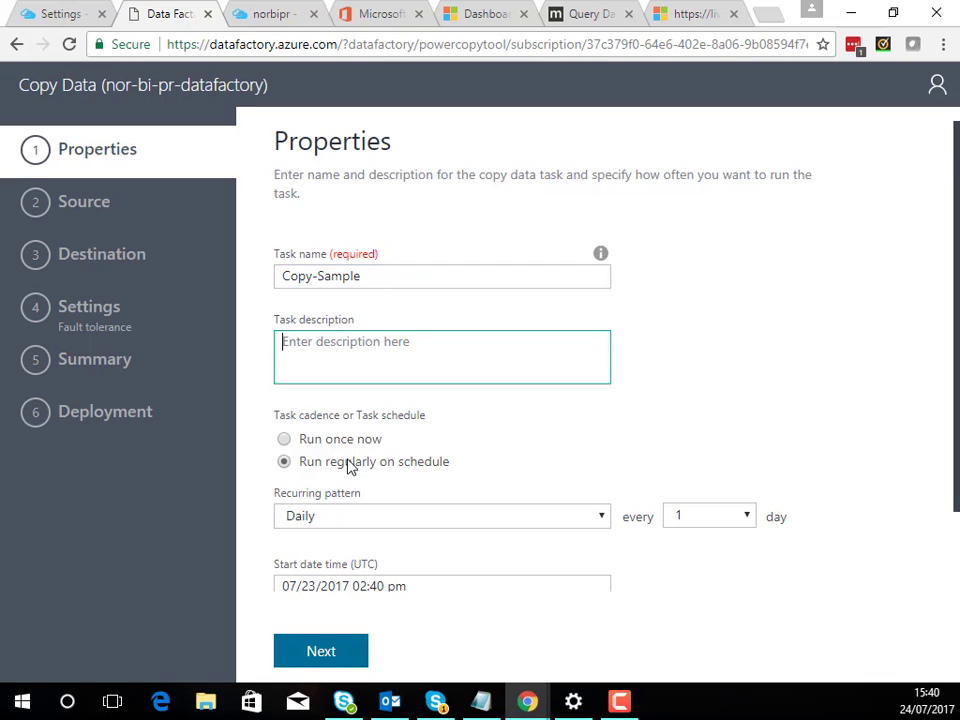
{"action": "left_click", "coordinate": [285, 439]}
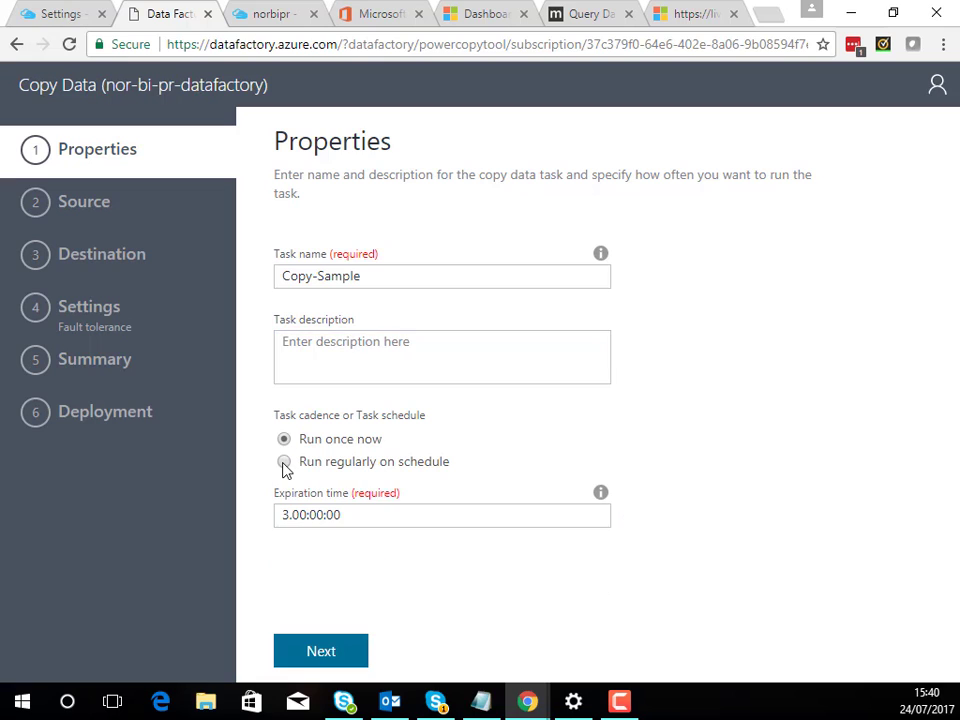
{"action": "left_click", "coordinate": [285, 462]}
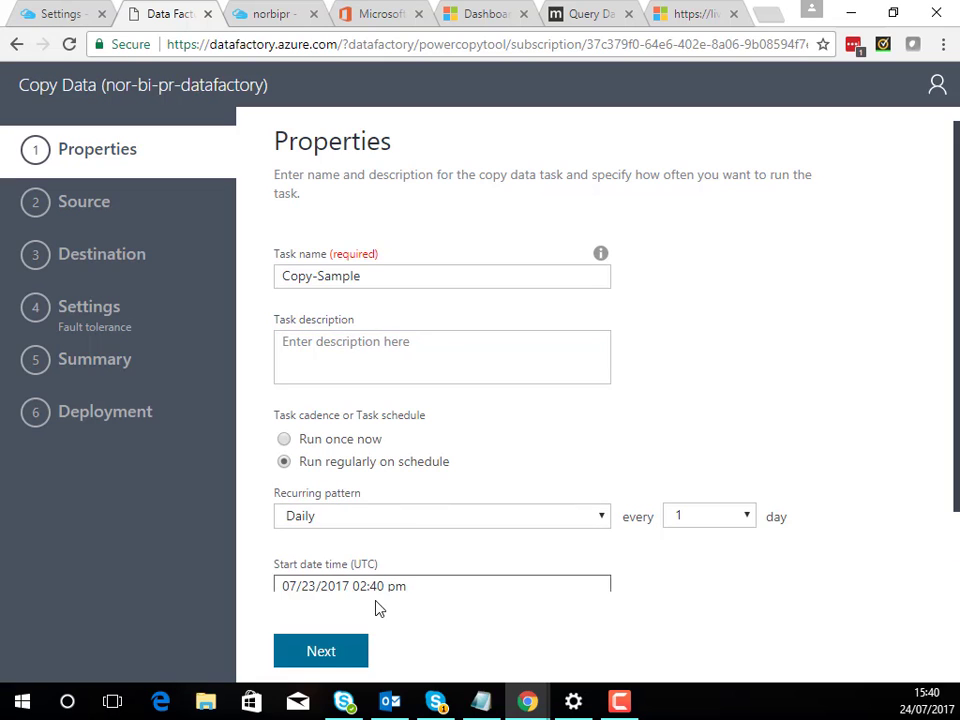
{"action": "left_click", "coordinate": [321, 650]}
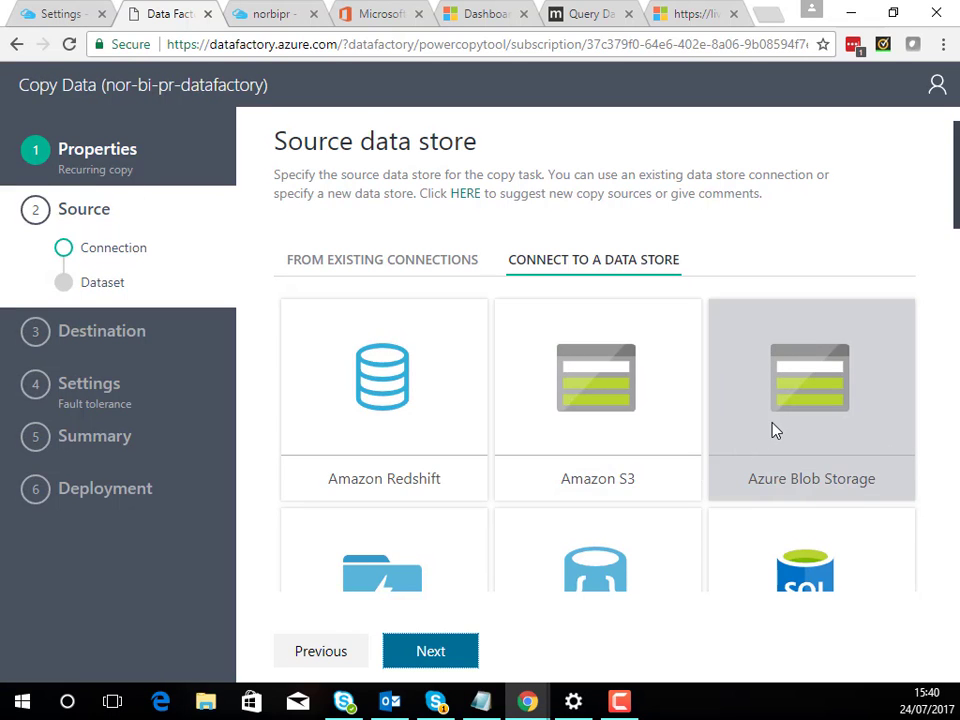
Choose OData from the data store tiles as the copy source.
{"action": "scroll", "scroll_direction": "down", "scroll_amount": 3}
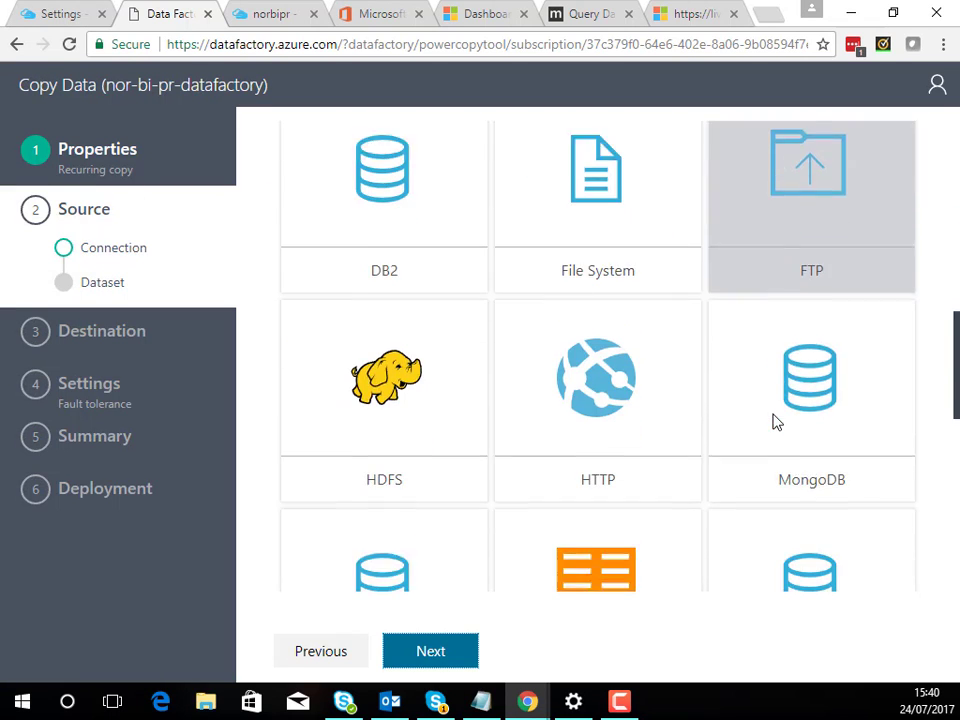
{"action": "scroll", "scroll_direction": "down", "scroll_amount": 3}
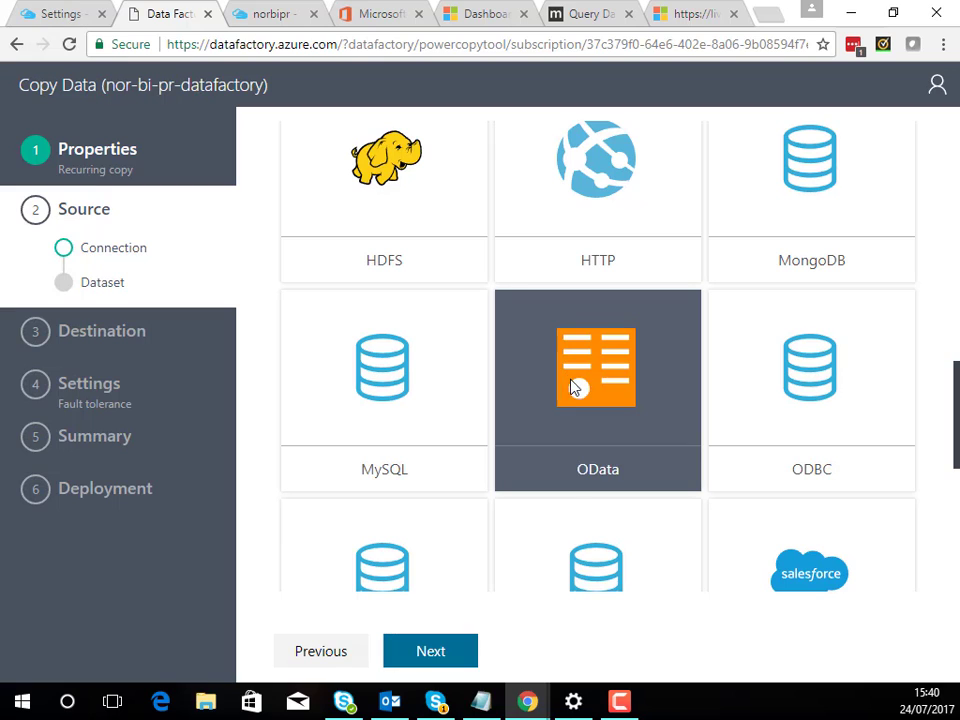
{"action": "left_click", "coordinate": [597, 367]}
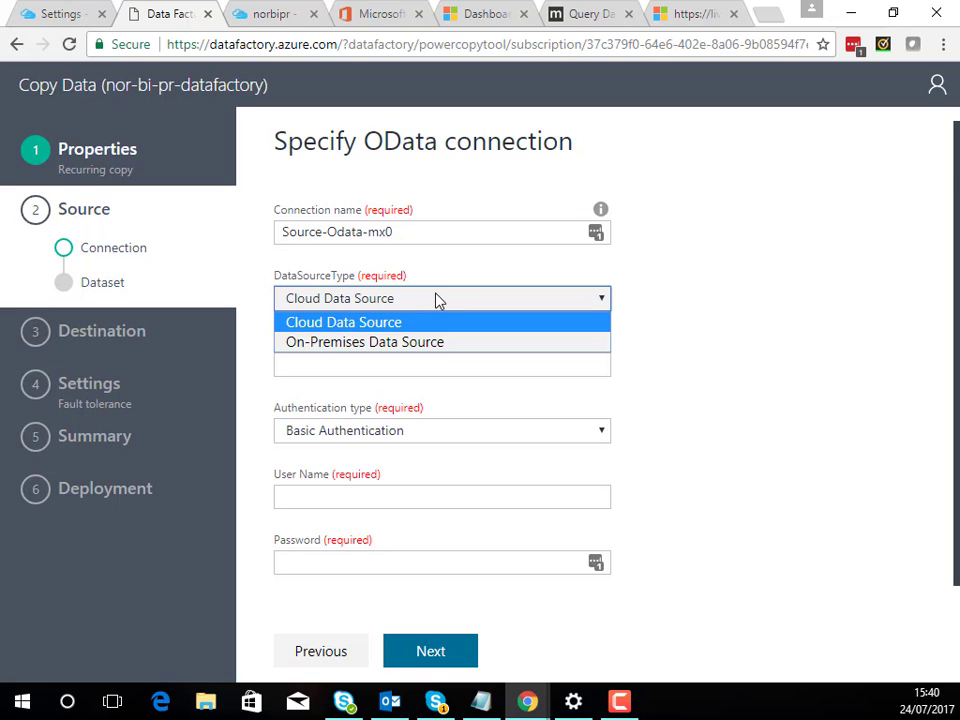
Set the OData connection to a cloud source using the CRM service URL with OAuth authentication.
{"action": "left_click", "coordinate": [343, 321]}
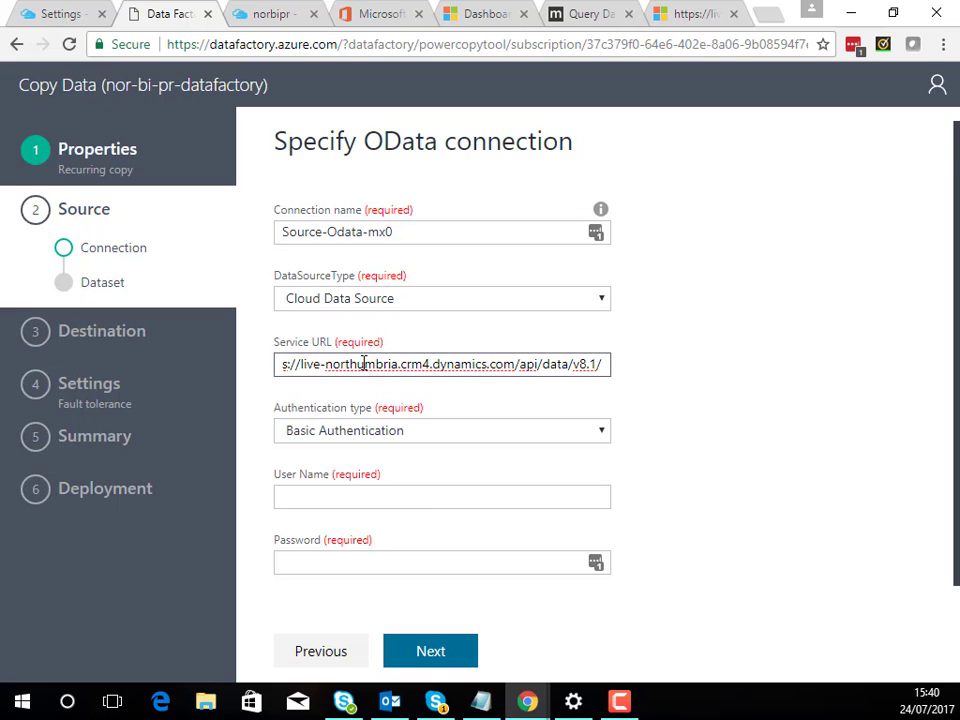
{"action": "triple_click", "coordinate": [442, 364]}
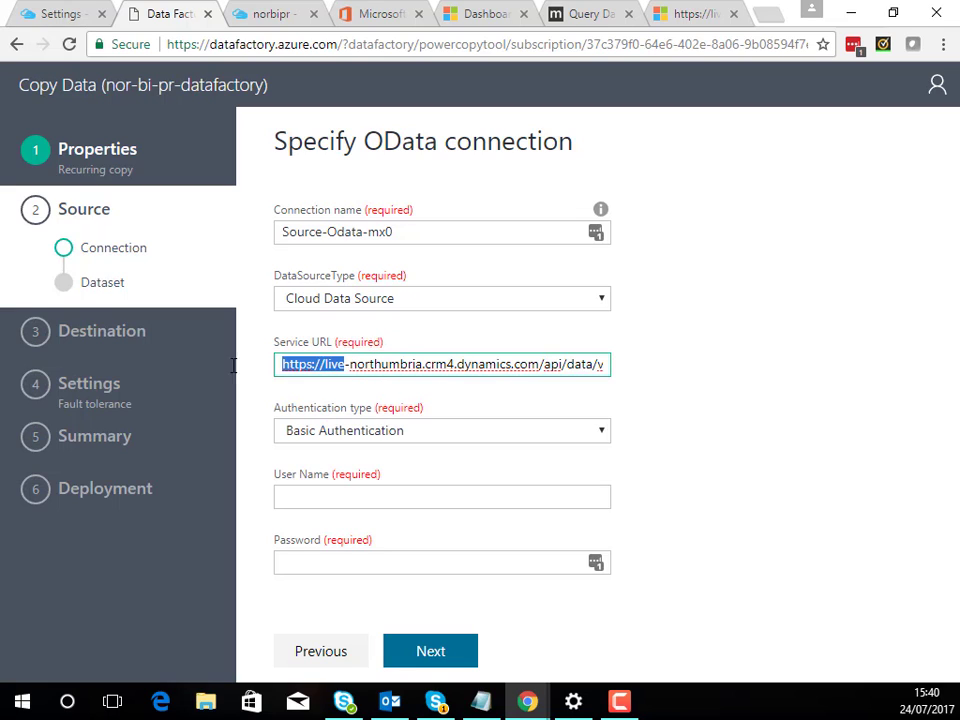
{"action": "left_click", "coordinate": [441, 430]}
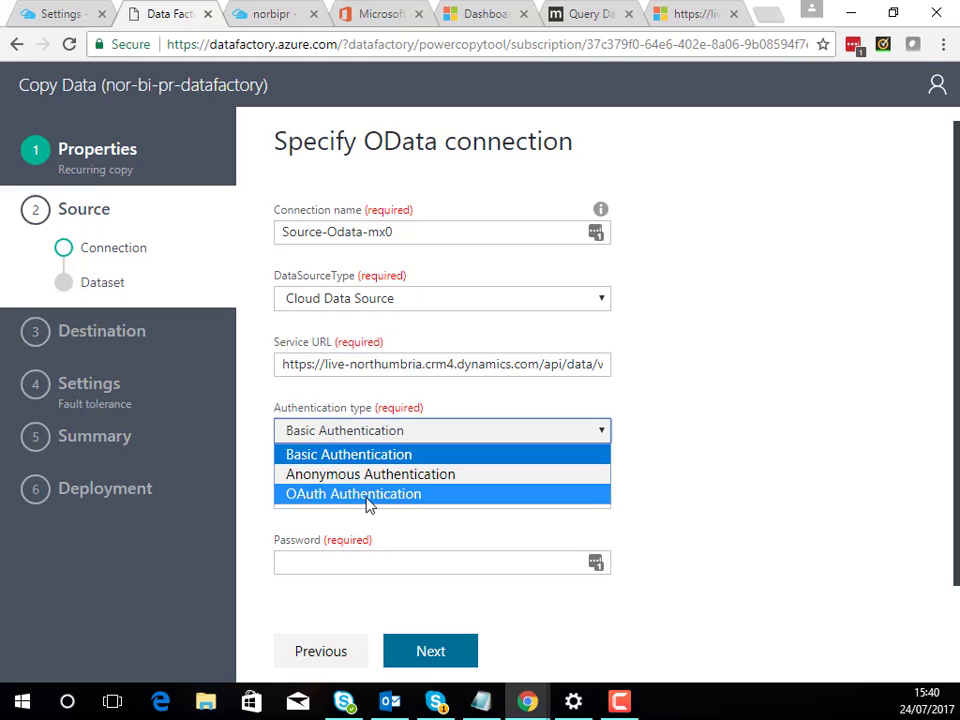
{"action": "left_click", "coordinate": [352, 494]}
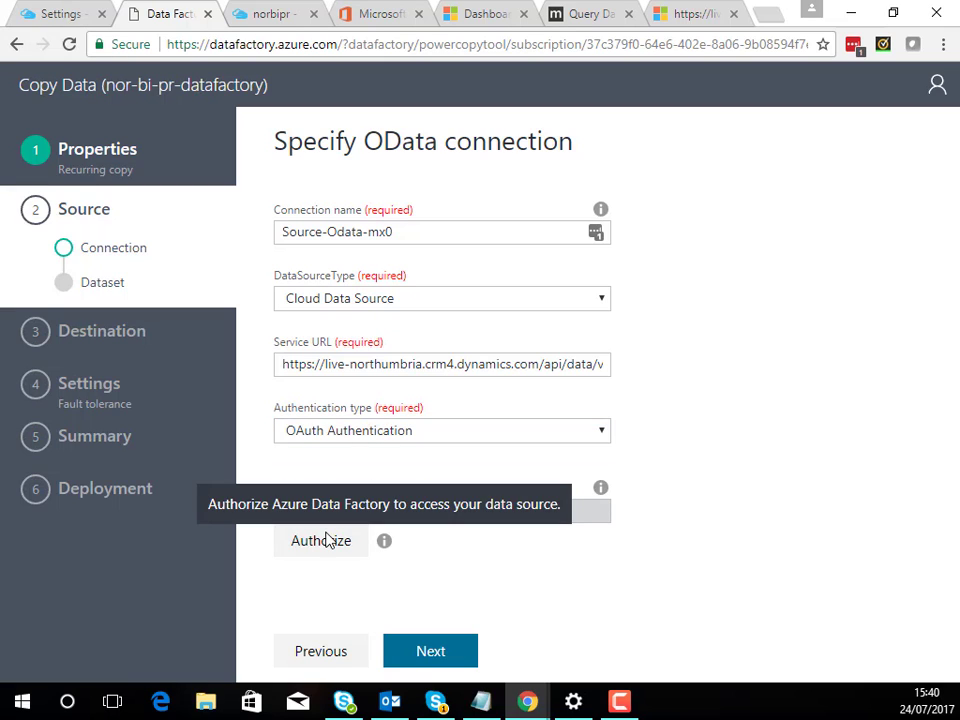
Authorize the CRM OData access with the university account and submit the connection settings.
{"action": "left_click", "coordinate": [320, 540]}
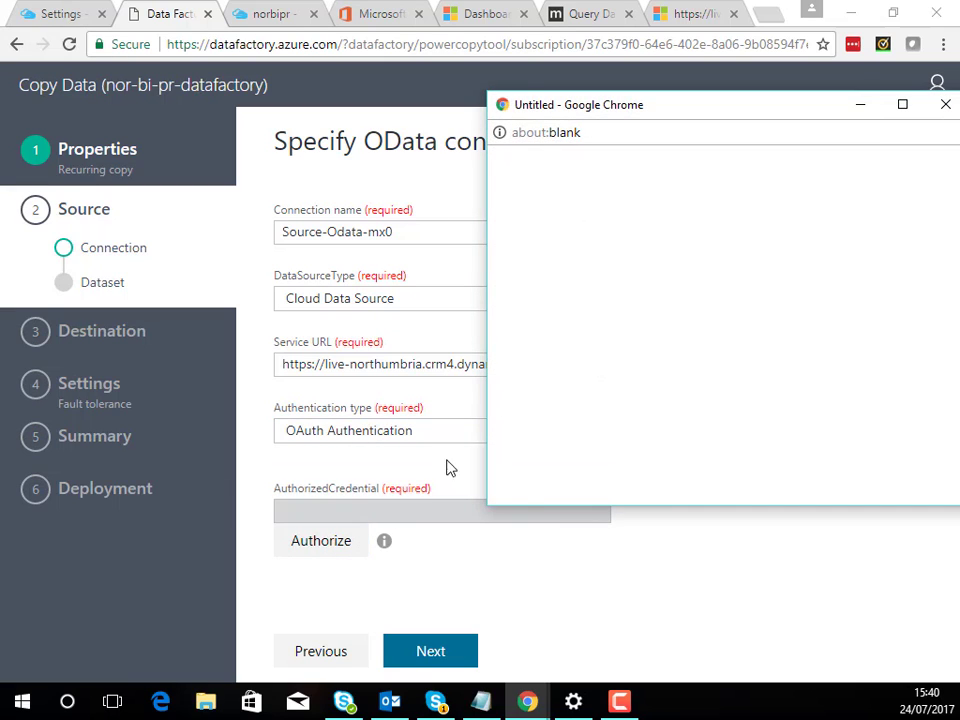
{"action": "left_click", "coordinate": [320, 540]}
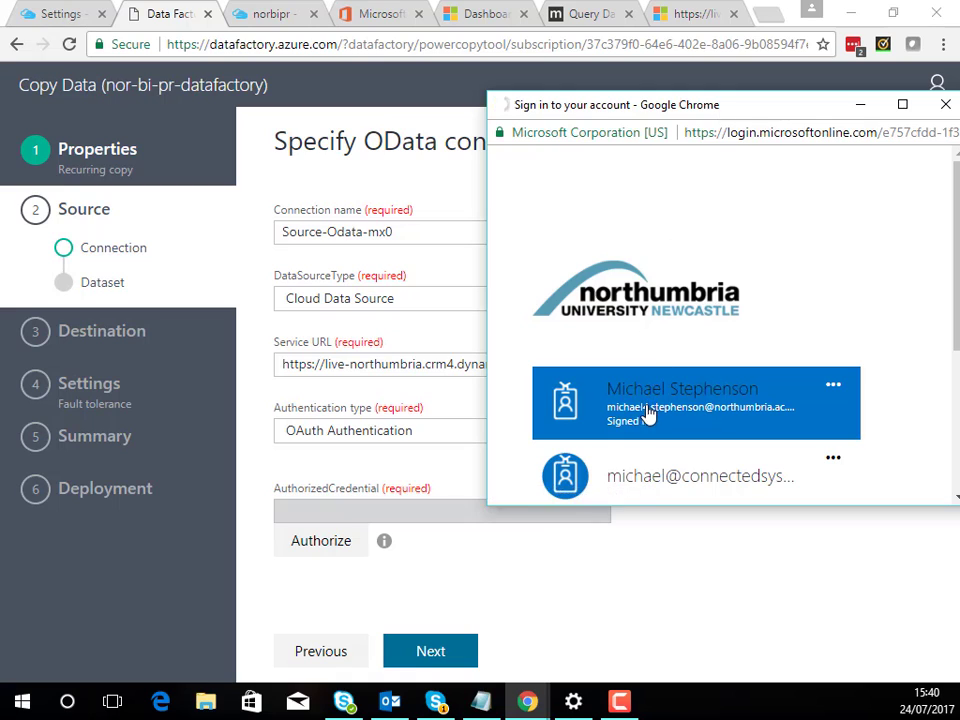
{"action": "left_click", "coordinate": [695, 403]}
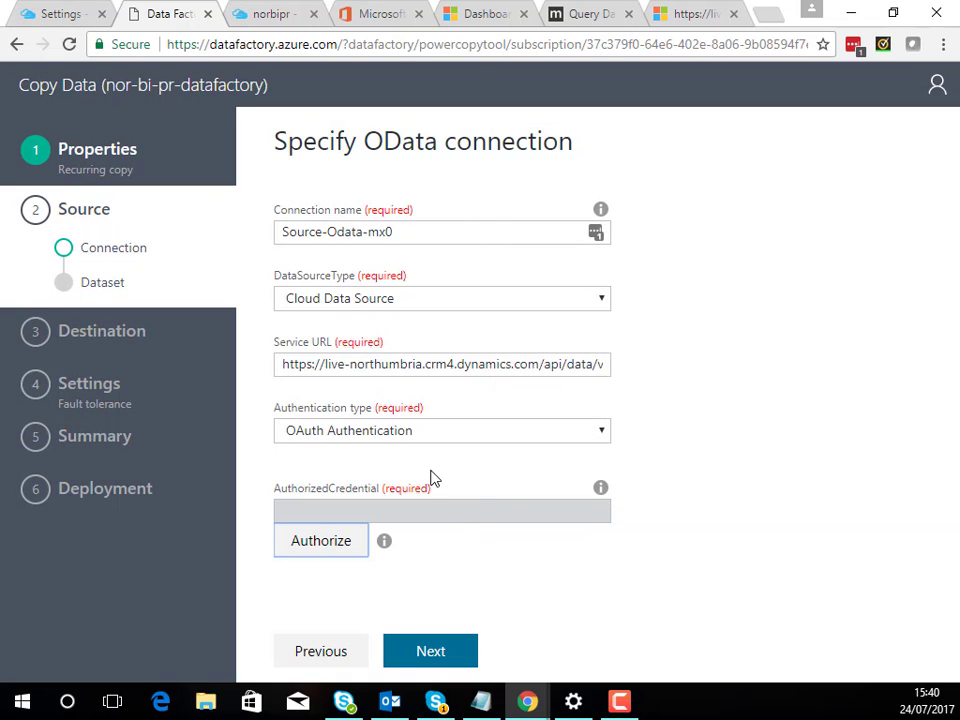
{"action": "left_click", "coordinate": [320, 540]}
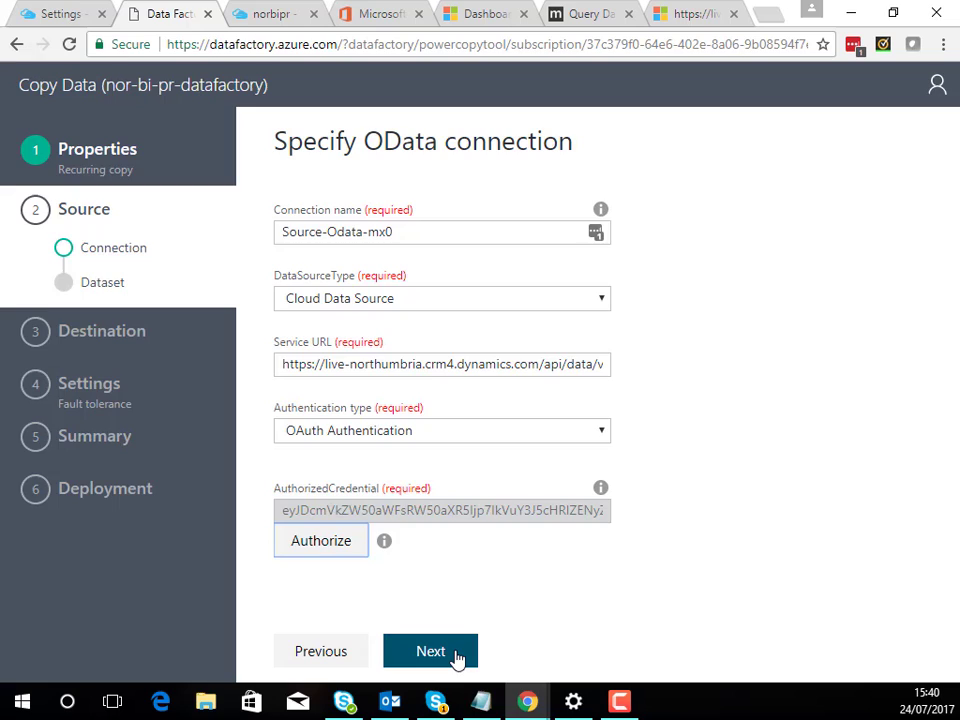
{"action": "left_click", "coordinate": [430, 651]}
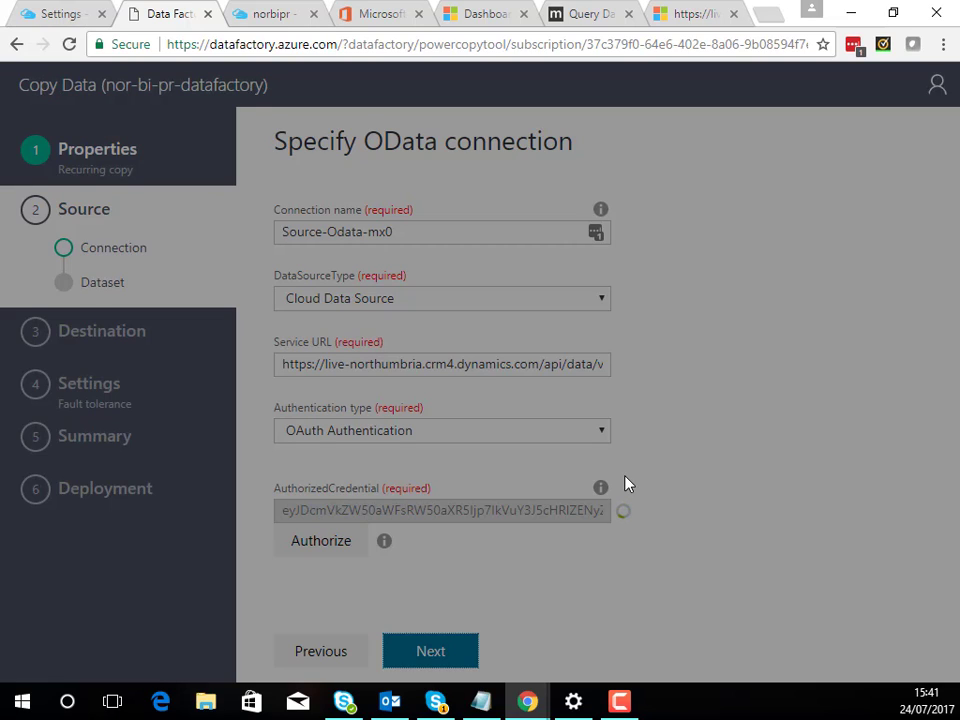
Proceed to the Select tables page and let the source tables load.
{"action": "left_click", "coordinate": [430, 650]}
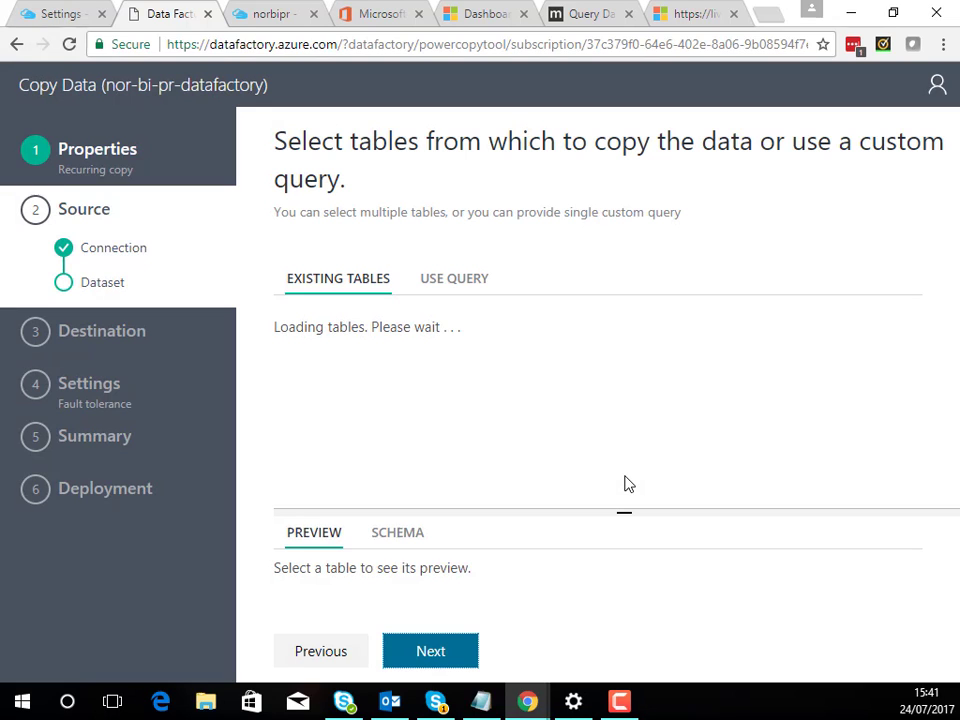
{"action": "mouse_move", "coordinate": [566, 407]}
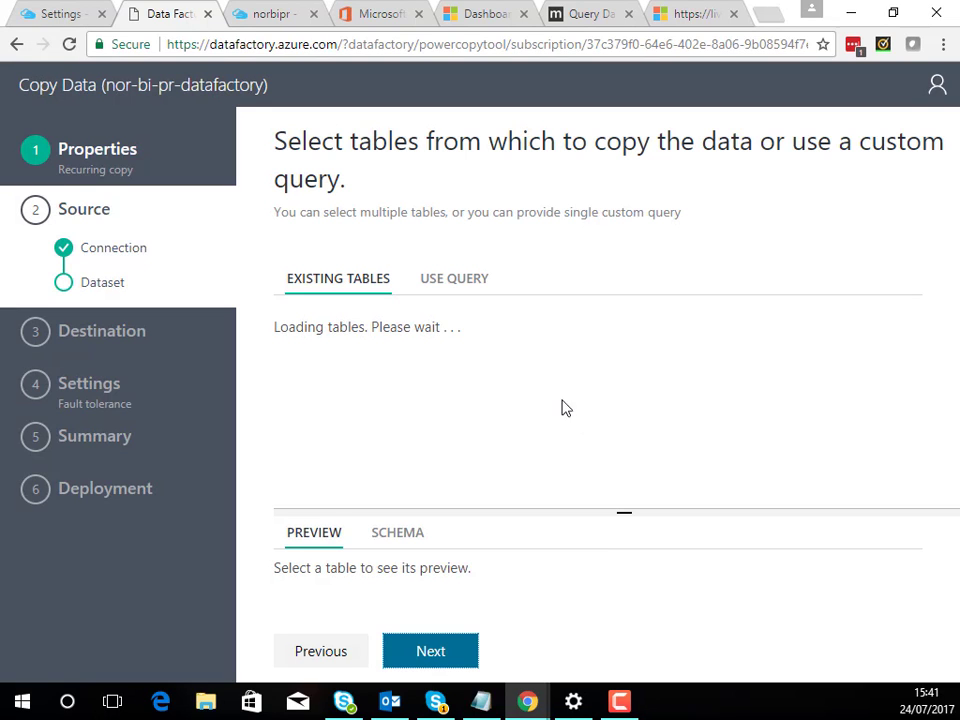
{"action": "mouse_move", "coordinate": [385, 407]}
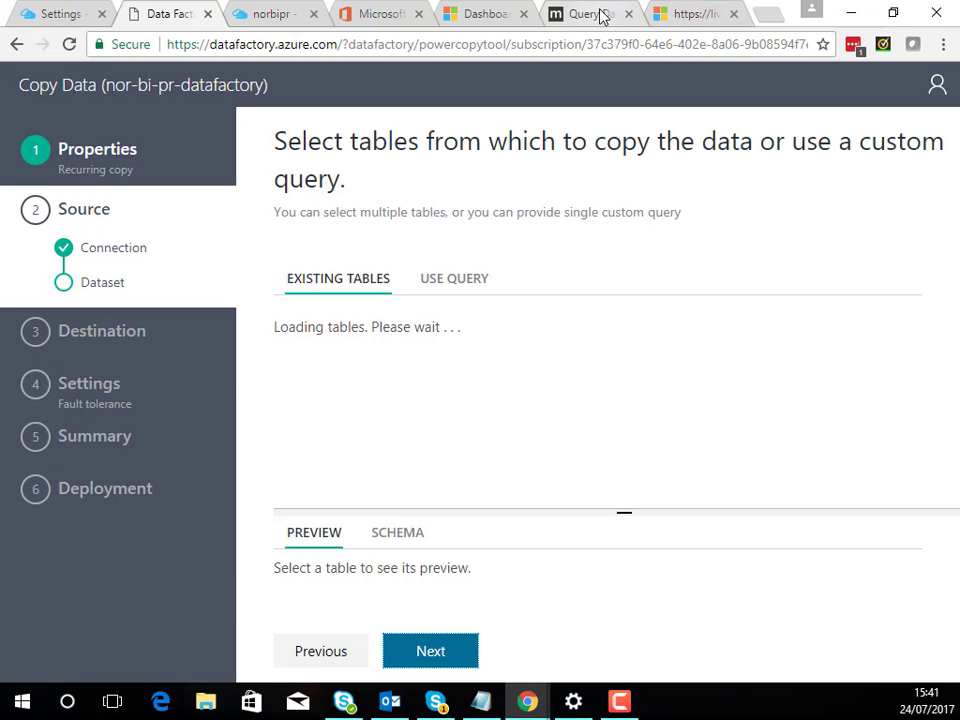
Read the MSDN Web API guide's $select/$top and odata.maxpagesize paging examples.
{"action": "left_click", "coordinate": [575, 15]}
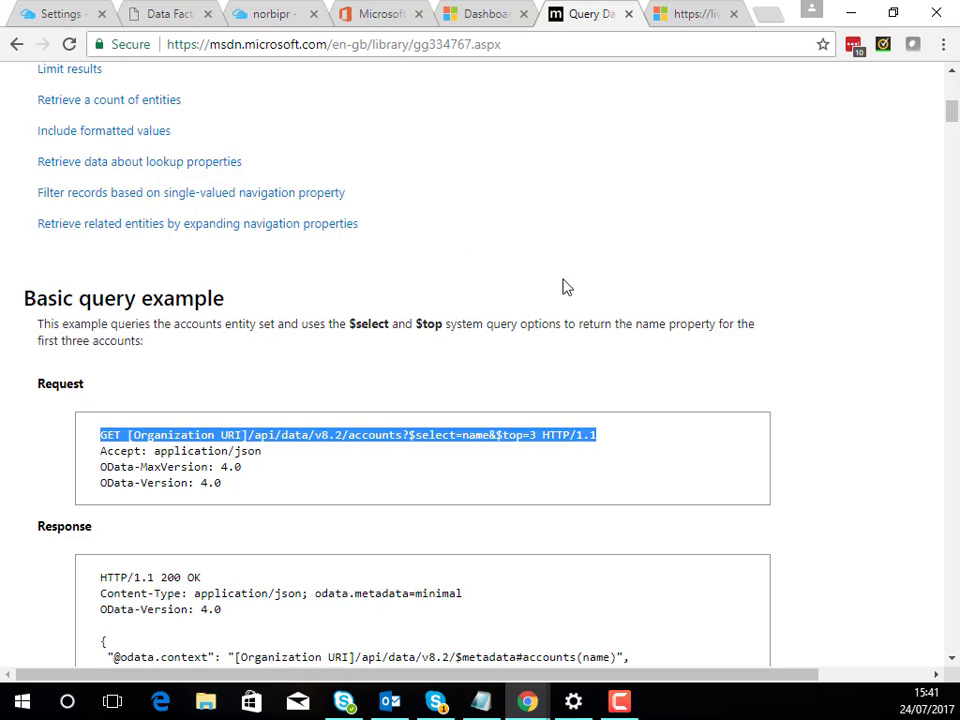
{"action": "scroll", "scroll_direction": "down", "scroll_amount": 3}
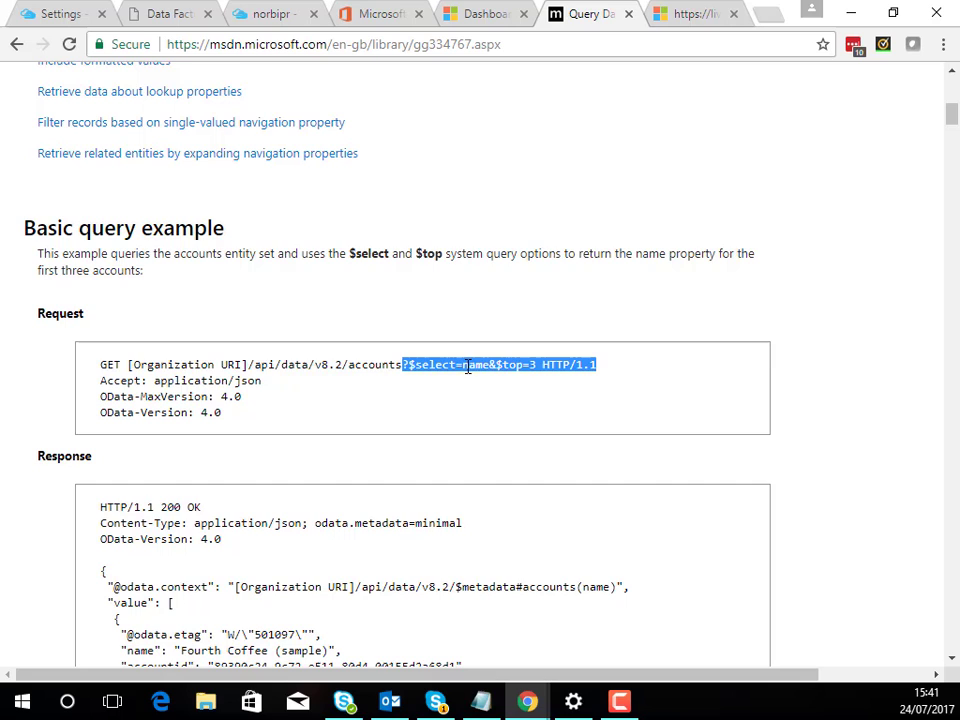
{"action": "scroll", "scroll_direction": "down", "scroll_amount": 3}
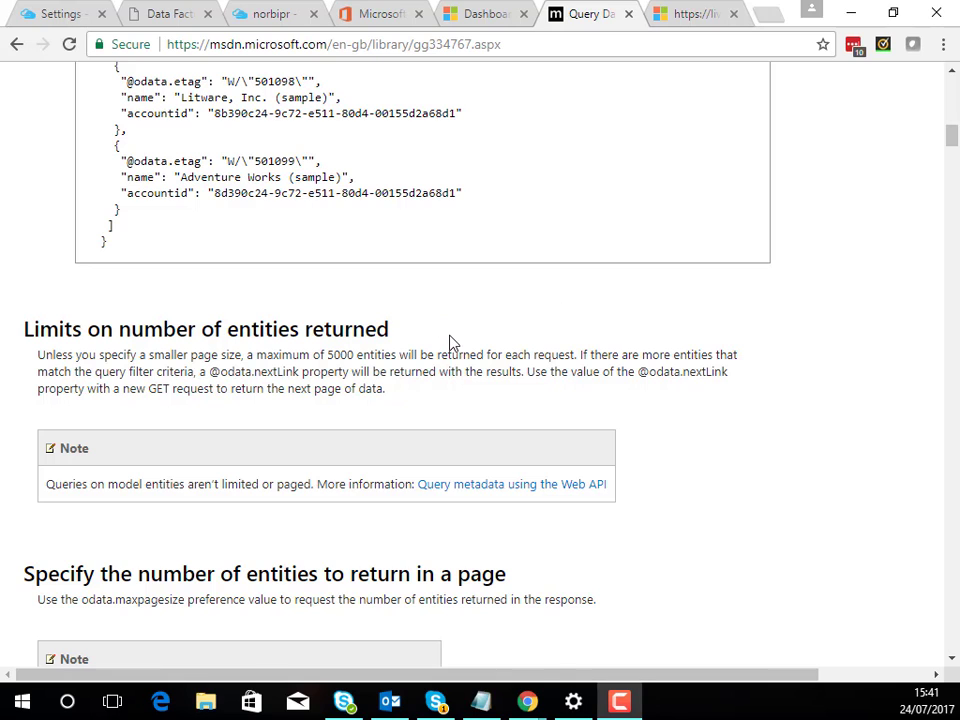
{"action": "scroll", "scroll_direction": "down", "scroll_amount": 3}
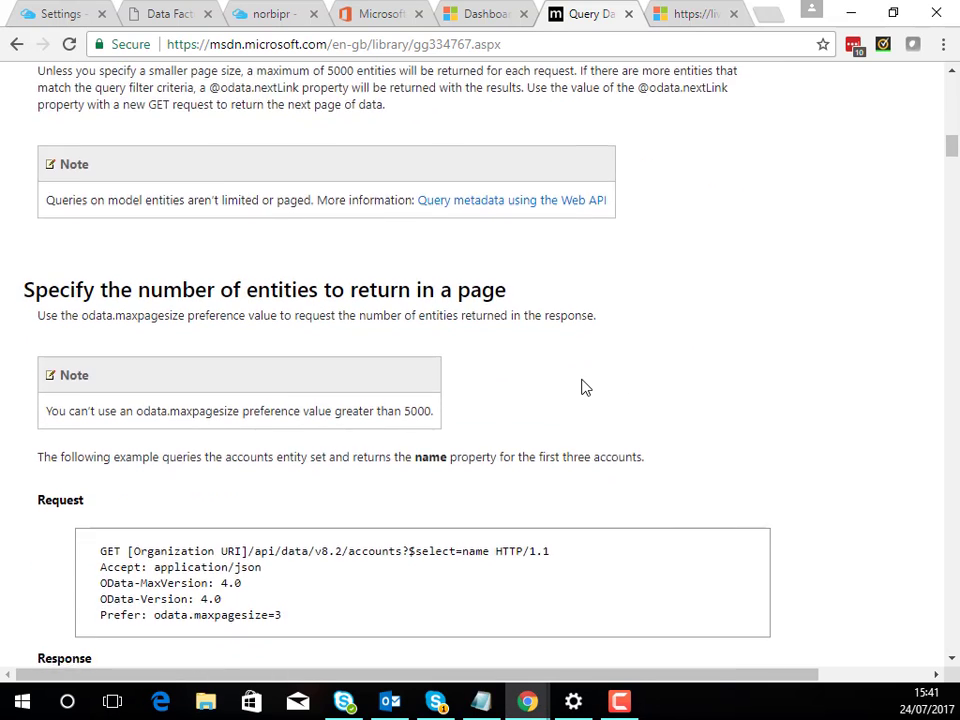
{"action": "scroll", "scroll_direction": "down", "scroll_amount": 3}
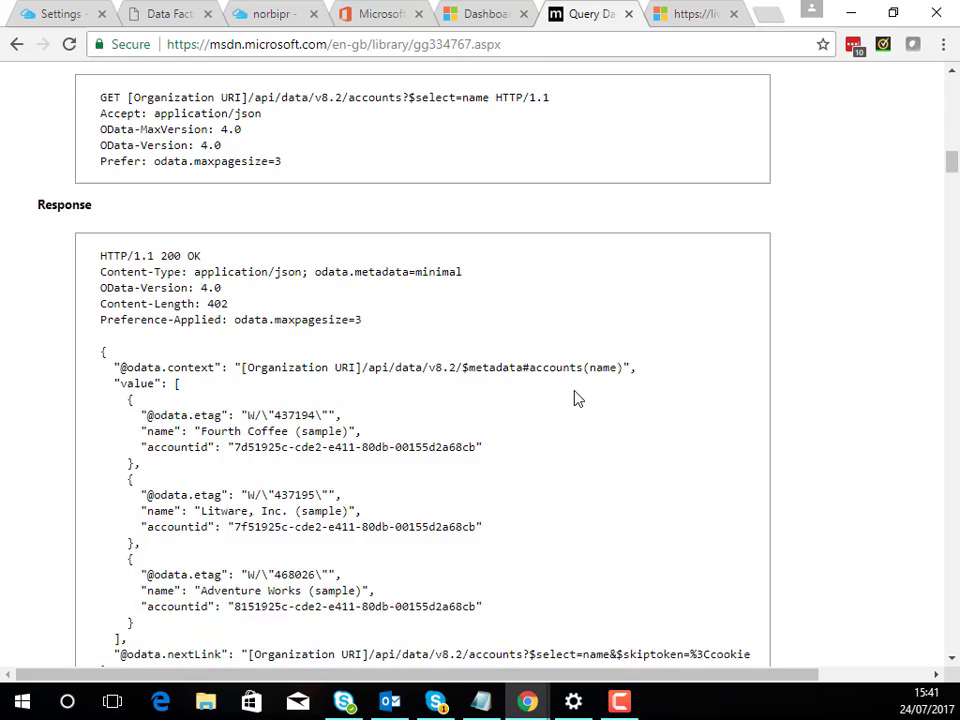
Return to the copy wizard and scroll through the 473 existing source tables.
{"action": "scroll", "scroll_direction": "down", "scroll_amount": 3}
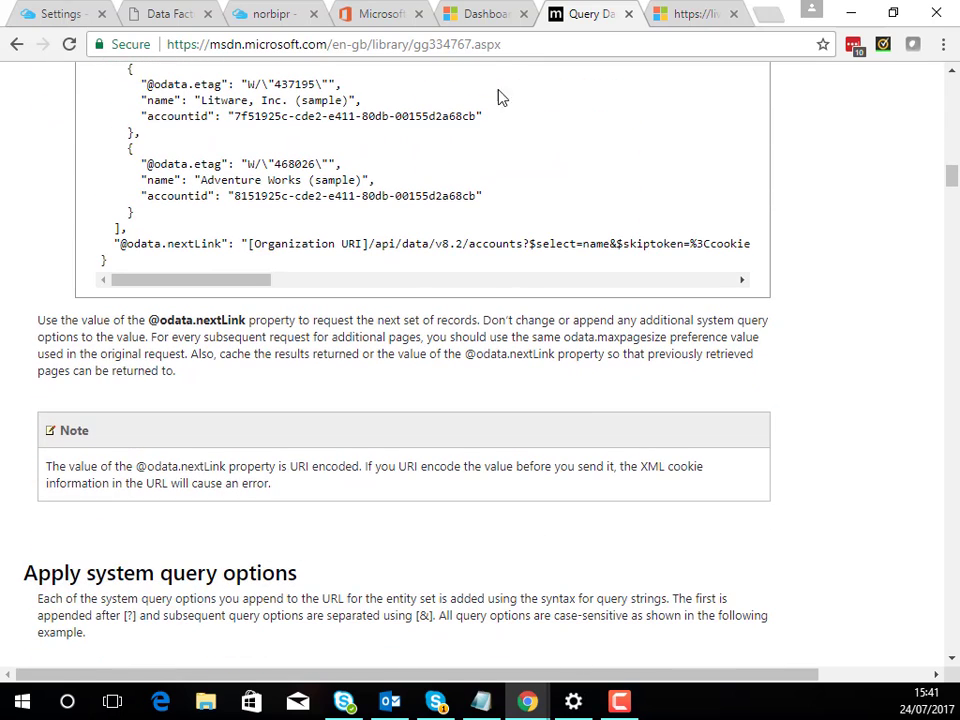
{"action": "left_click", "coordinate": [165, 16]}
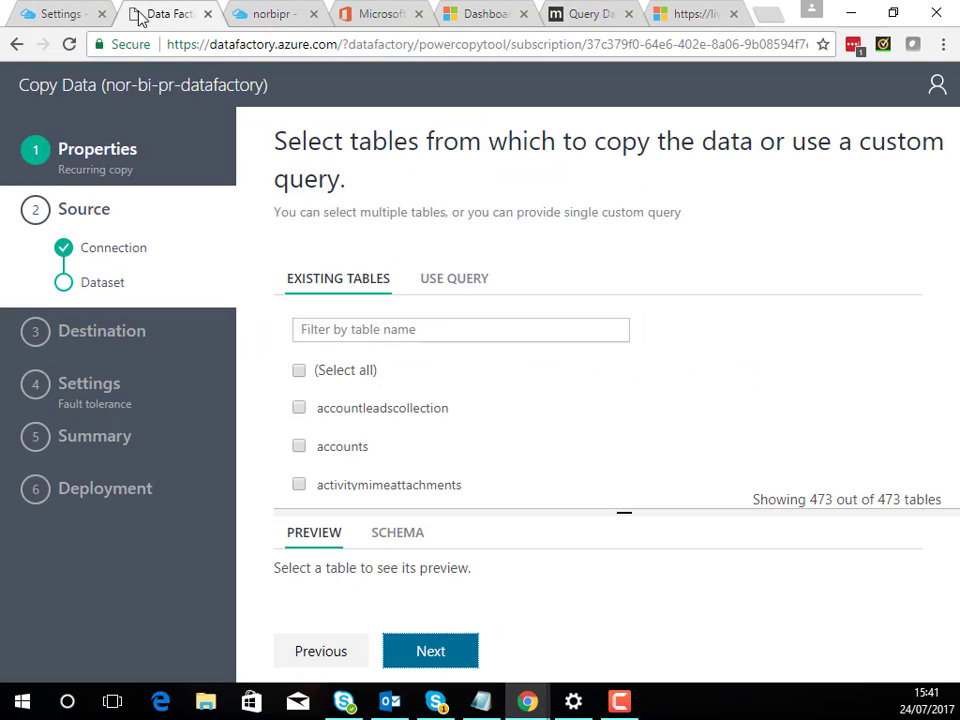
{"action": "mouse_move", "coordinate": [405, 436]}
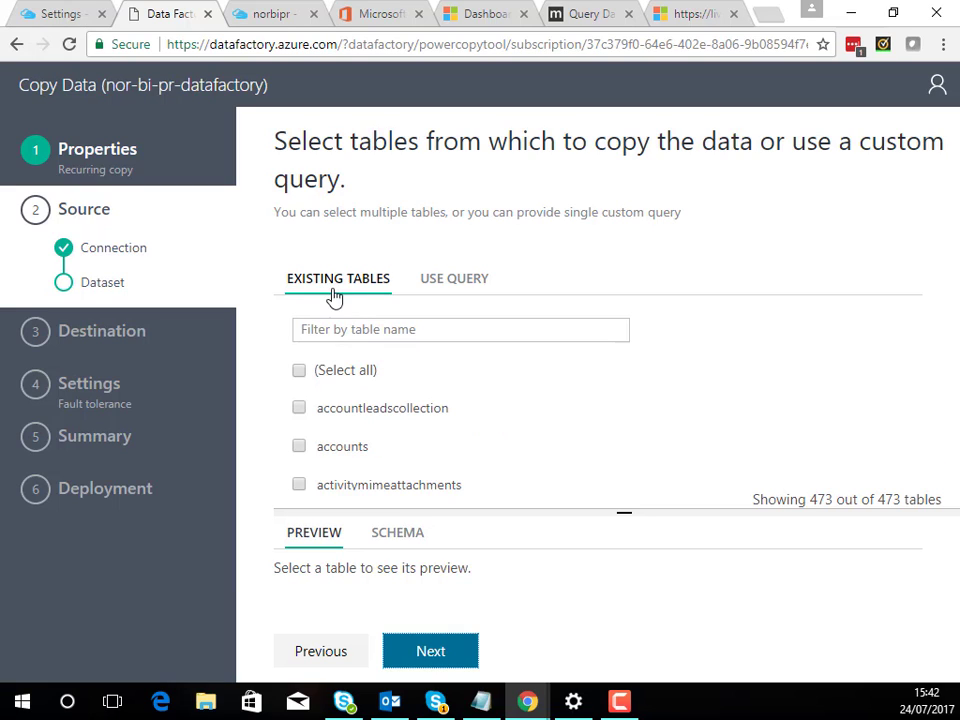
{"action": "mouse_move", "coordinate": [921, 385]}
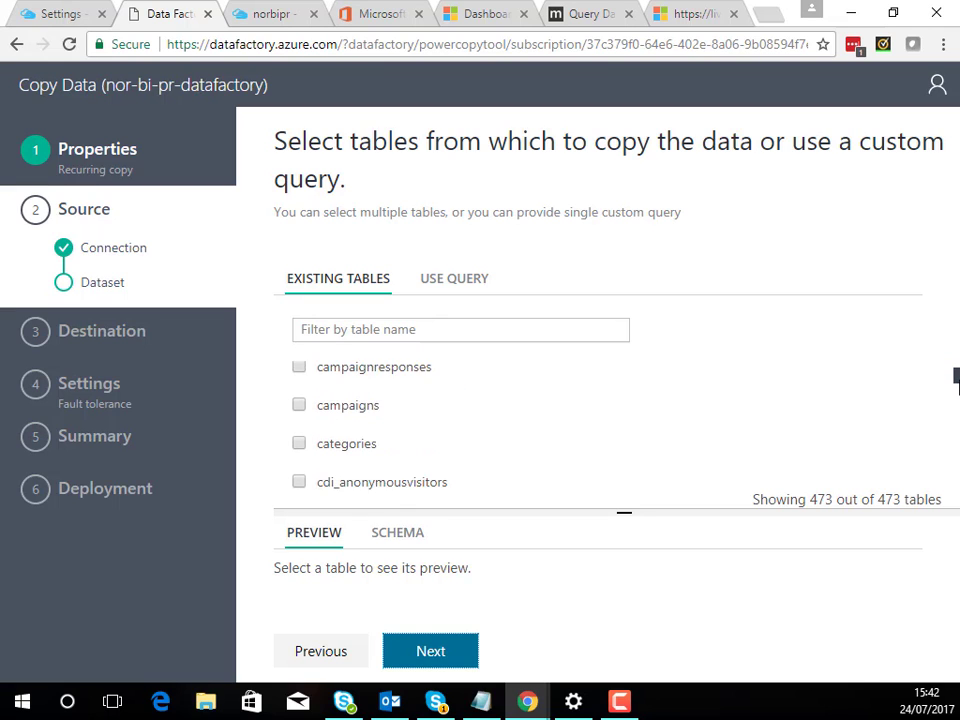
{"action": "scroll", "scroll_direction": "down", "scroll_amount": 3}
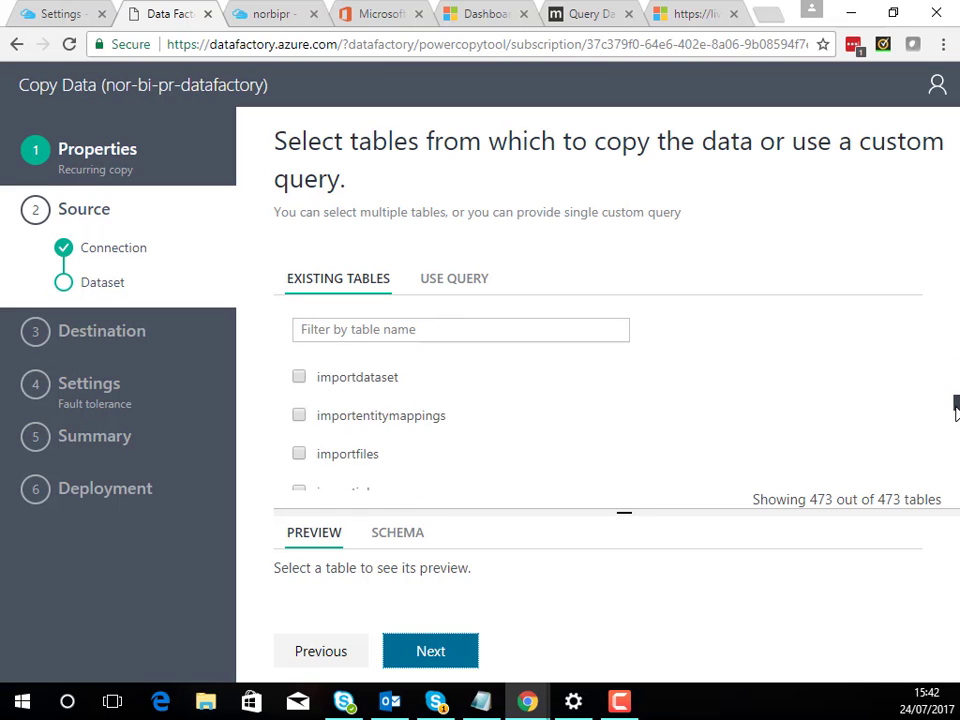
{"action": "scroll", "scroll_direction": "down", "scroll_amount": 3}
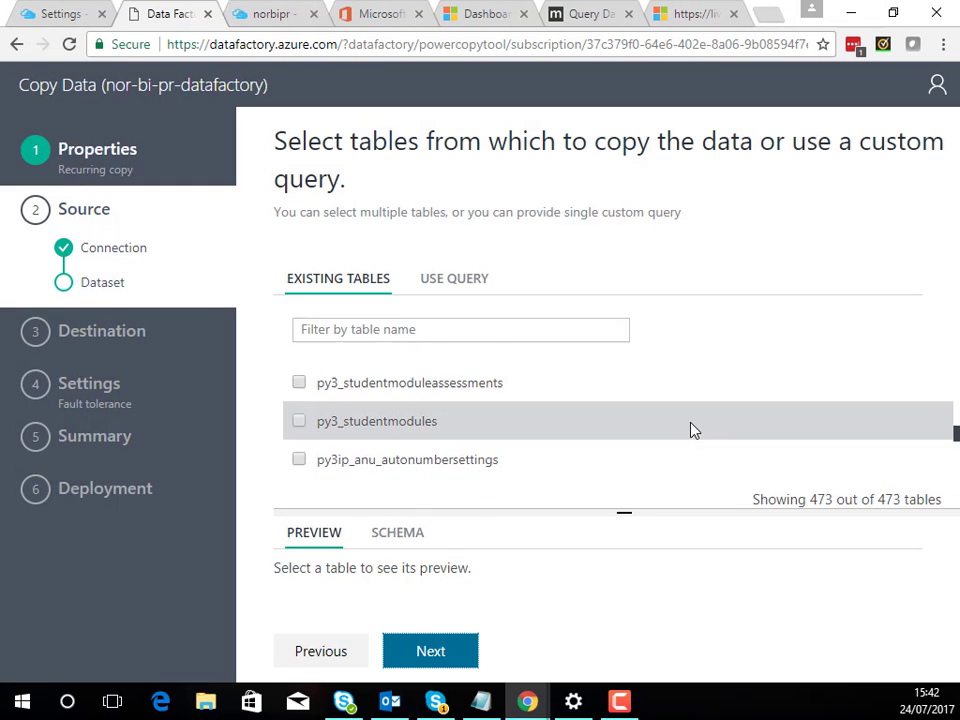
{"action": "scroll", "scroll_direction": "down", "scroll_amount": 3}
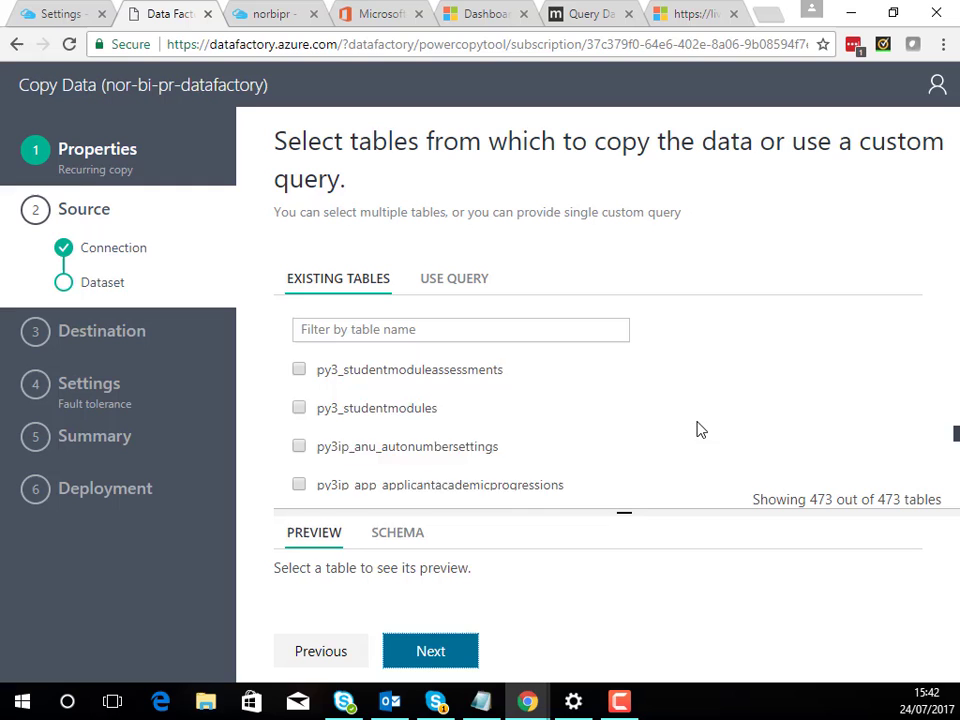
{"action": "scroll", "scroll_direction": "down", "scroll_amount": 3}
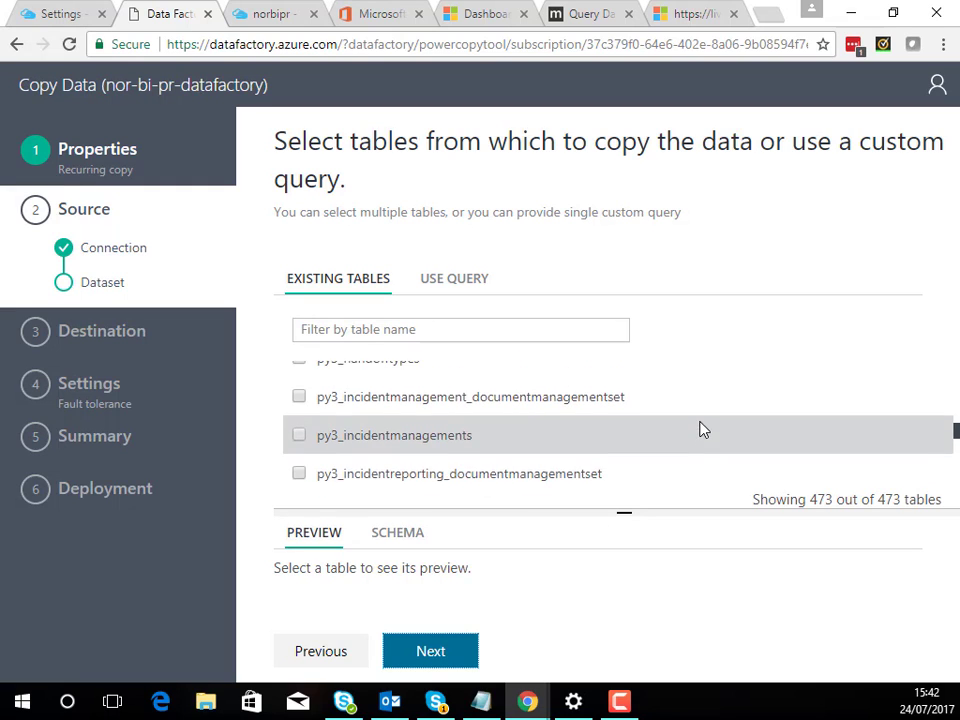
{"action": "scroll", "scroll_direction": "down", "scroll_amount": 3}
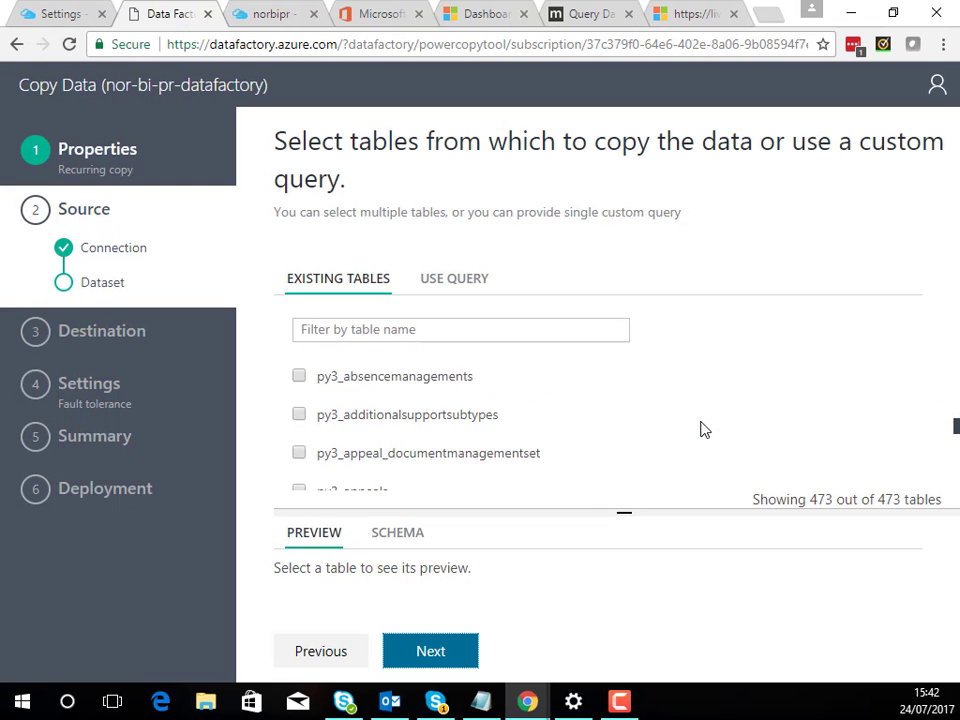
{"action": "scroll", "scroll_direction": "down", "scroll_amount": 3}
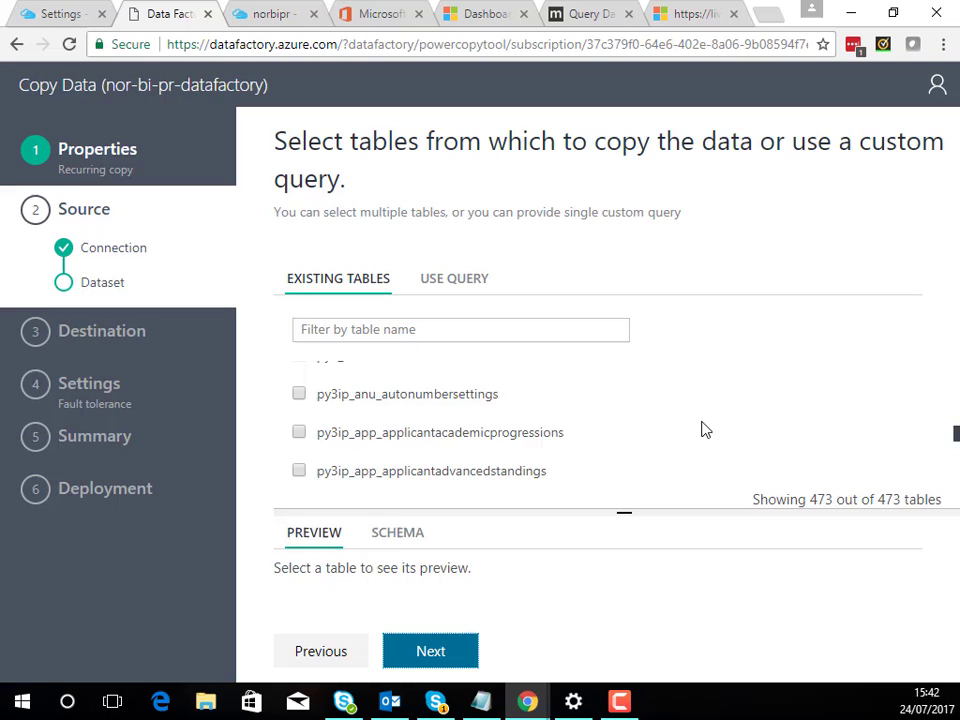
{"action": "scroll", "scroll_direction": "down", "scroll_amount": 3}
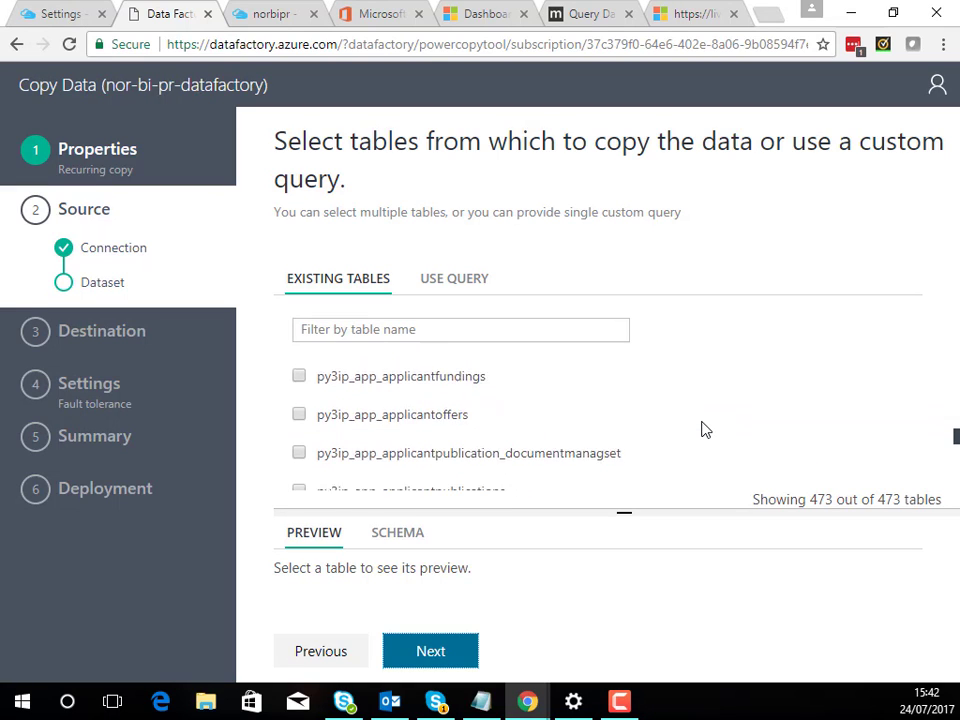
{"action": "scroll", "scroll_direction": "down", "scroll_amount": 3}
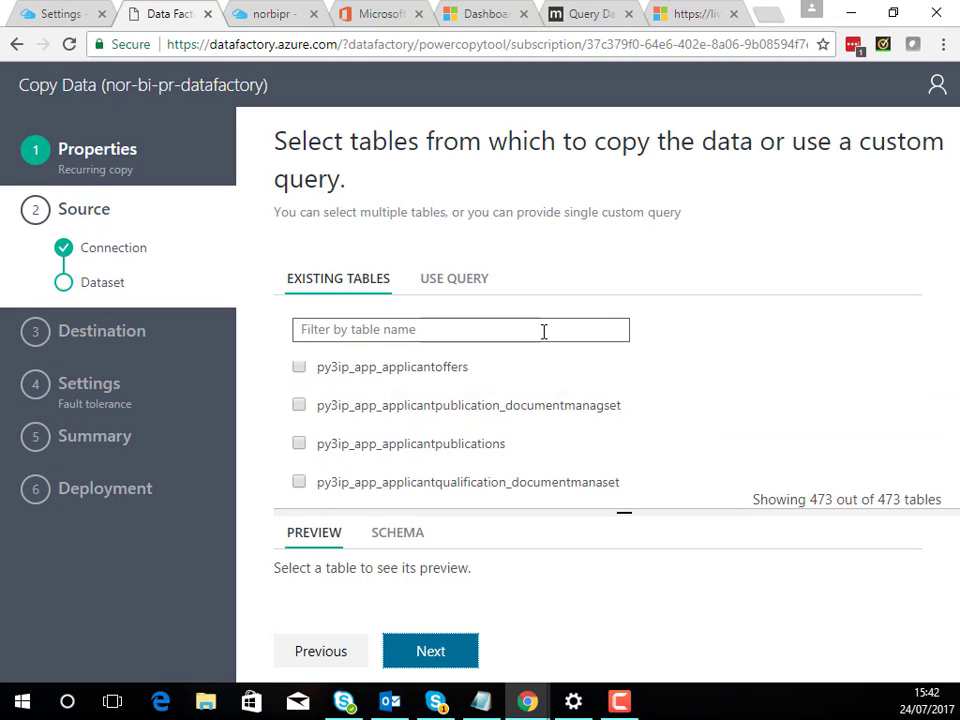
Filter tables by 'cours' and select py3ip_fnd_courses as the source table.
{"action": "type", "text": "courses"}
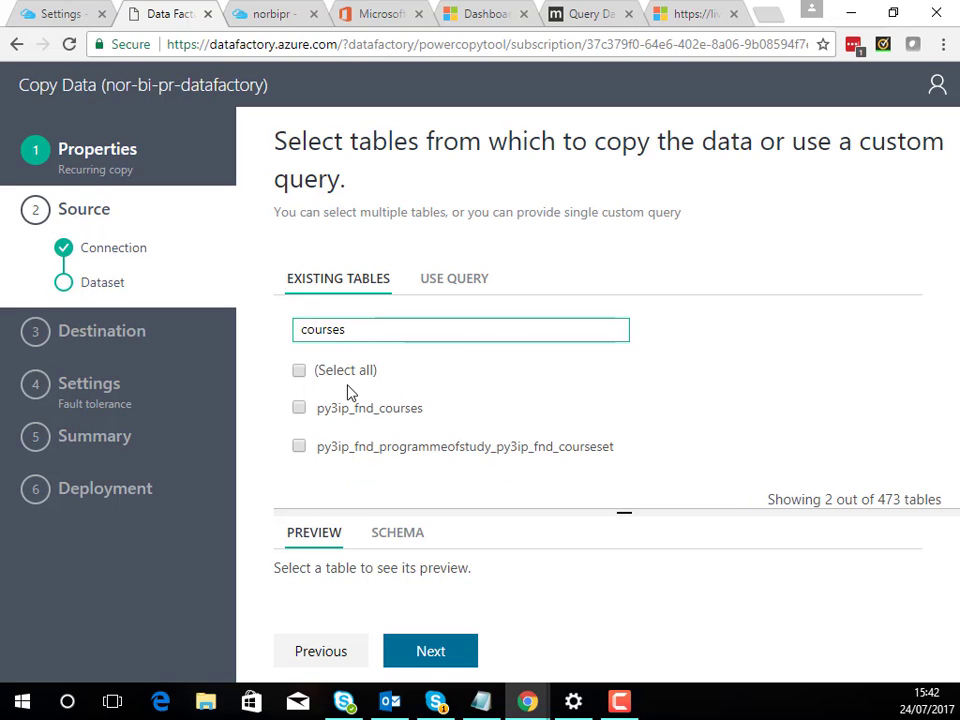
{"action": "left_click", "coordinate": [299, 407]}
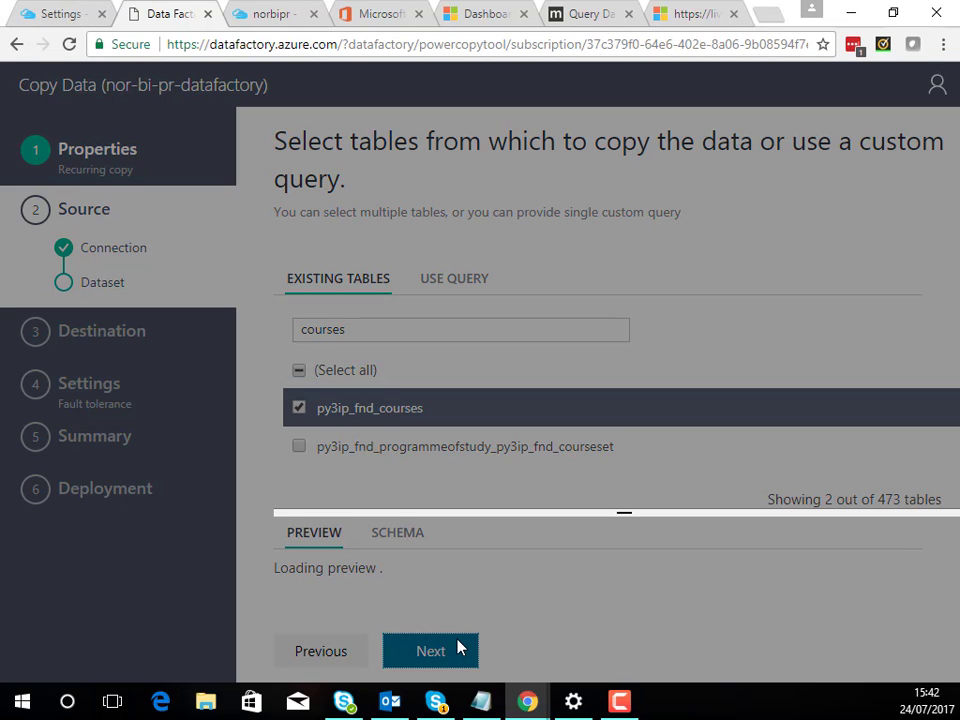
{"action": "mouse_move", "coordinate": [449, 624]}
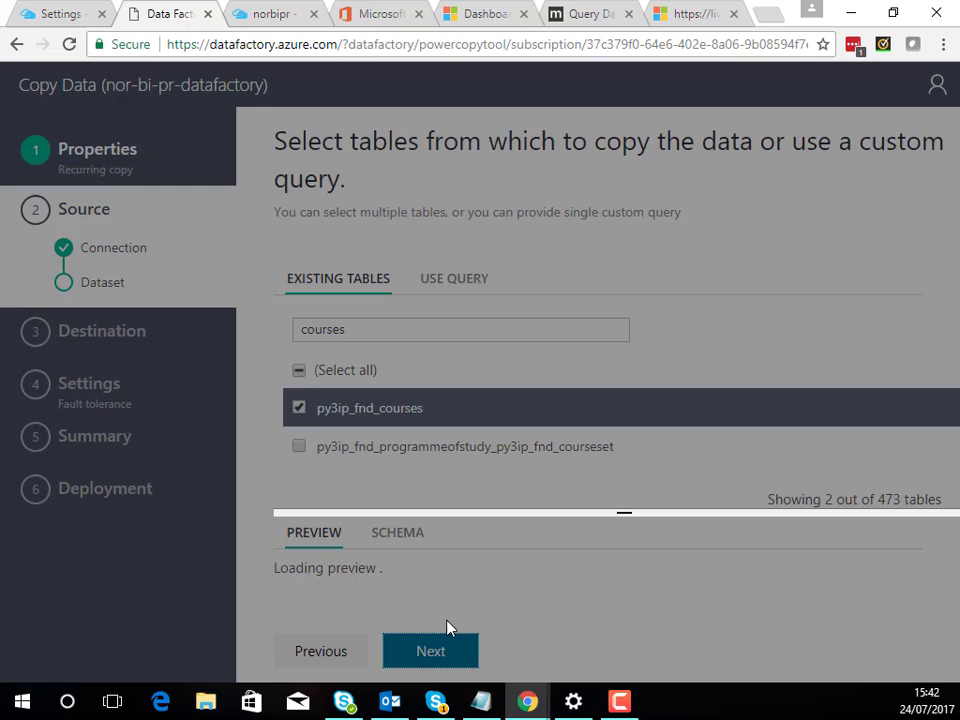
Accept the py3ip_fnd_courses table and review its modifiedon date-column filter options.
{"action": "left_click", "coordinate": [430, 650]}
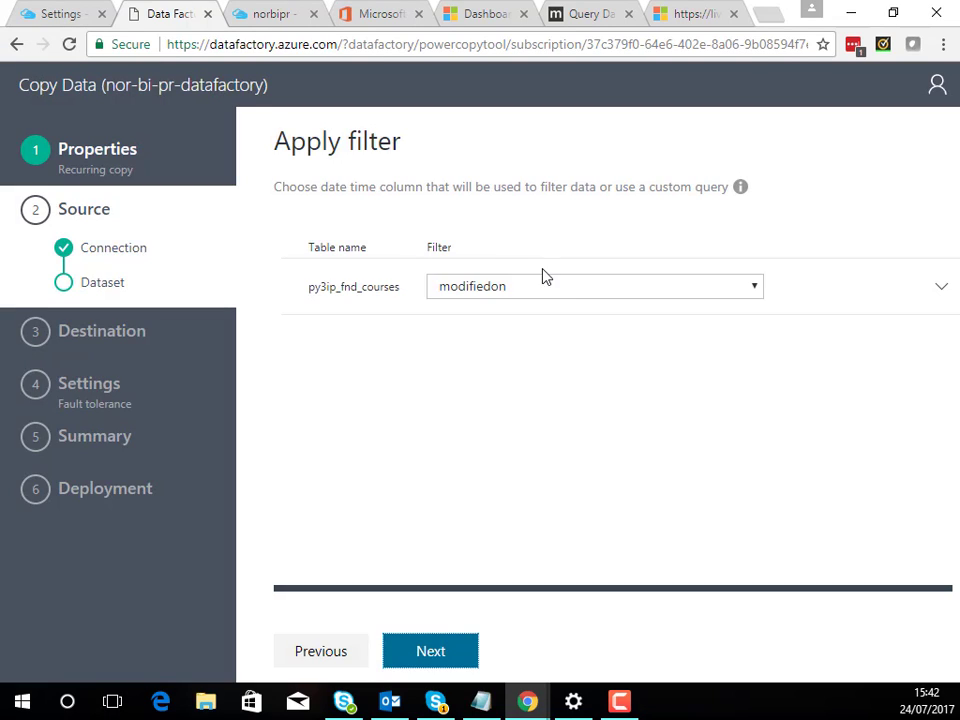
{"action": "mouse_move", "coordinate": [412, 148]}
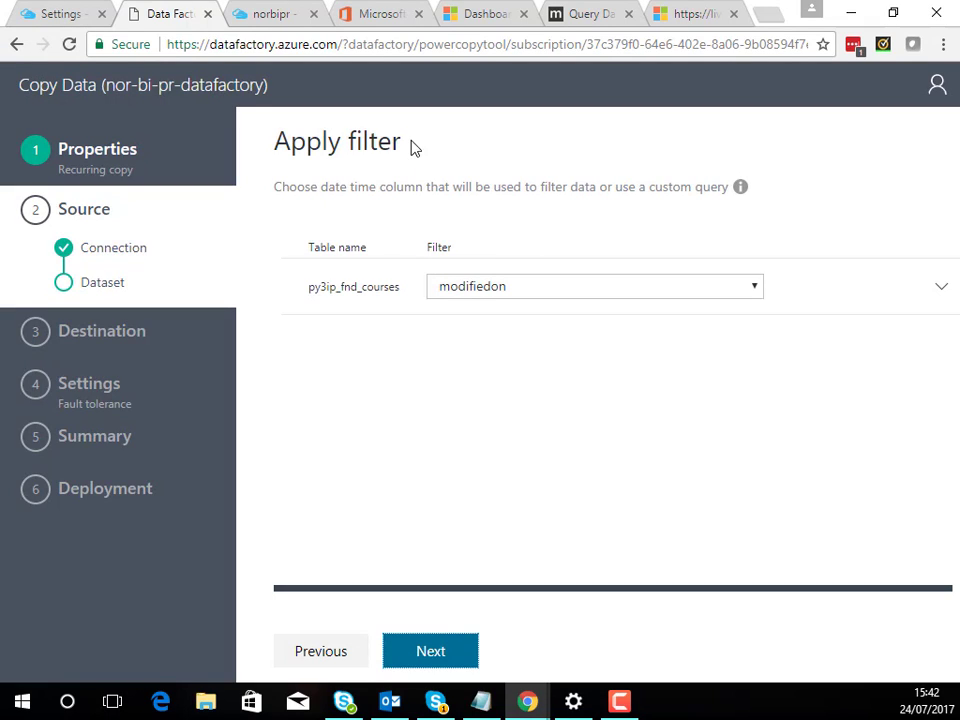
{"action": "left_click", "coordinate": [594, 286]}
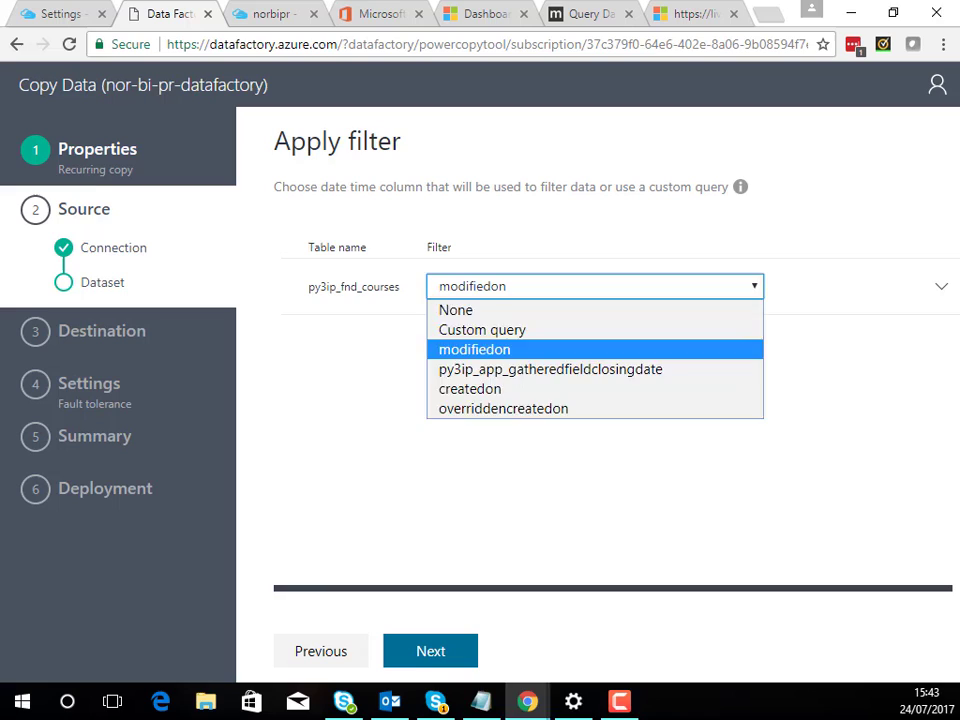
{"action": "mouse_move", "coordinate": [517, 298]}
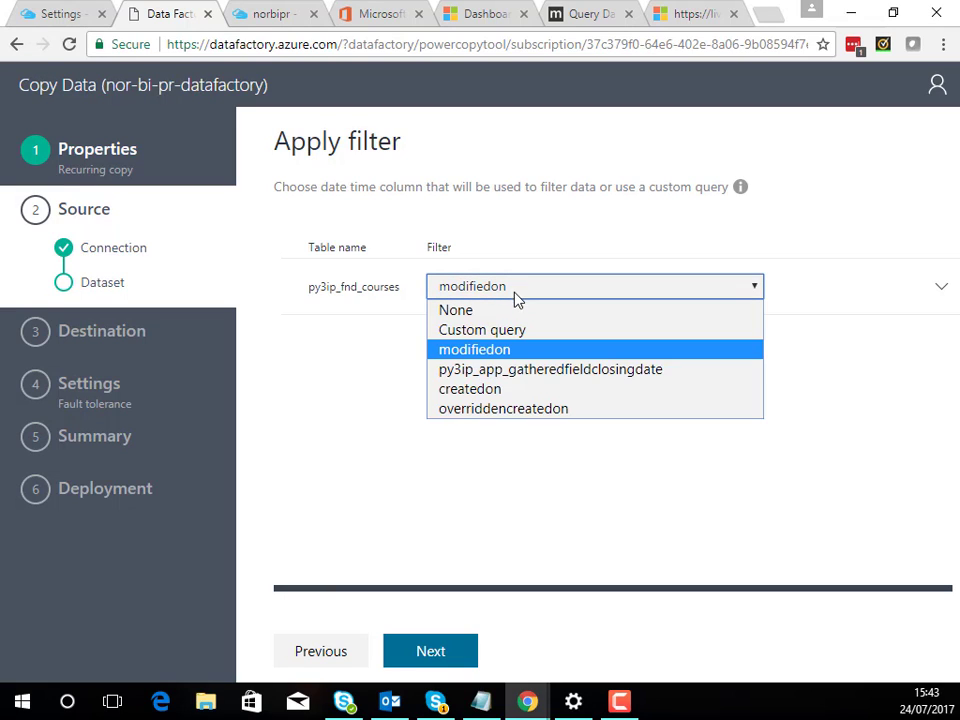
{"action": "mouse_move", "coordinate": [520, 305]}
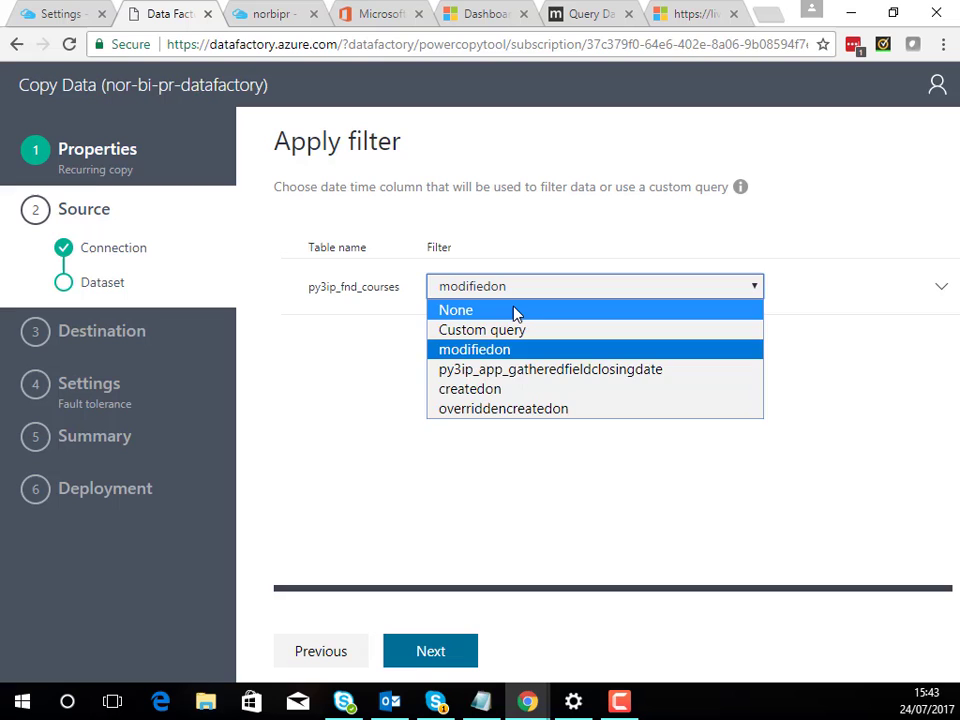
Leave the courses data unfiltered and pick Azure Data Lake Store as the destination.
{"action": "left_click", "coordinate": [430, 650]}
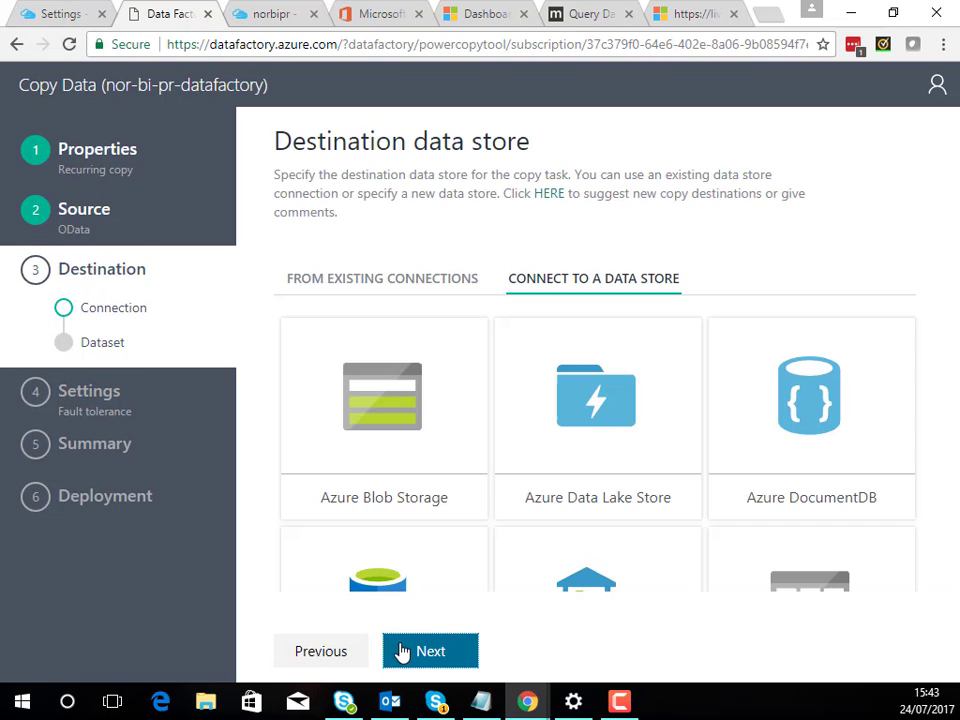
{"action": "mouse_move", "coordinate": [678, 420]}
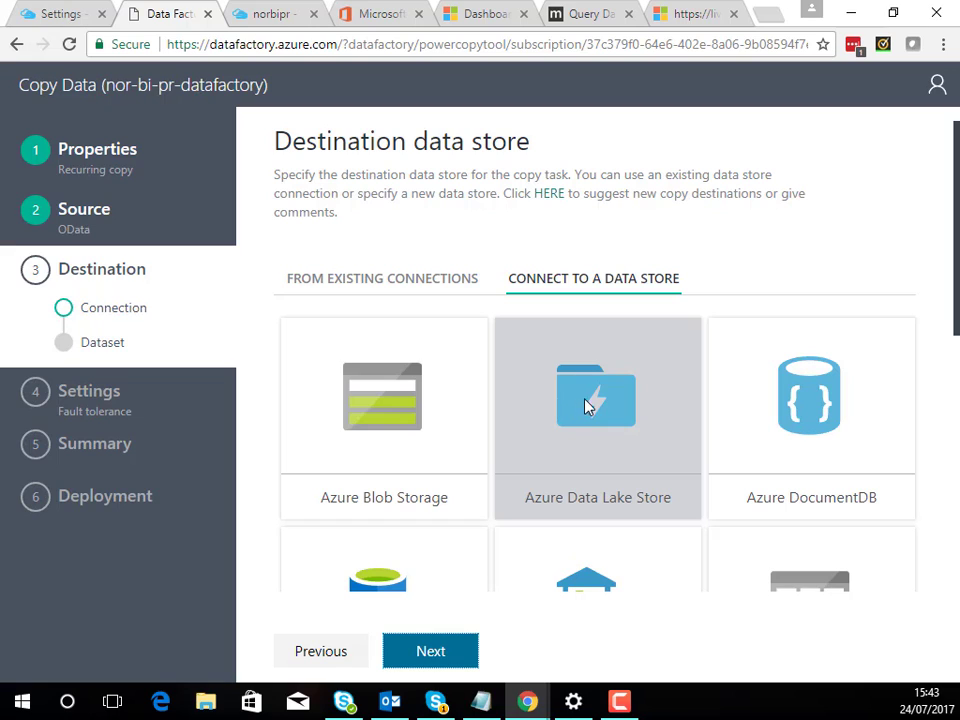
{"action": "left_click", "coordinate": [597, 410]}
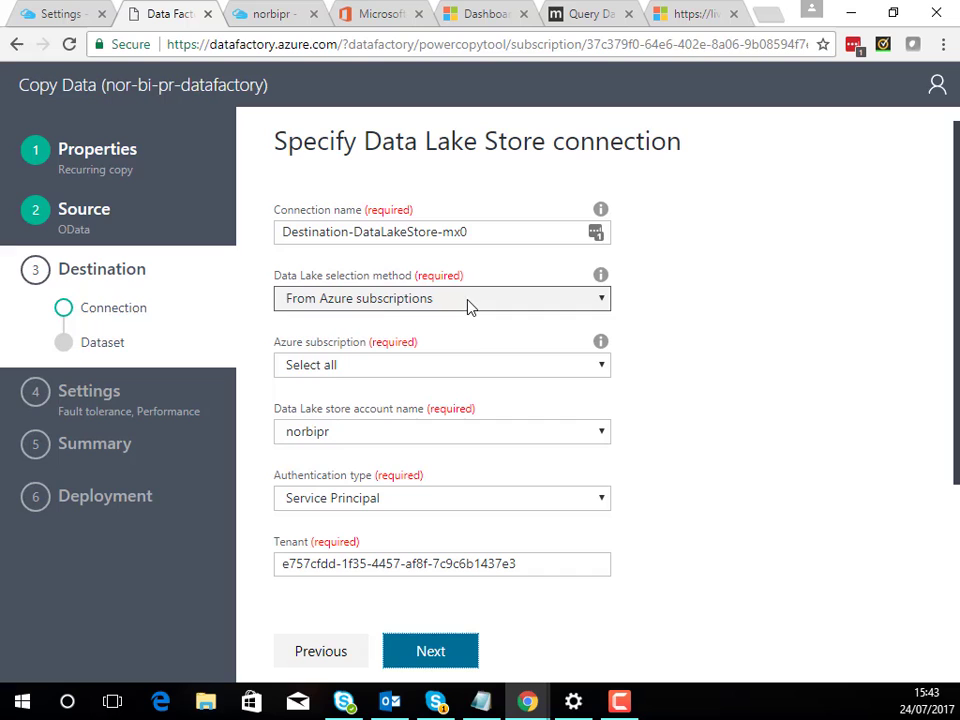
Submit the norbipr Data Lake connection with UNN-POC-DATA subscription and OAuth authentication.
{"action": "left_click", "coordinate": [441, 365]}
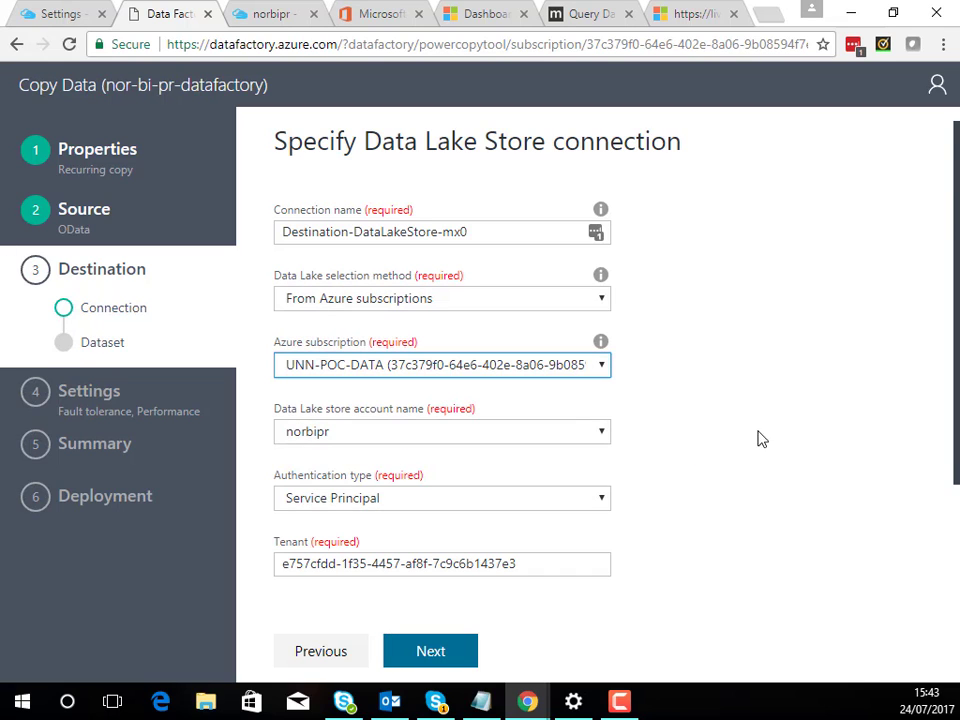
{"action": "scroll", "scroll_direction": "down", "scroll_amount": 3}
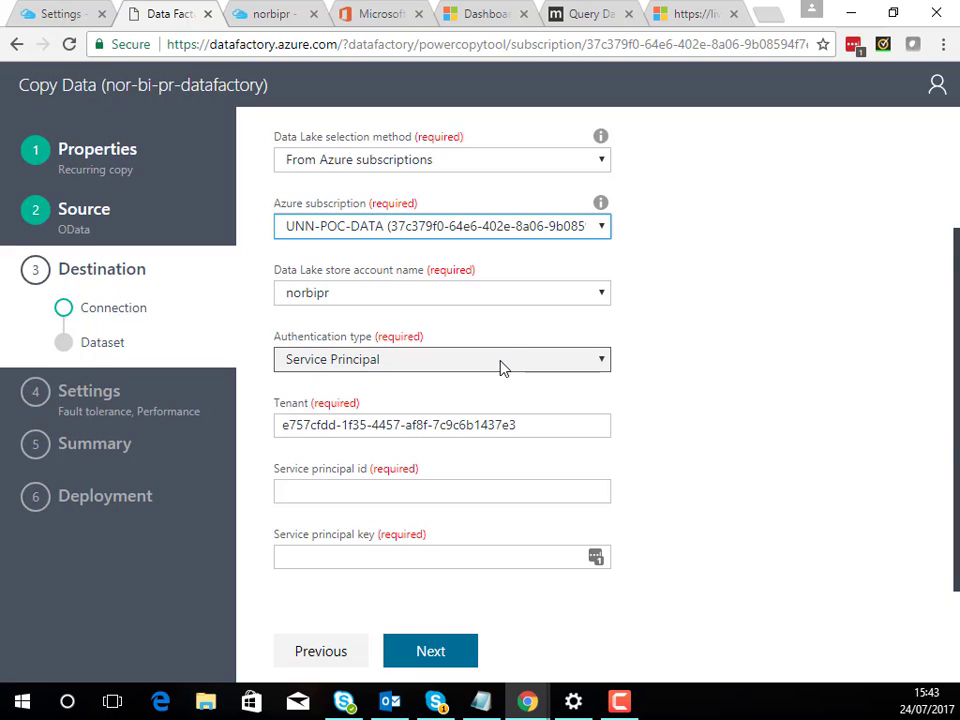
{"action": "mouse_move", "coordinate": [433, 359]}
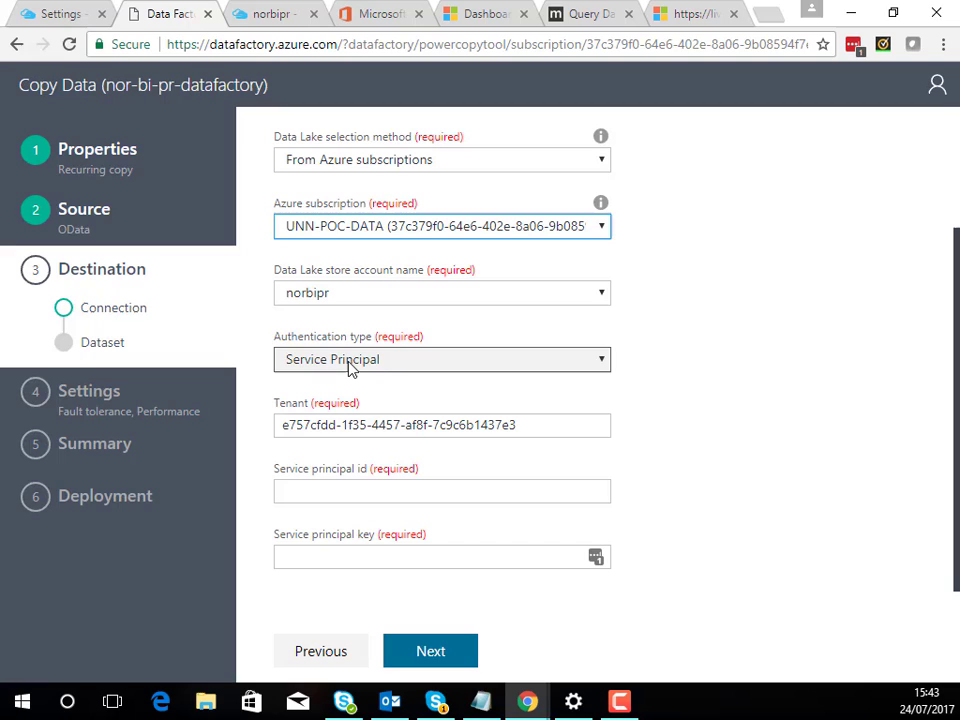
{"action": "mouse_move", "coordinate": [364, 371]}
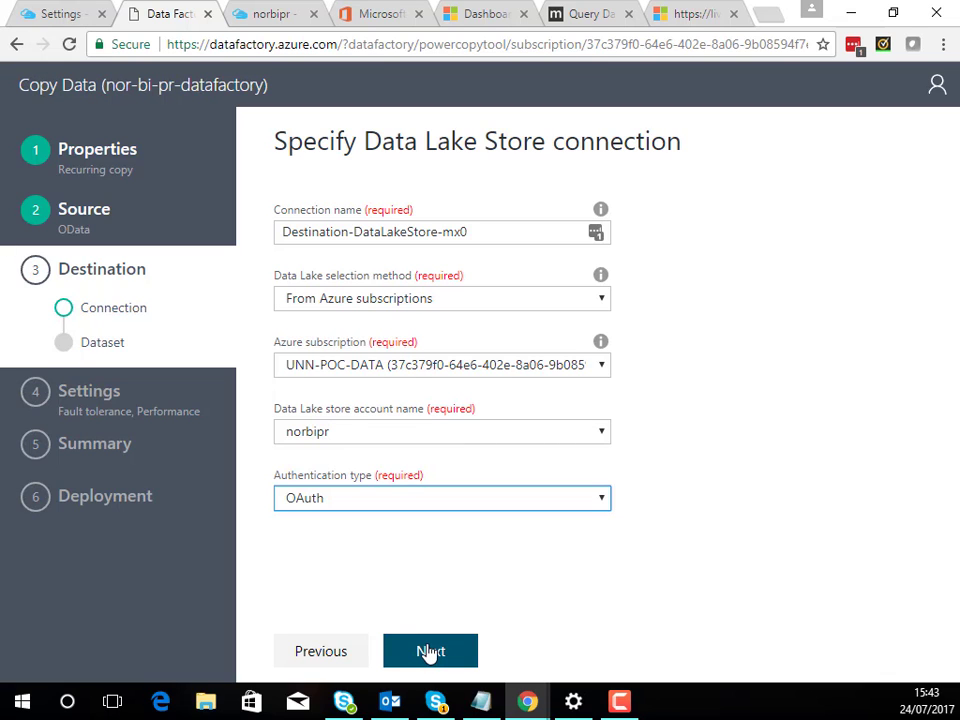
{"action": "left_click", "coordinate": [430, 650]}
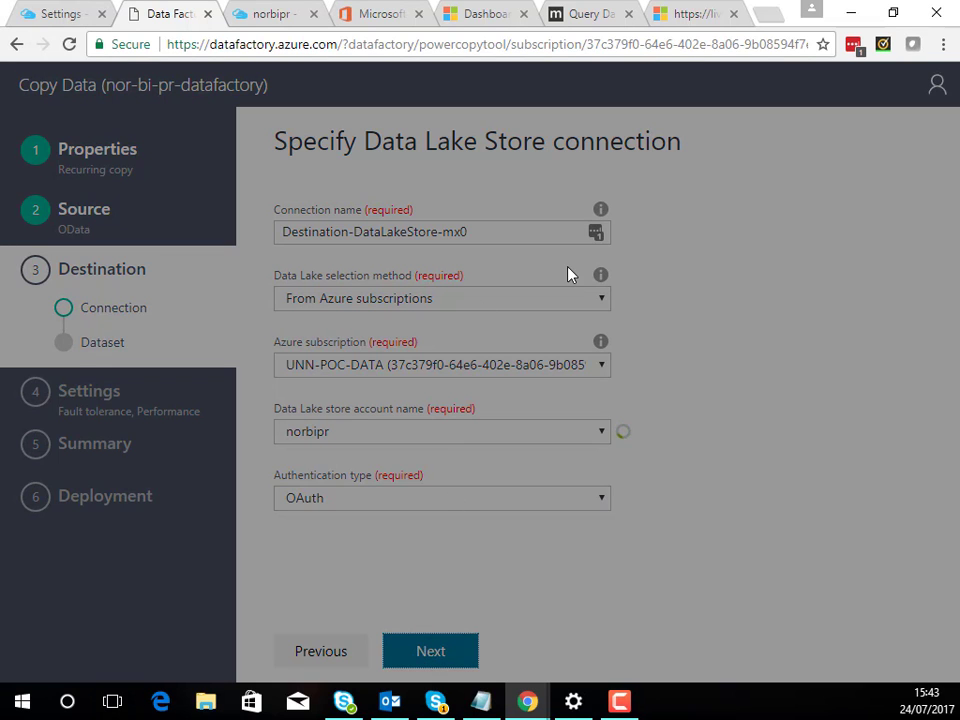
{"action": "left_click", "coordinate": [430, 650]}
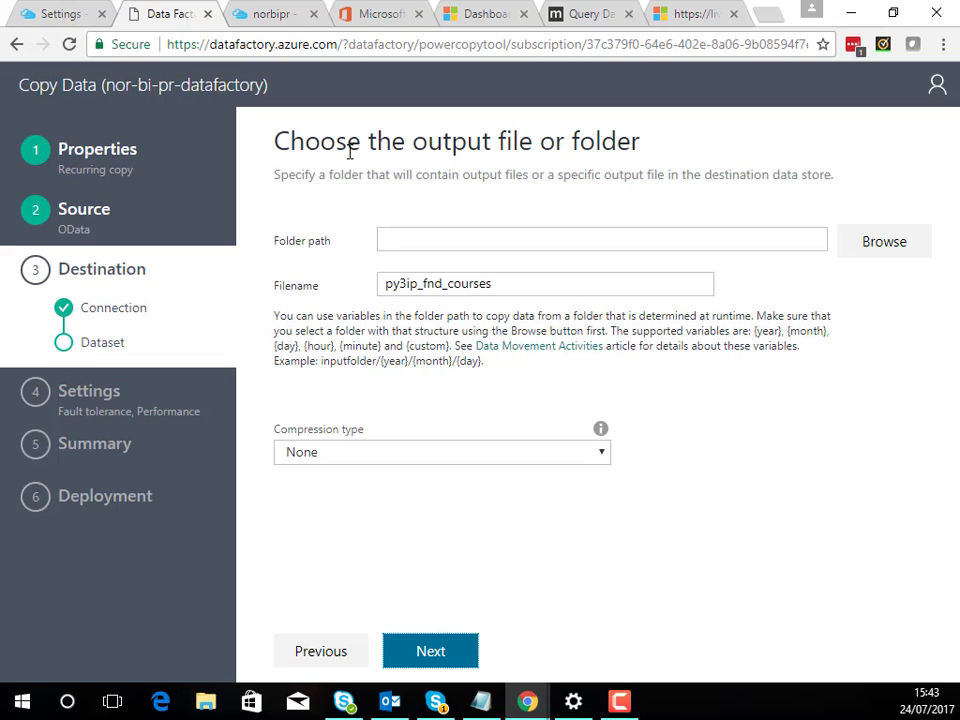
{"action": "mouse_move", "coordinate": [898, 256]}
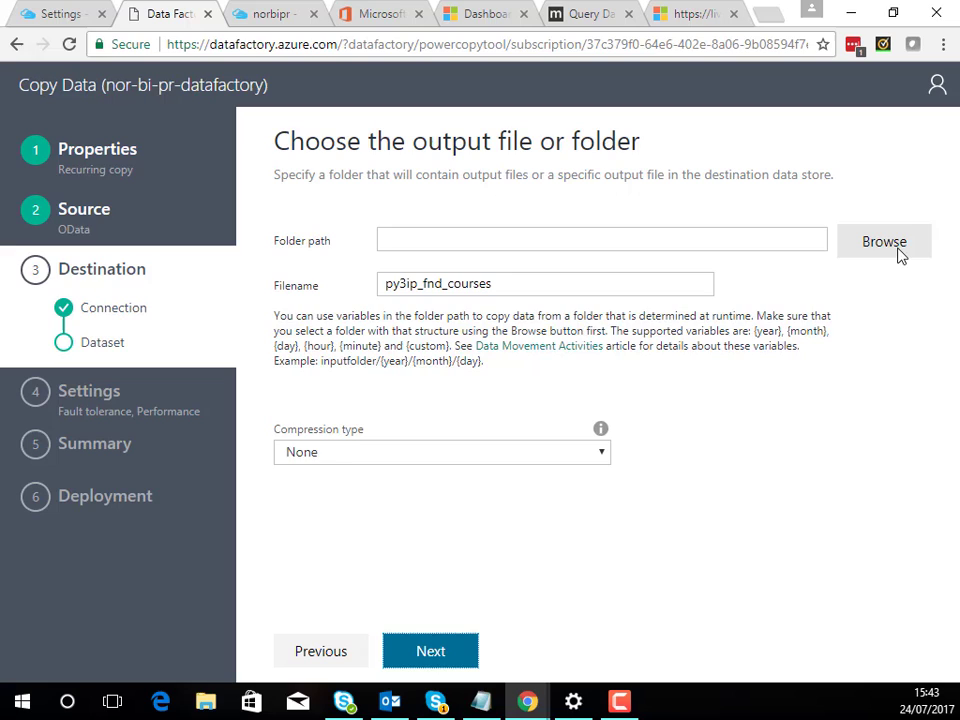
Name the output file 'courses' in folder path '/' with compression None.
{"action": "left_click", "coordinate": [887, 241]}
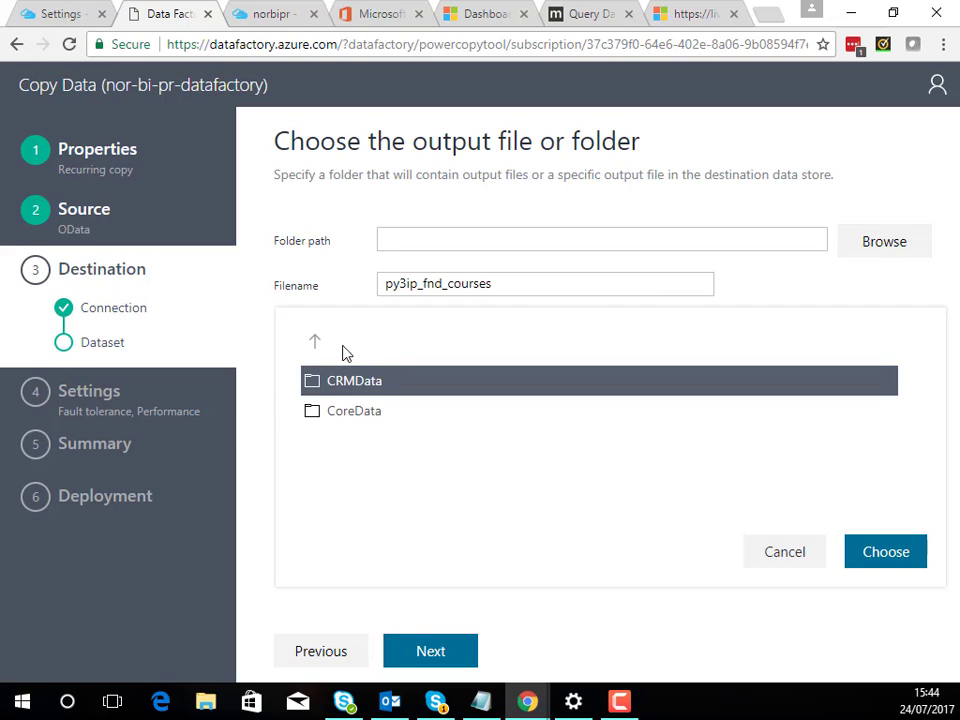
{"action": "left_click", "coordinate": [600, 240]}
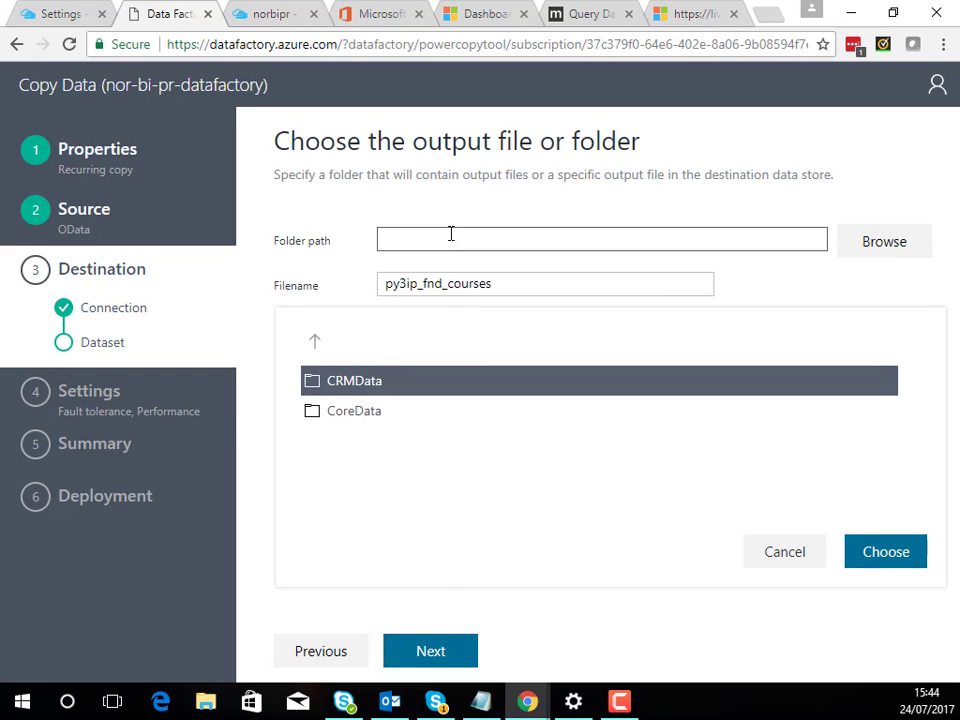
{"action": "left_click", "coordinate": [885, 551]}
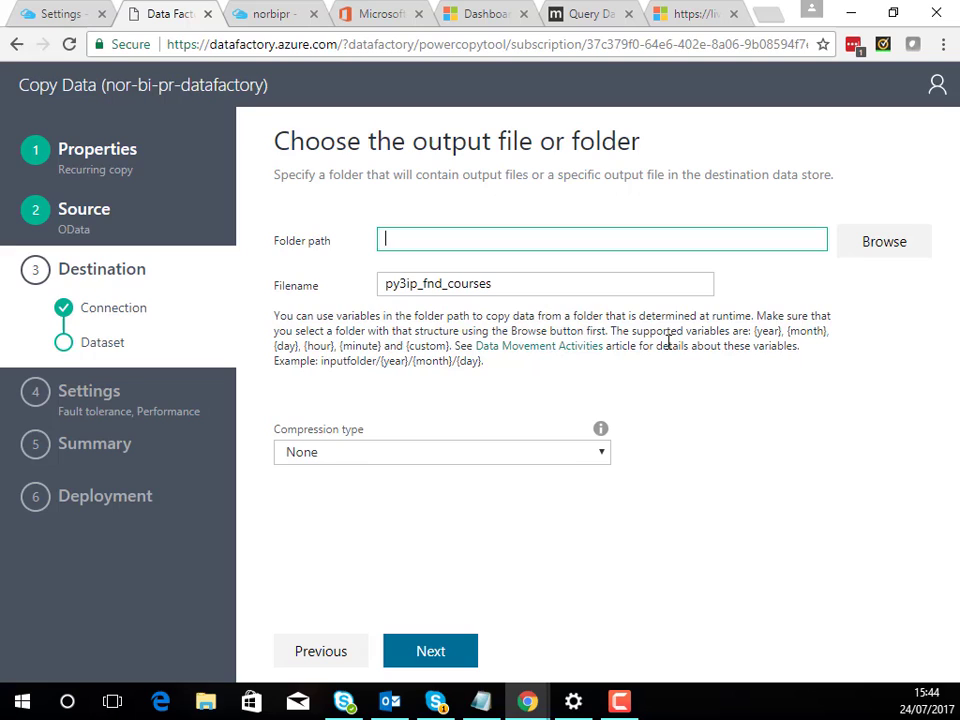
{"action": "mouse_move", "coordinate": [521, 351]}
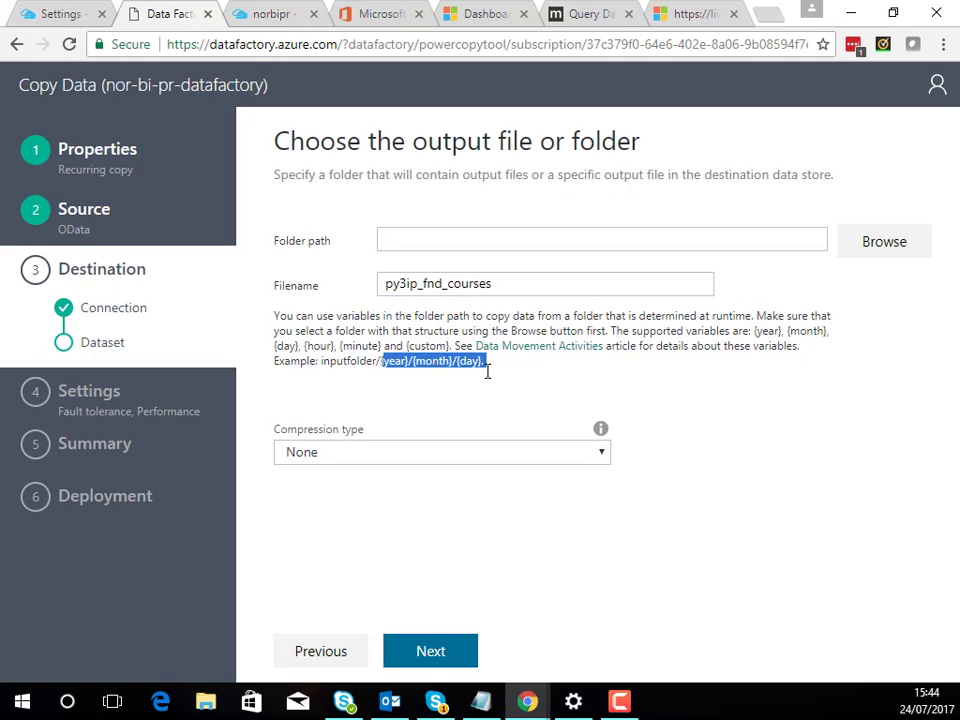
{"action": "mouse_move", "coordinate": [512, 403]}
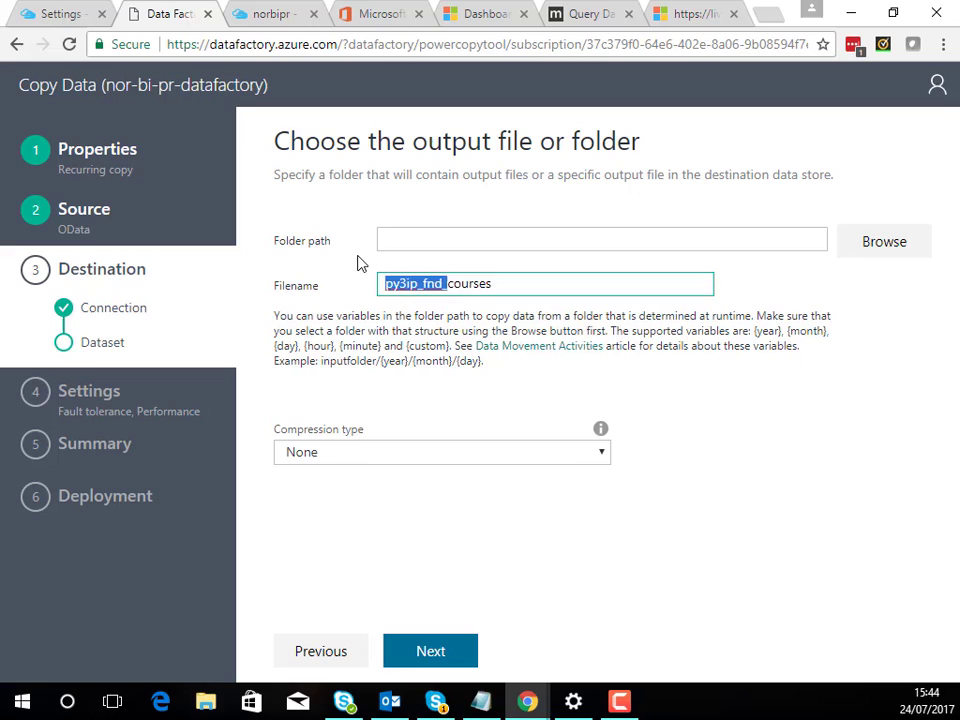
{"action": "left_click", "coordinate": [441, 452]}
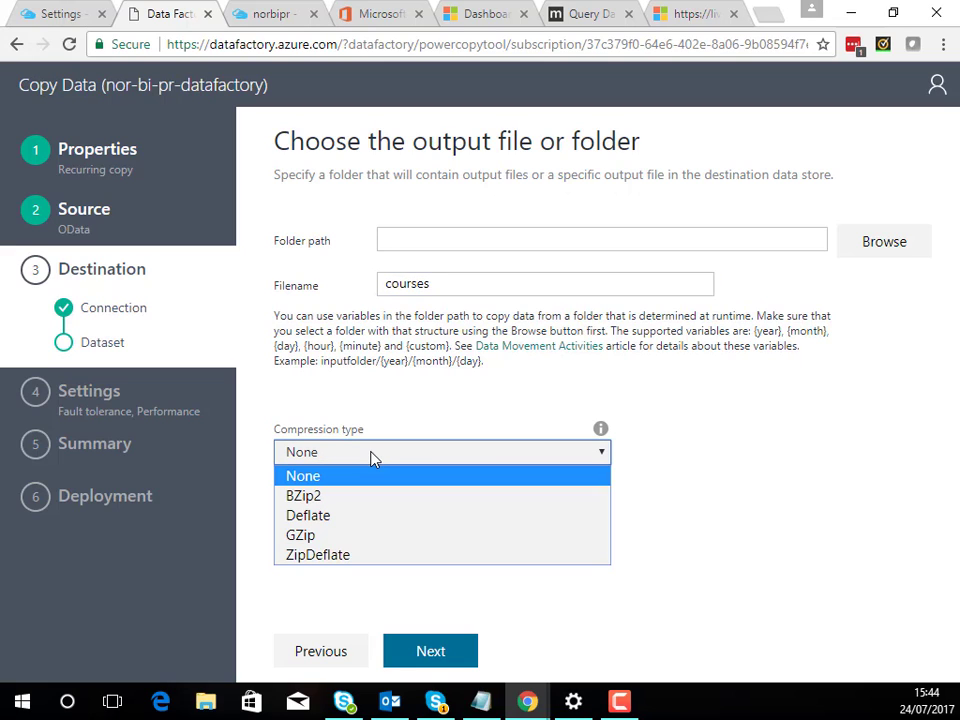
{"action": "left_click", "coordinate": [303, 475]}
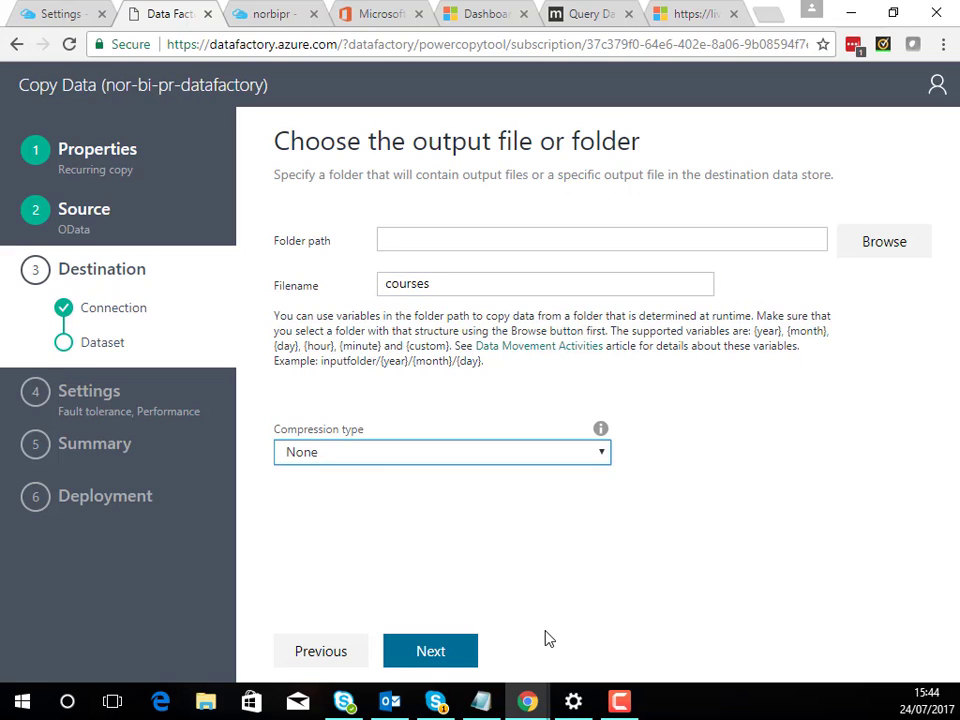
{"action": "mouse_move", "coordinate": [457, 649]}
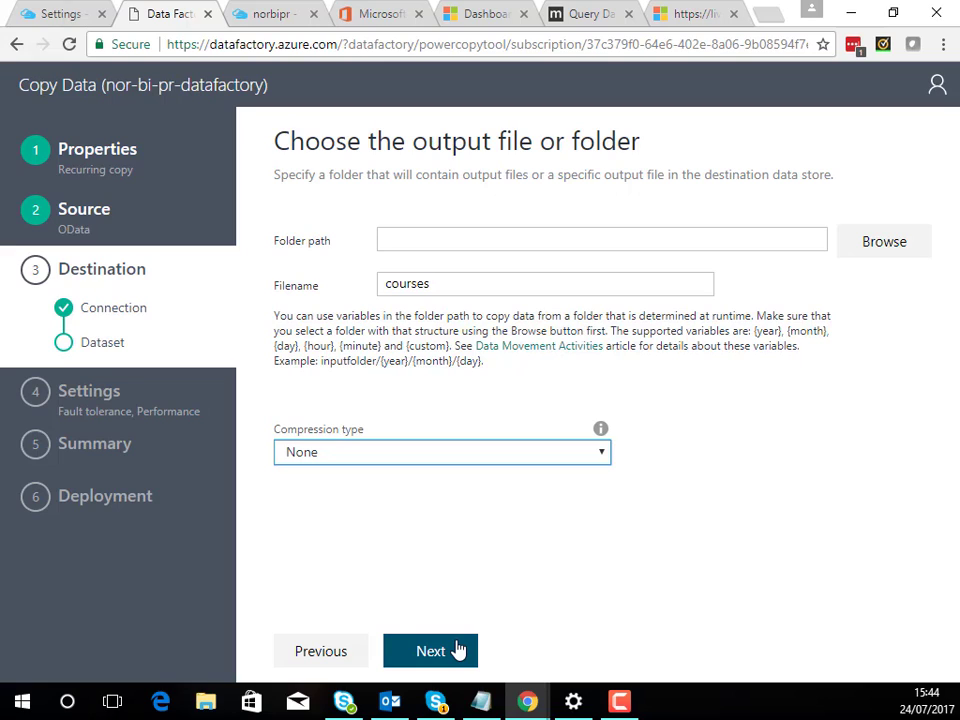
{"action": "left_click", "coordinate": [430, 650]}
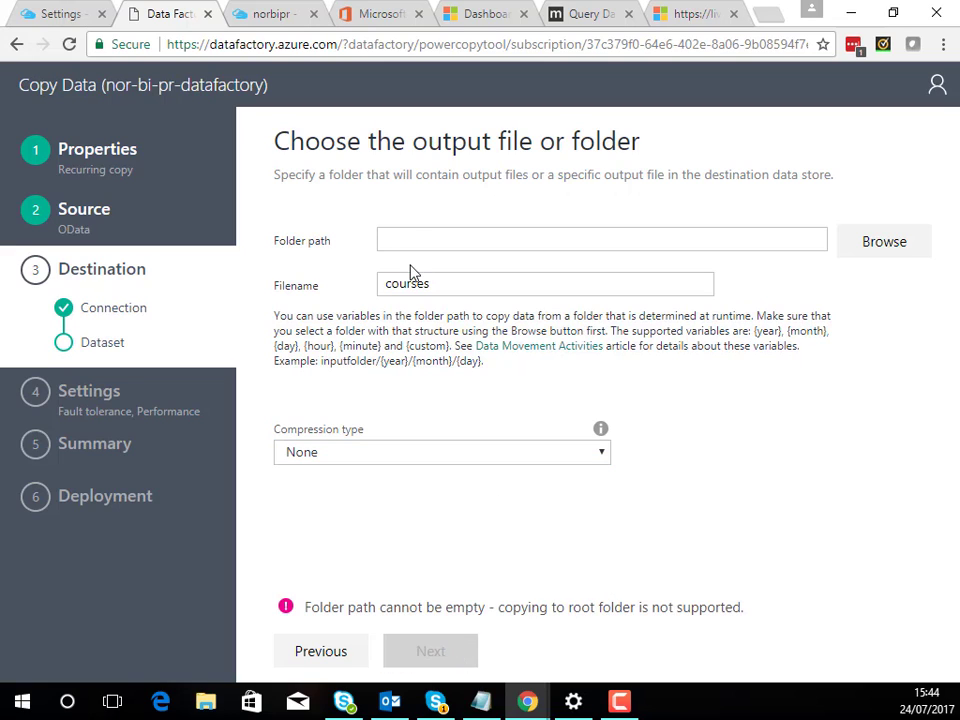
{"action": "type", "text": "/"}
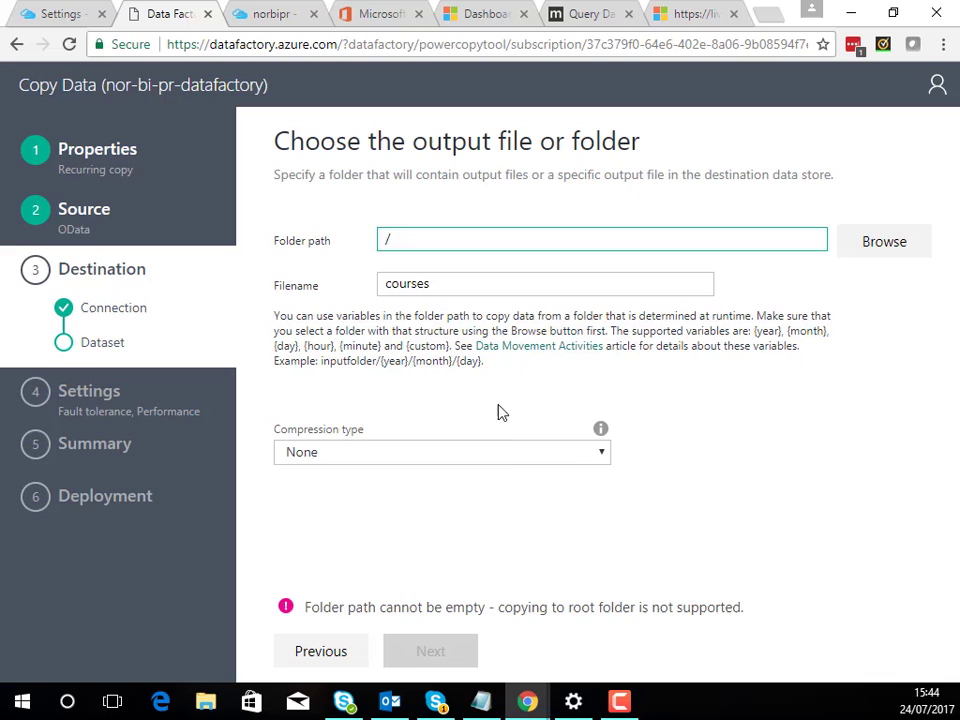
{"action": "left_click", "coordinate": [430, 650]}
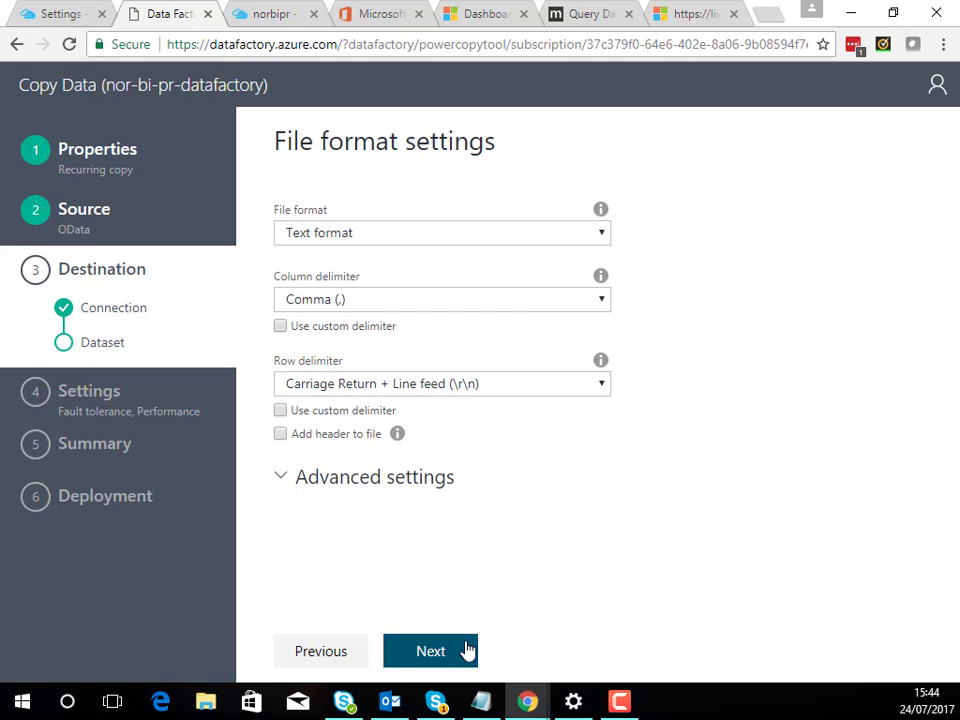
Use Text format with Pipe column delimiter, a header row and CRLF row delimiter.
{"action": "left_click", "coordinate": [440, 232]}
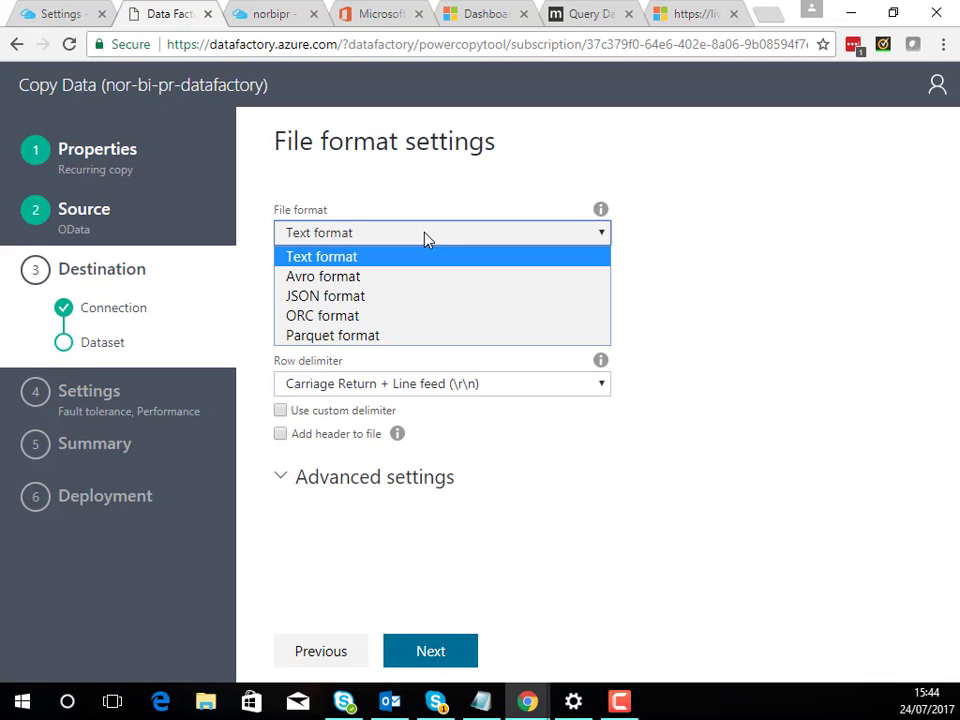
{"action": "mouse_move", "coordinate": [378, 261]}
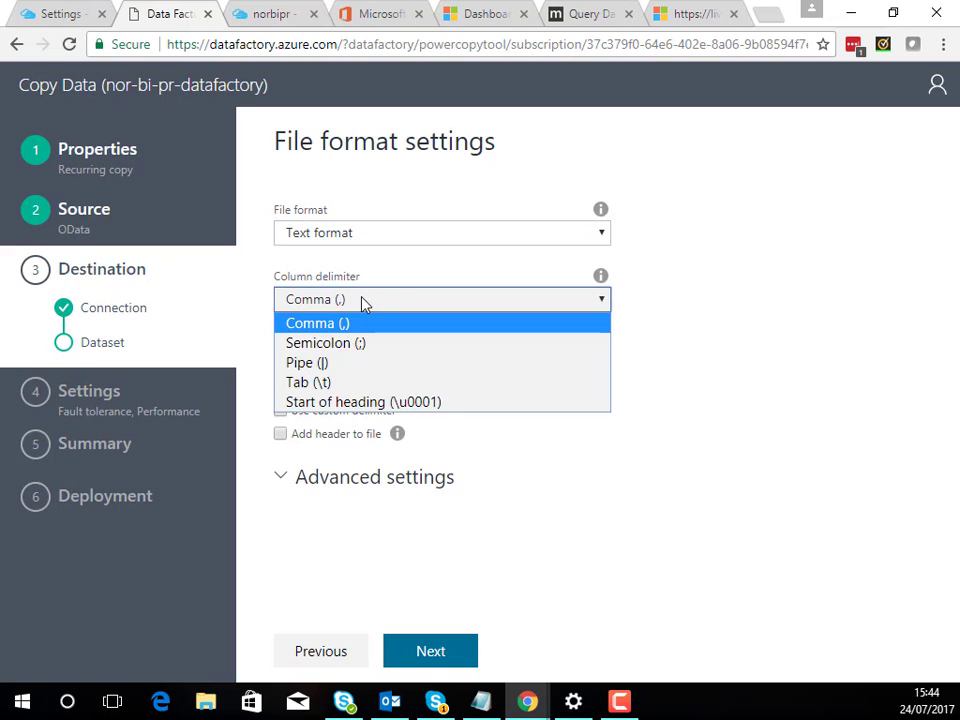
{"action": "left_click", "coordinate": [307, 362]}
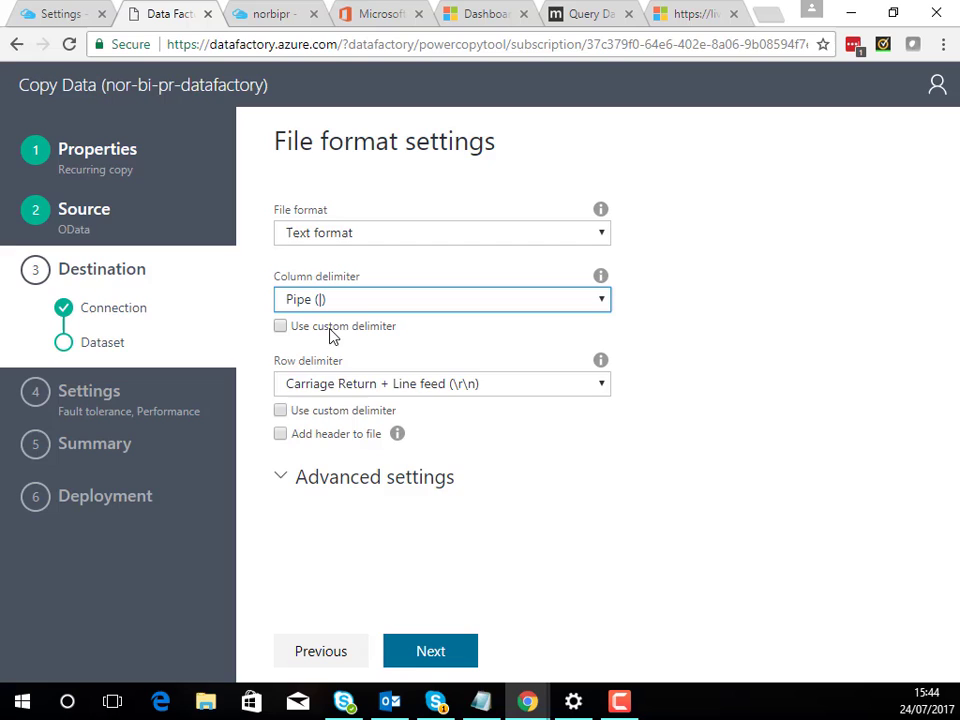
{"action": "left_click", "coordinate": [281, 410]}
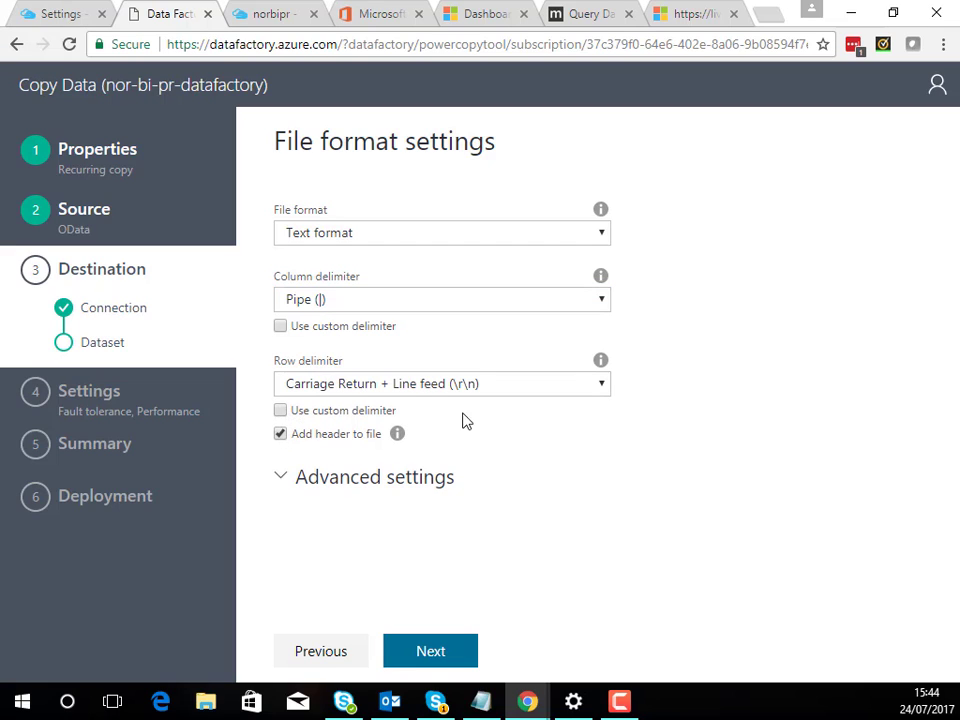
{"action": "left_click", "coordinate": [441, 384]}
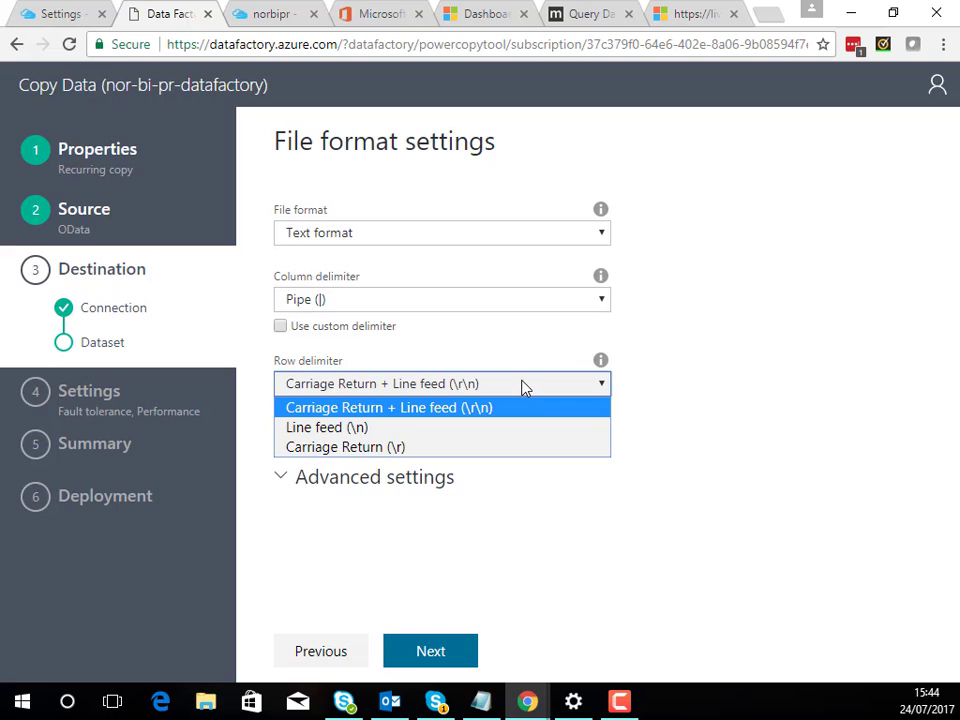
{"action": "left_click", "coordinate": [388, 407]}
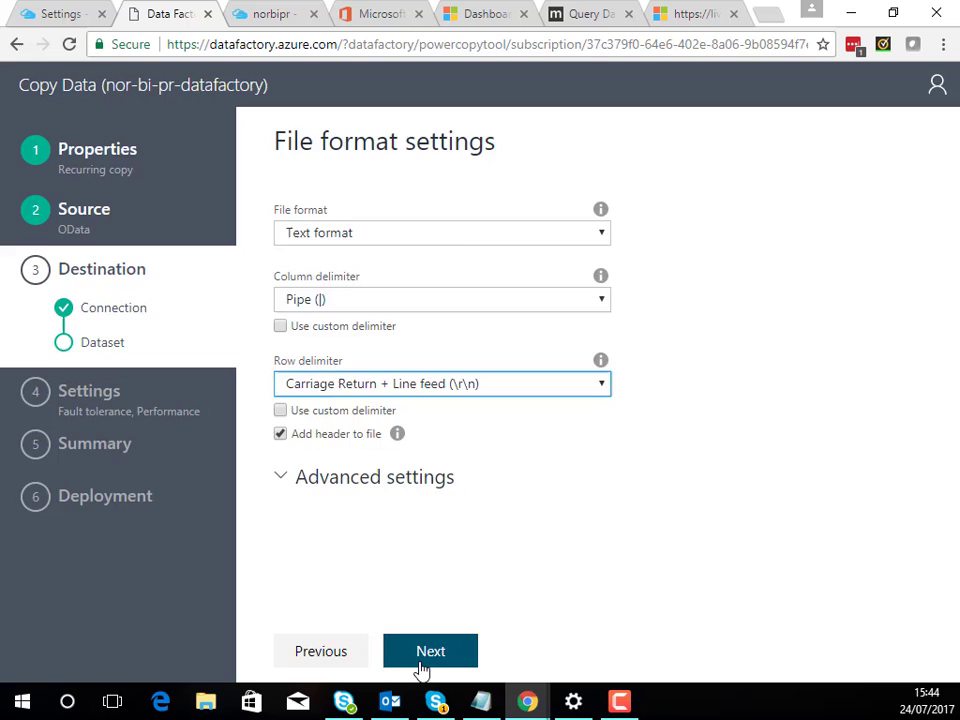
{"action": "left_click", "coordinate": [429, 650]}
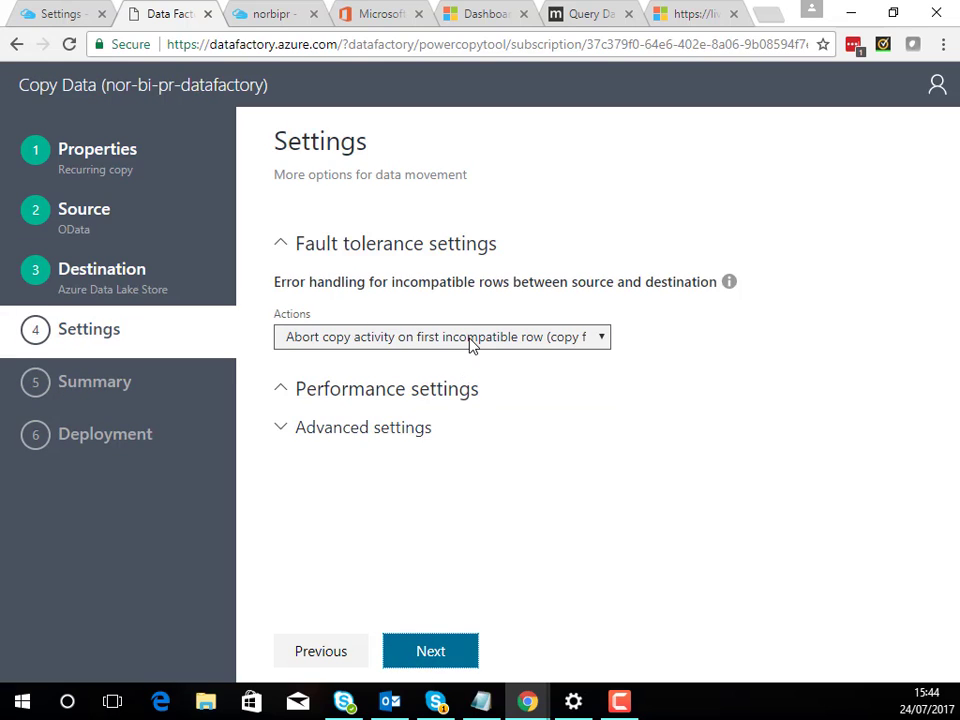
Set fault tolerance to Skip all incompatible rows and continue to the Summary.
{"action": "left_click", "coordinate": [442, 336]}
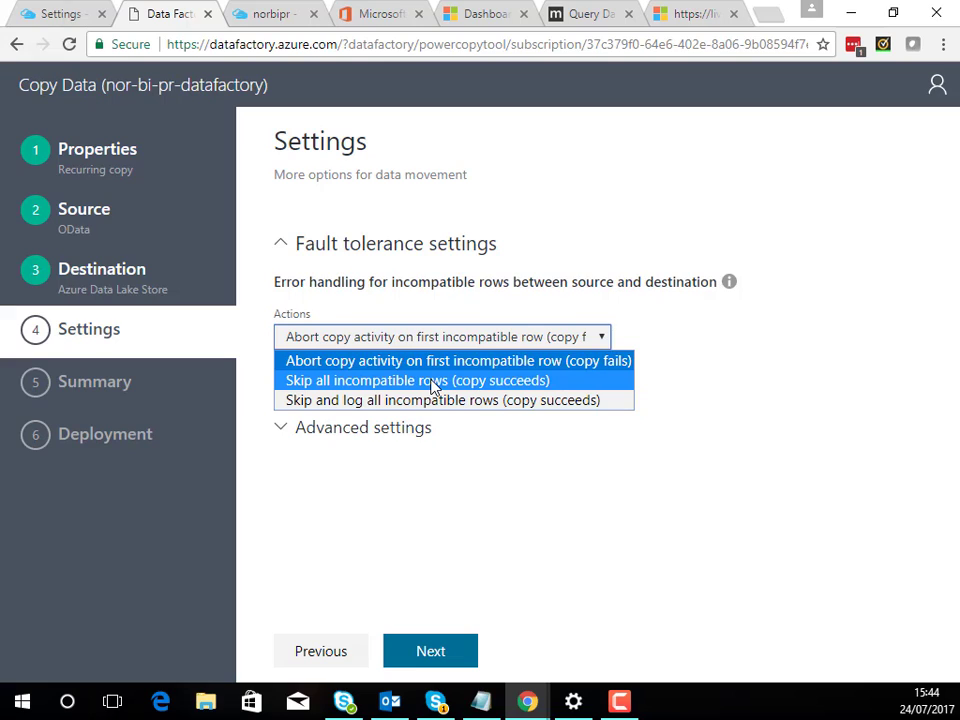
{"action": "left_click", "coordinate": [419, 380]}
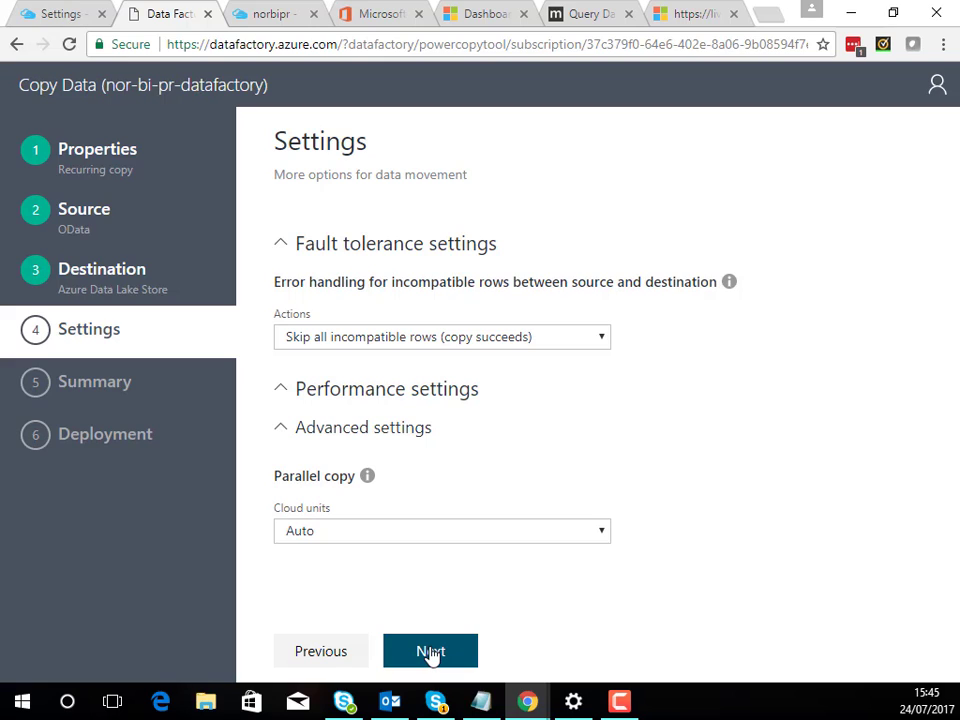
{"action": "left_click", "coordinate": [430, 650]}
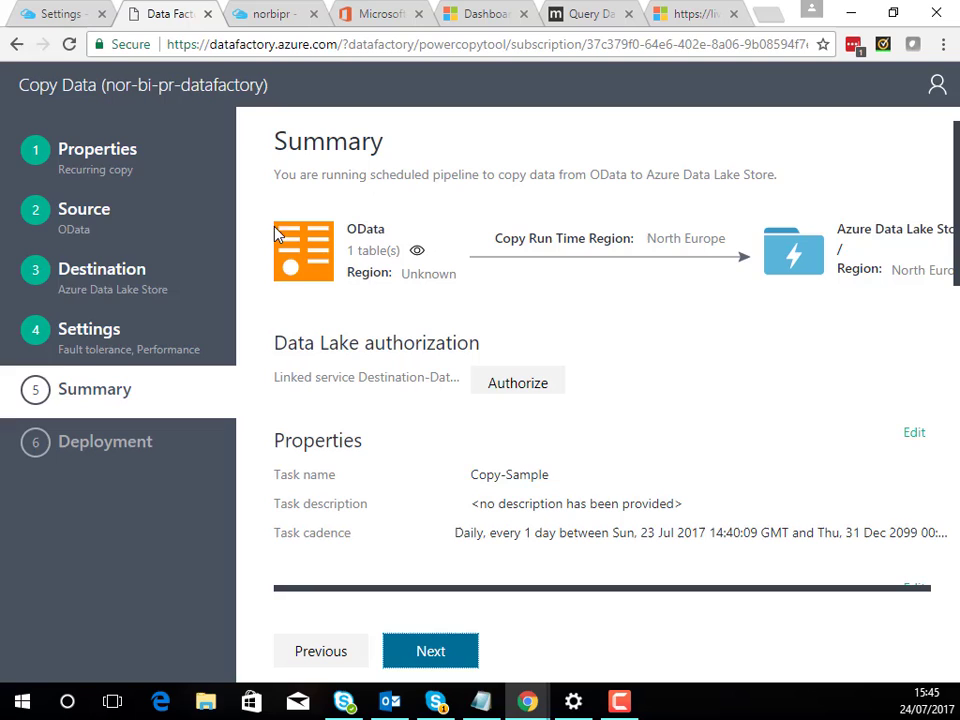
{"action": "mouse_move", "coordinate": [322, 248]}
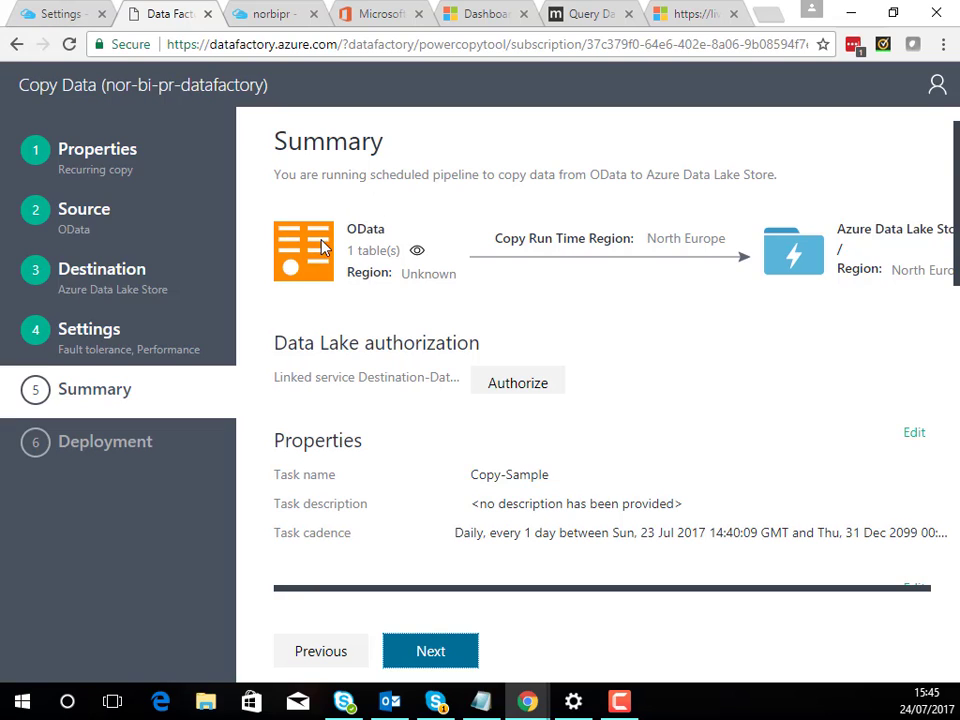
{"action": "mouse_move", "coordinate": [280, 265]}
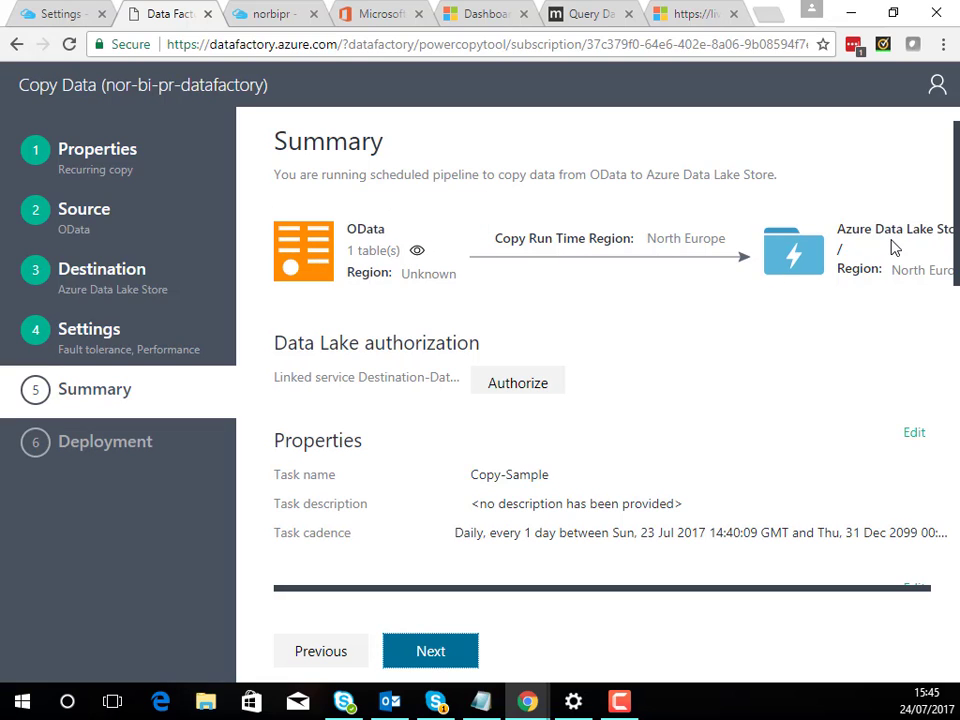
{"action": "mouse_move", "coordinate": [472, 407]}
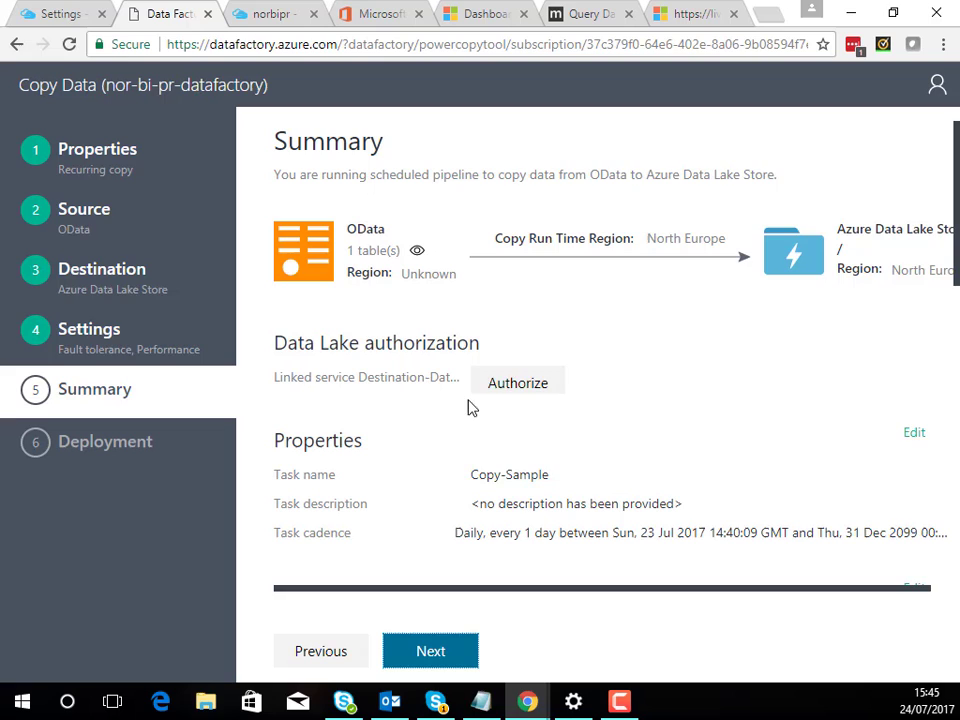
Authorize the Destination Data Lake linked service from the Summary step.
{"action": "left_click", "coordinate": [517, 382]}
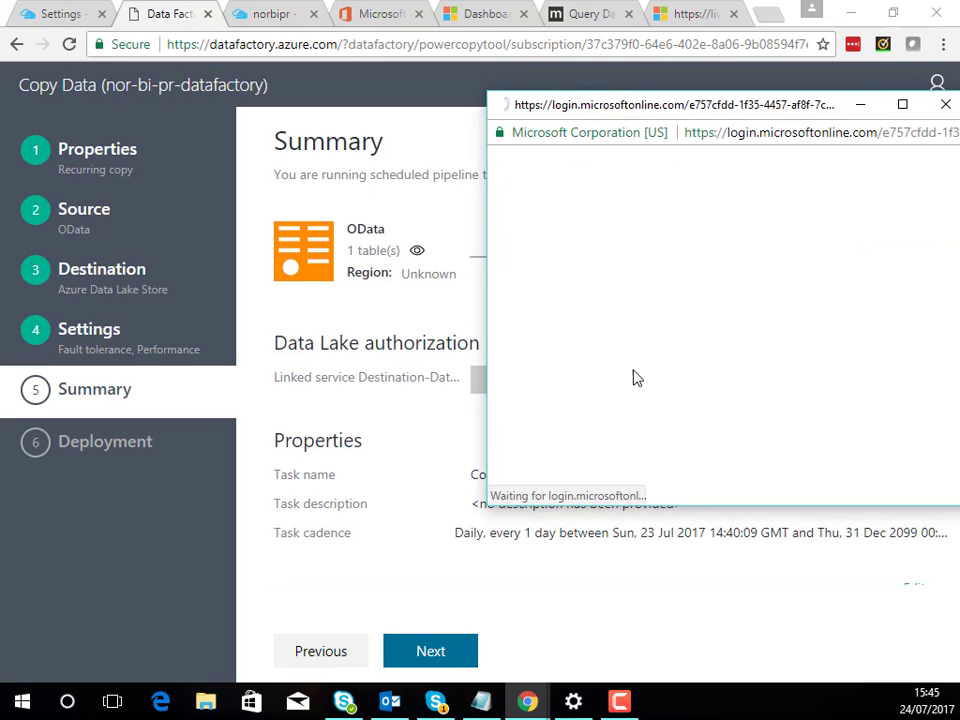
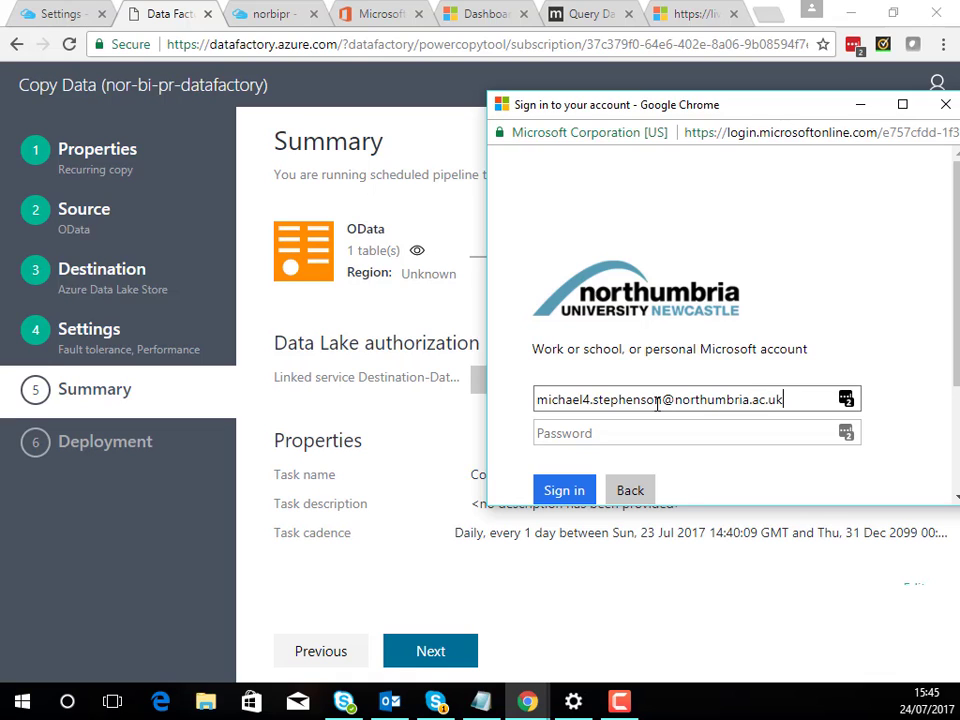
{"action": "left_click", "coordinate": [563, 489]}
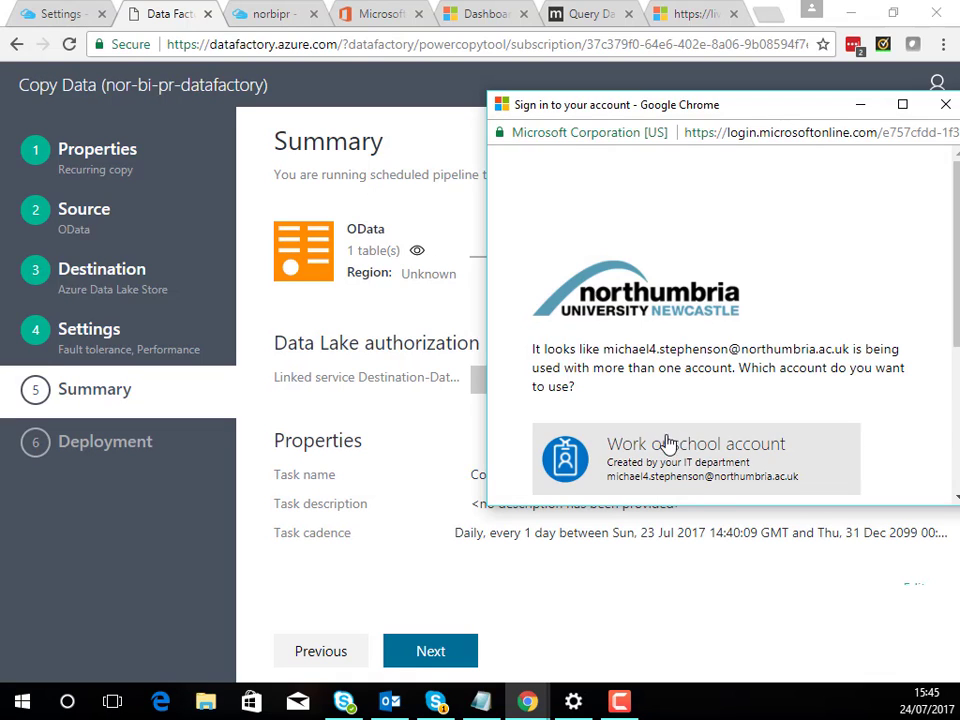
{"action": "left_click", "coordinate": [695, 457]}
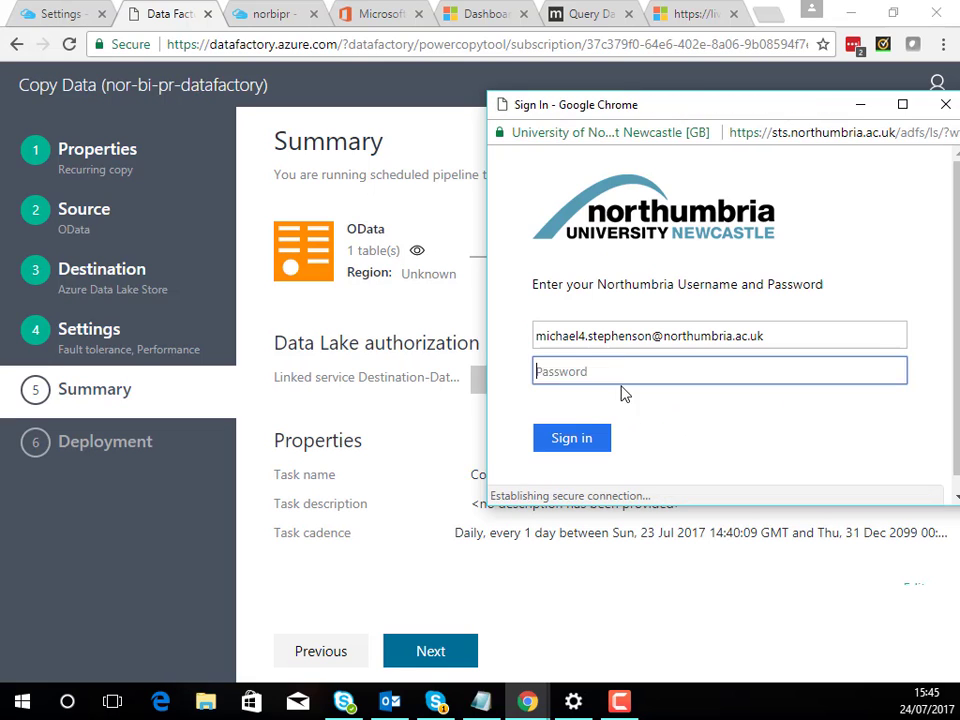
{"action": "left_click", "coordinate": [571, 437]}
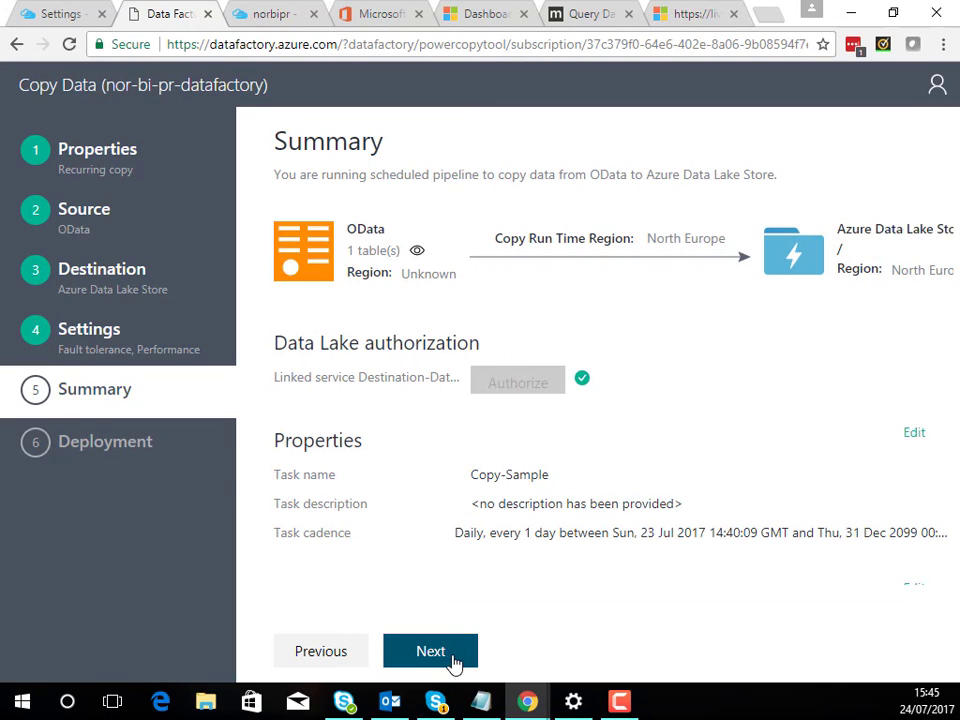
{"action": "left_click", "coordinate": [430, 650]}
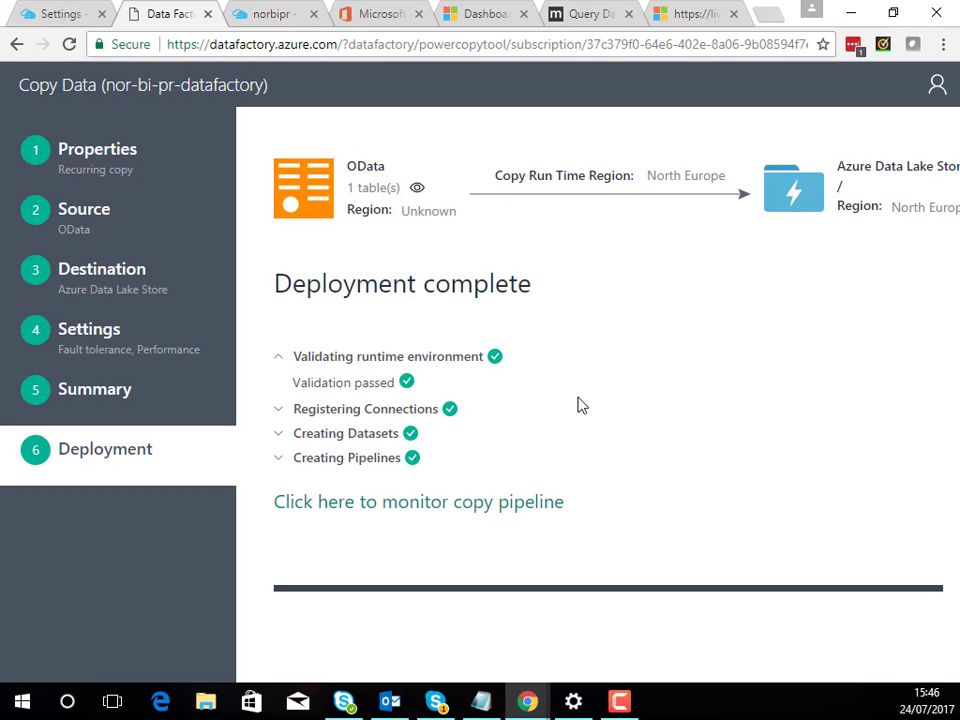
Review the OData $select query example, then open monitoring for the Copy-Sample pipeline.
{"action": "left_click", "coordinate": [573, 15]}
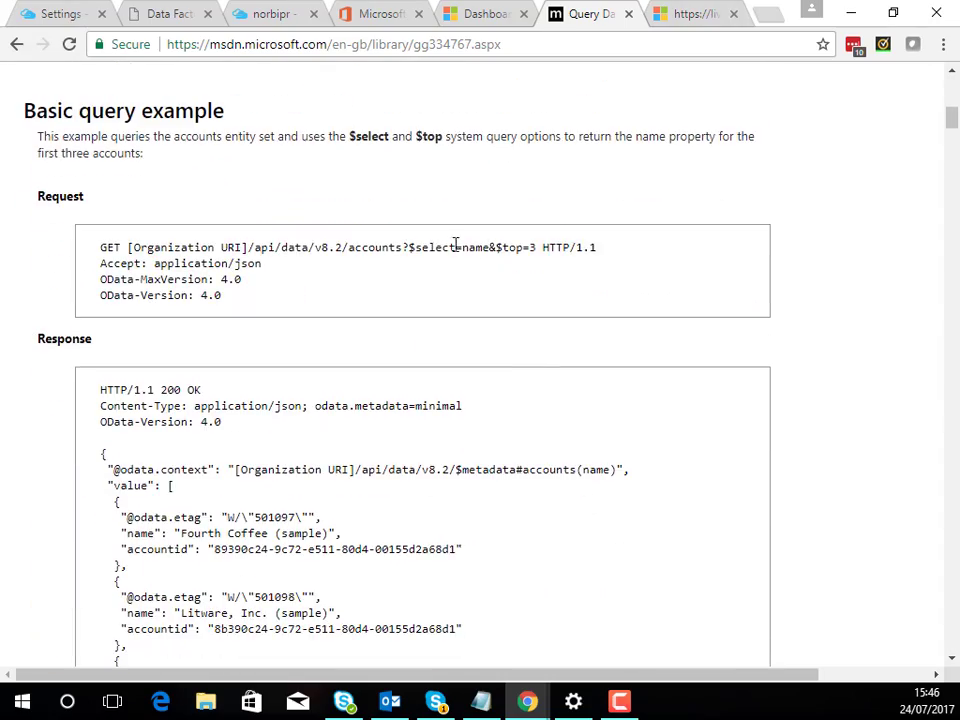
{"action": "left_click_drag", "start_coordinate": [408, 247], "coordinate": [490, 247]}
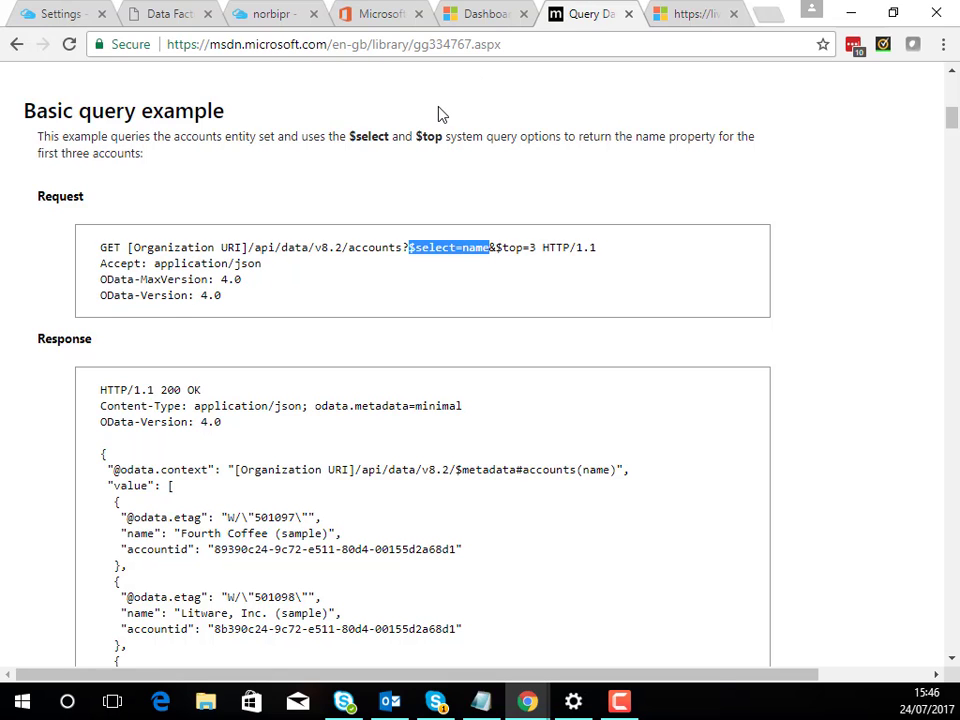
{"action": "left_click", "coordinate": [150, 16]}
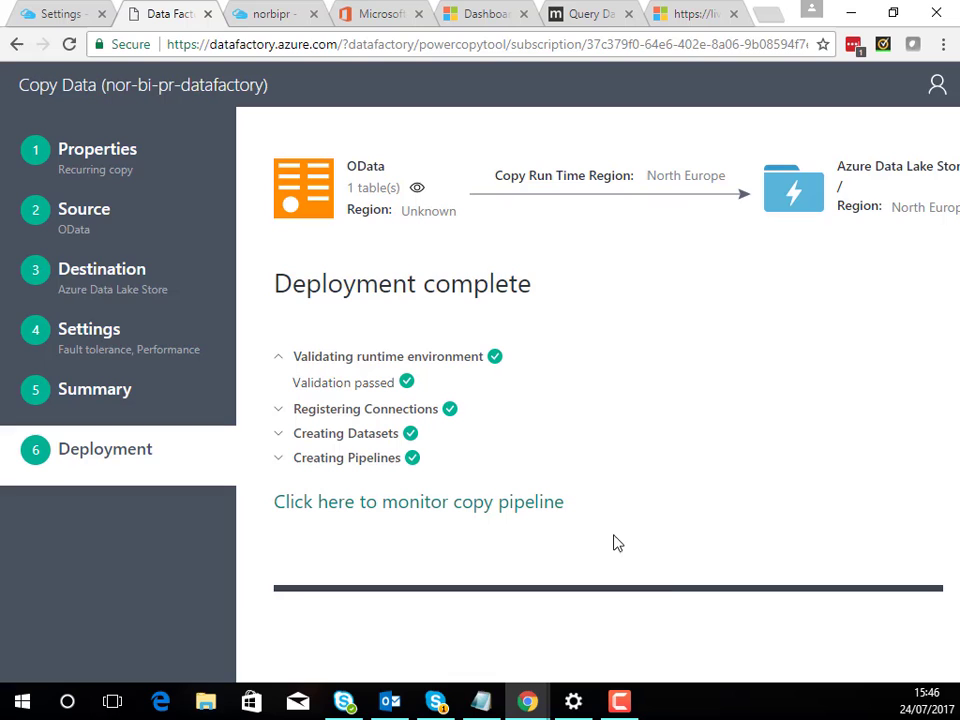
{"action": "left_click", "coordinate": [418, 502]}
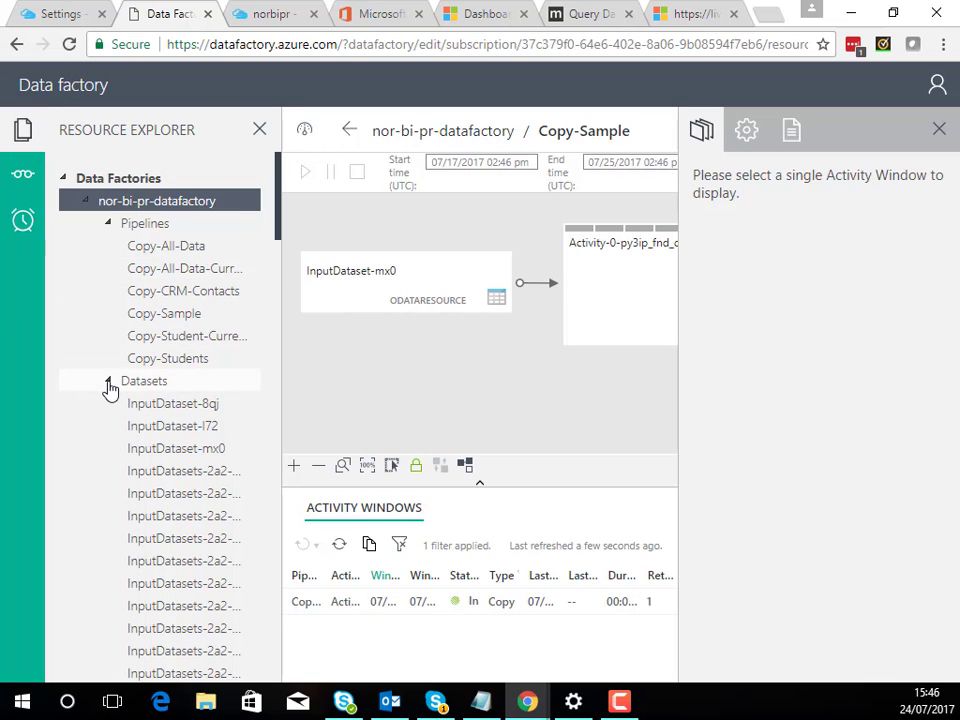
Collapse Datasets in Resource Explorer and switch to the norbipr Data Lake Store tab.
{"action": "left_click", "coordinate": [108, 380]}
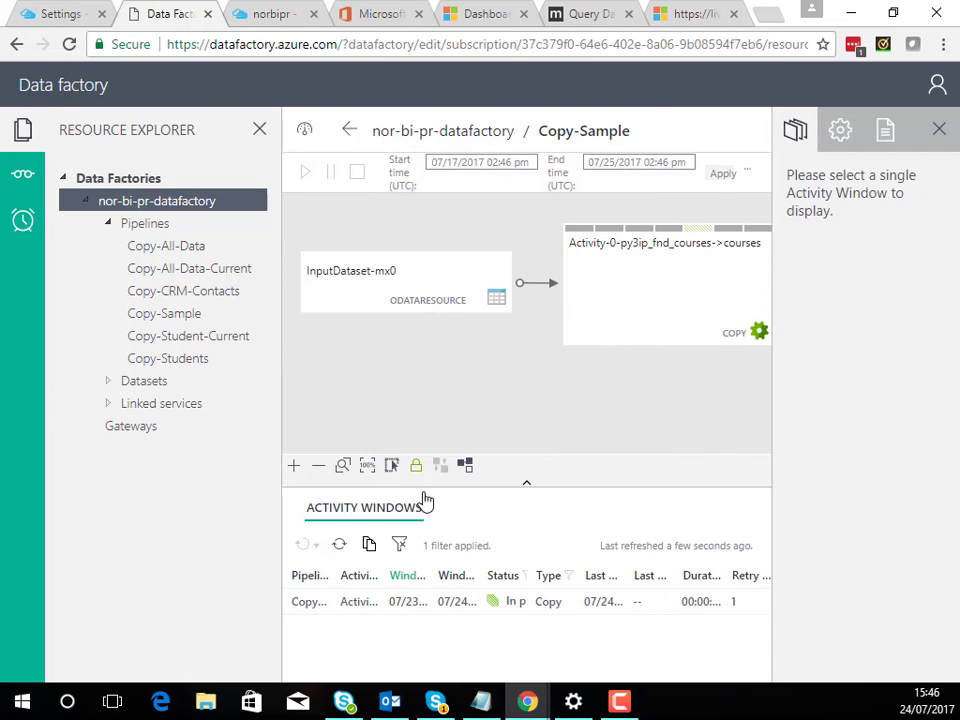
{"action": "mouse_move", "coordinate": [494, 601]}
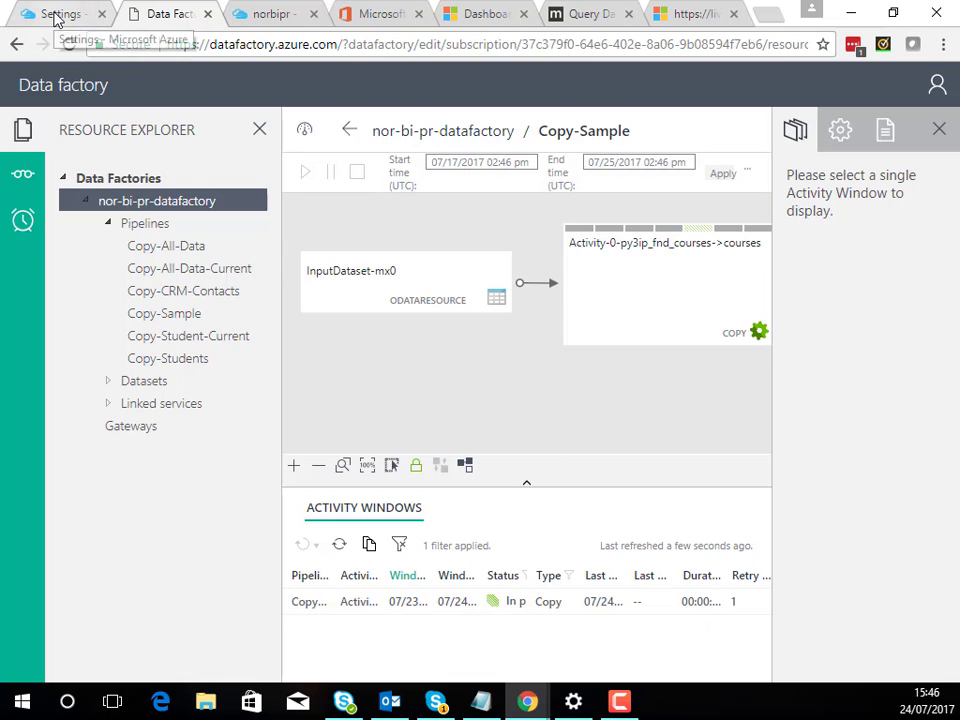
{"action": "left_click", "coordinate": [290, 16]}
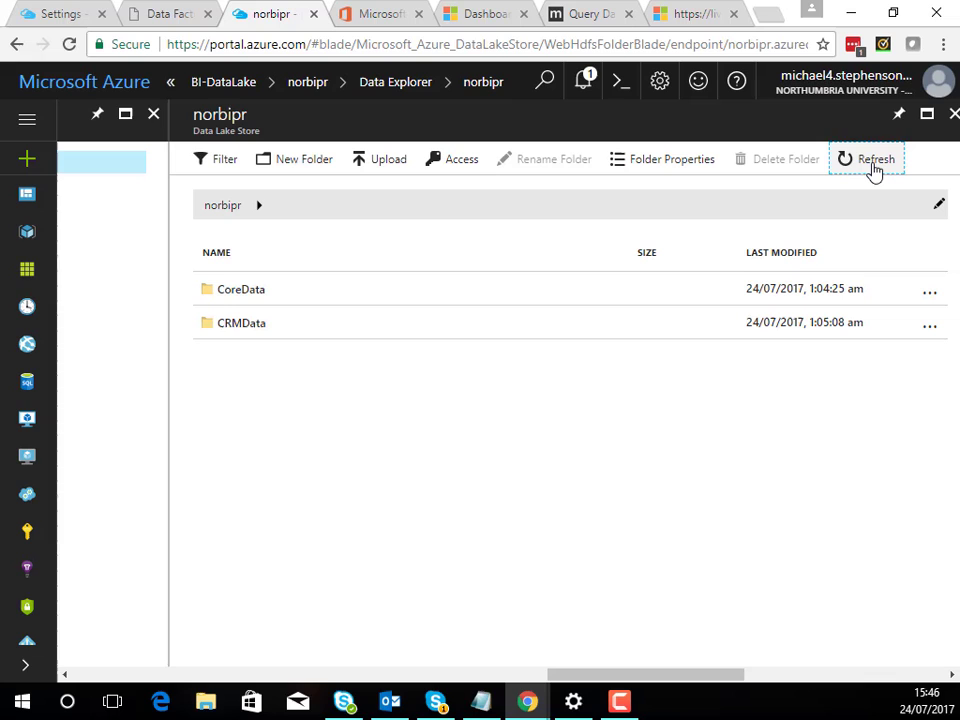
{"action": "mouse_move", "coordinate": [549, 103]}
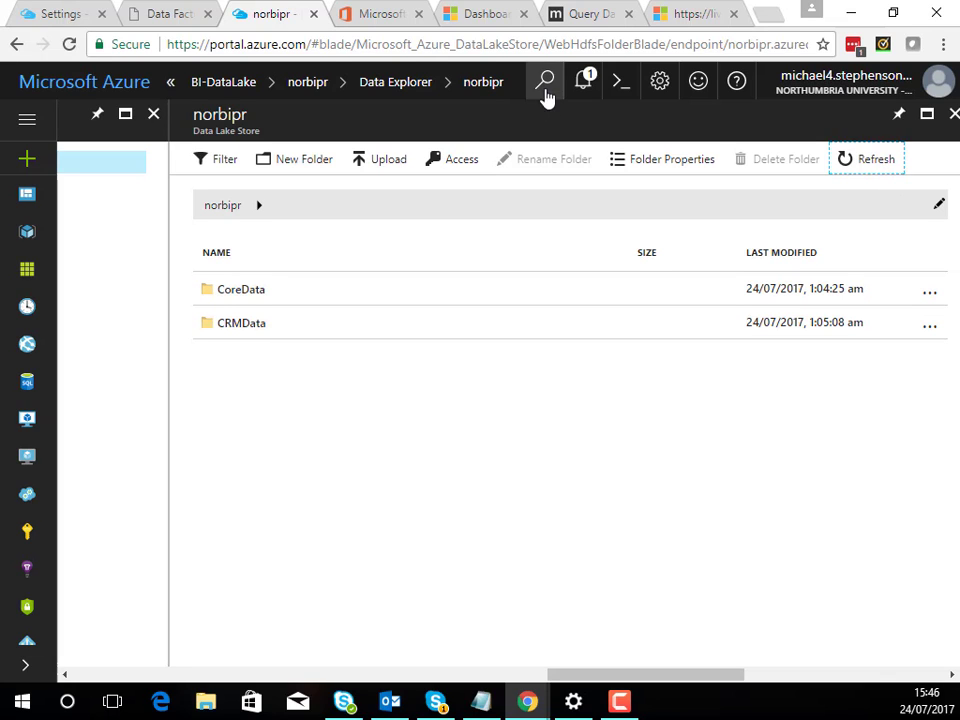
{"action": "mouse_move", "coordinate": [150, 15]}
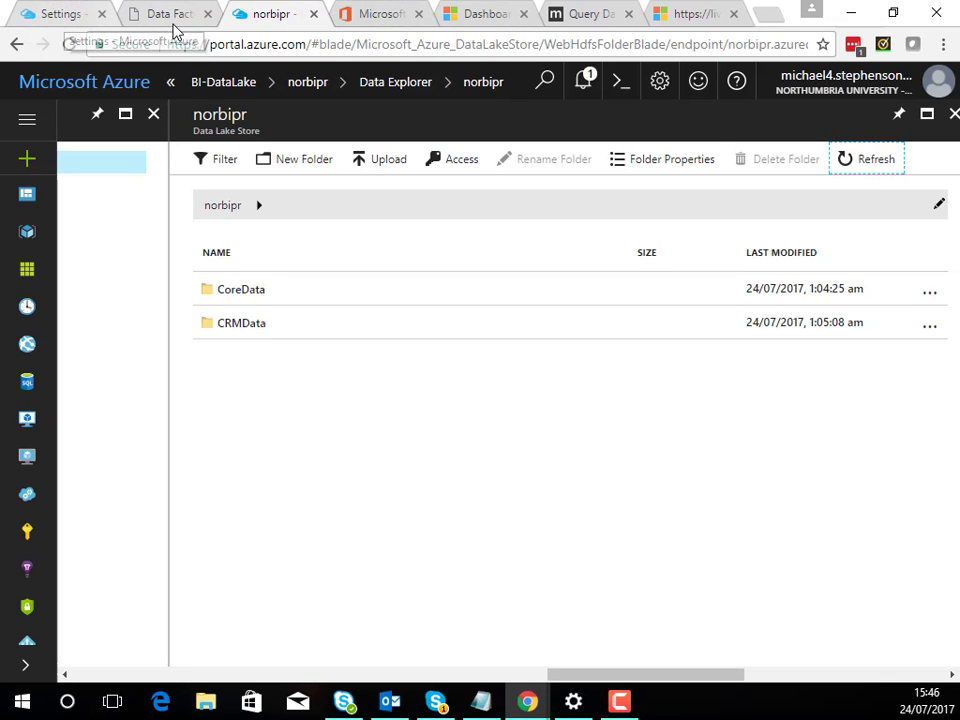
Refresh the norbipr Data Lake Store root and select the new 4.57 MB courses file.
{"action": "left_click", "coordinate": [155, 18]}
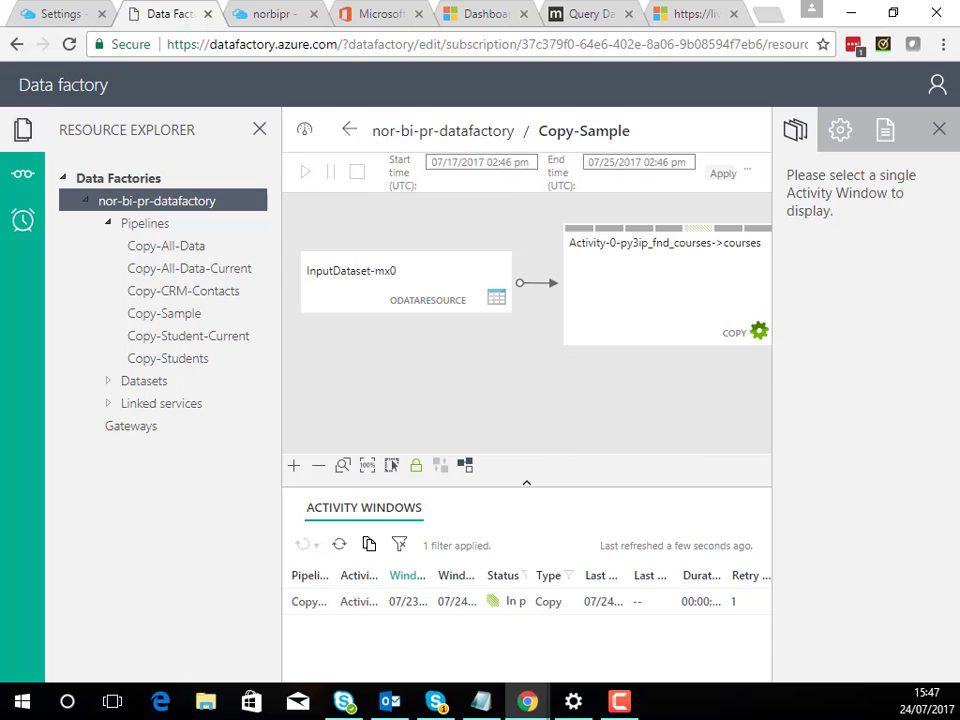
{"action": "left_click", "coordinate": [288, 17]}
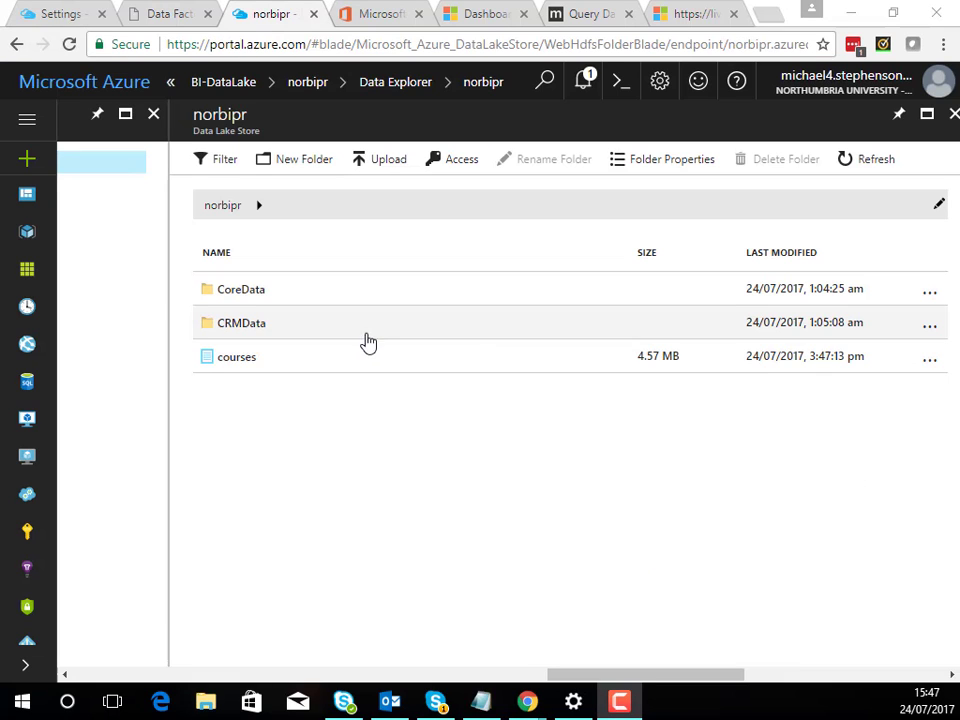
{"action": "left_click", "coordinate": [876, 159]}
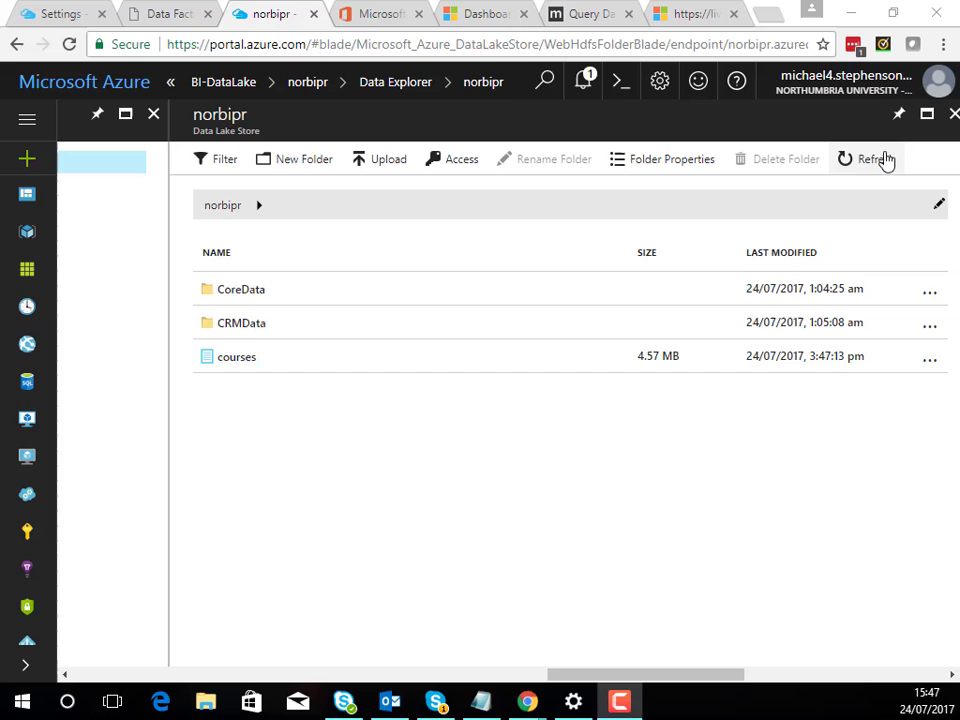
{"action": "left_click", "coordinate": [236, 357]}
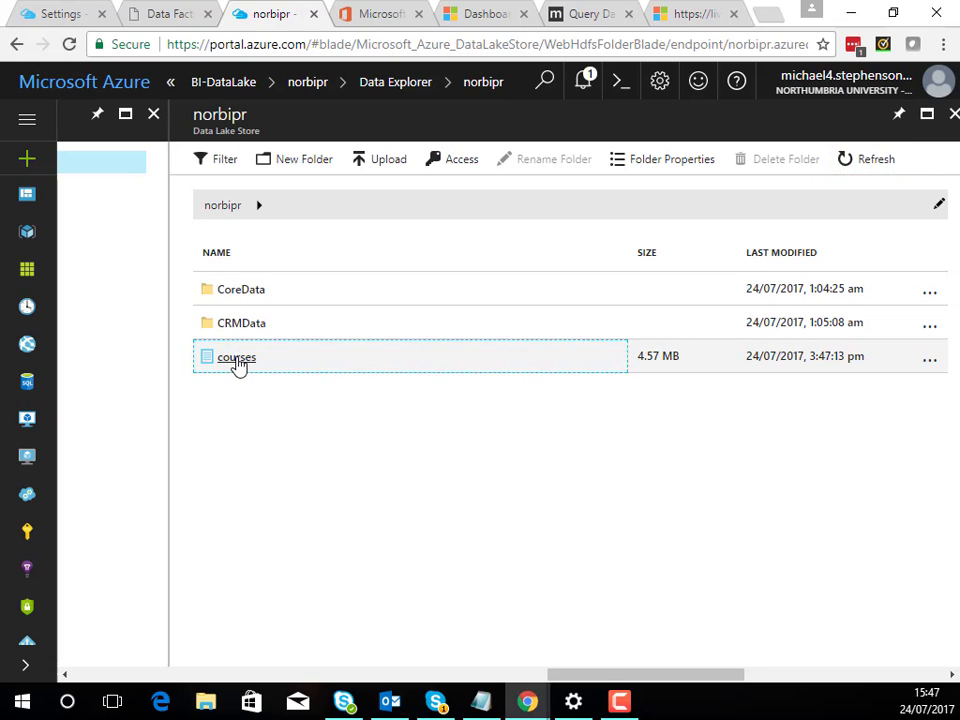
Preview the courses file and scroll through its Doctor of Philosophy course records.
{"action": "double_click", "coordinate": [237, 358]}
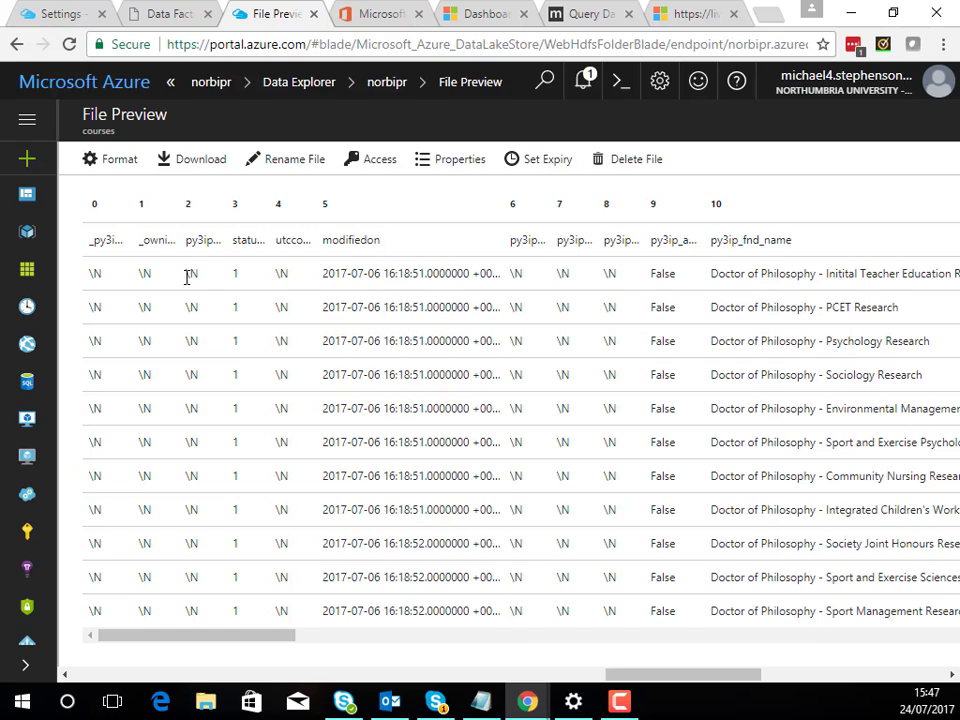
{"action": "mouse_move", "coordinate": [263, 637]}
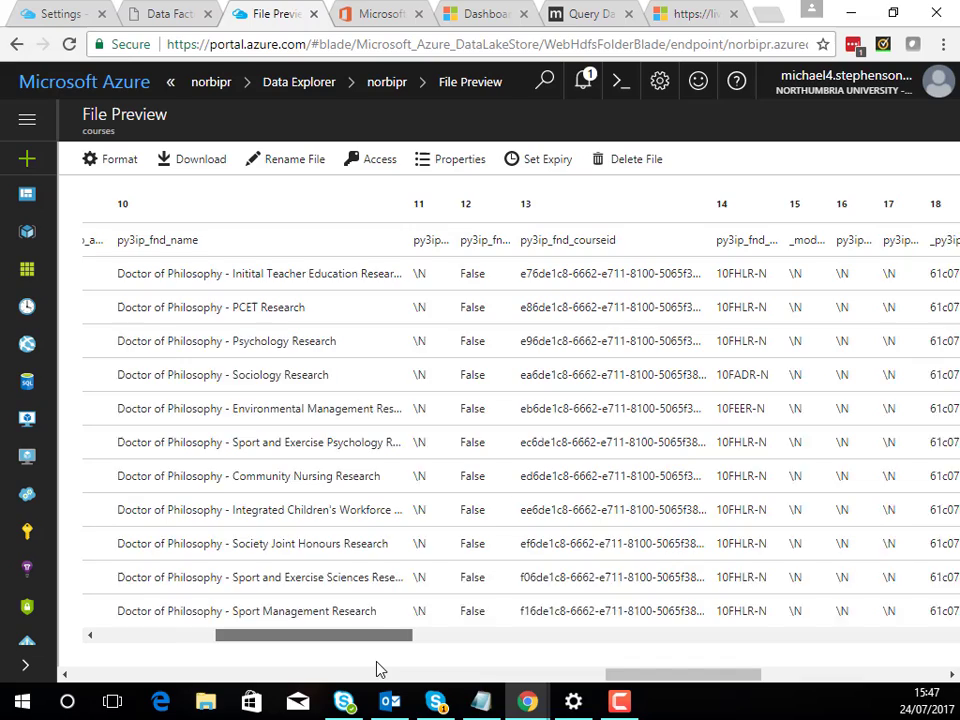
{"action": "scroll", "scroll_direction": "down", "scroll_amount": 3}
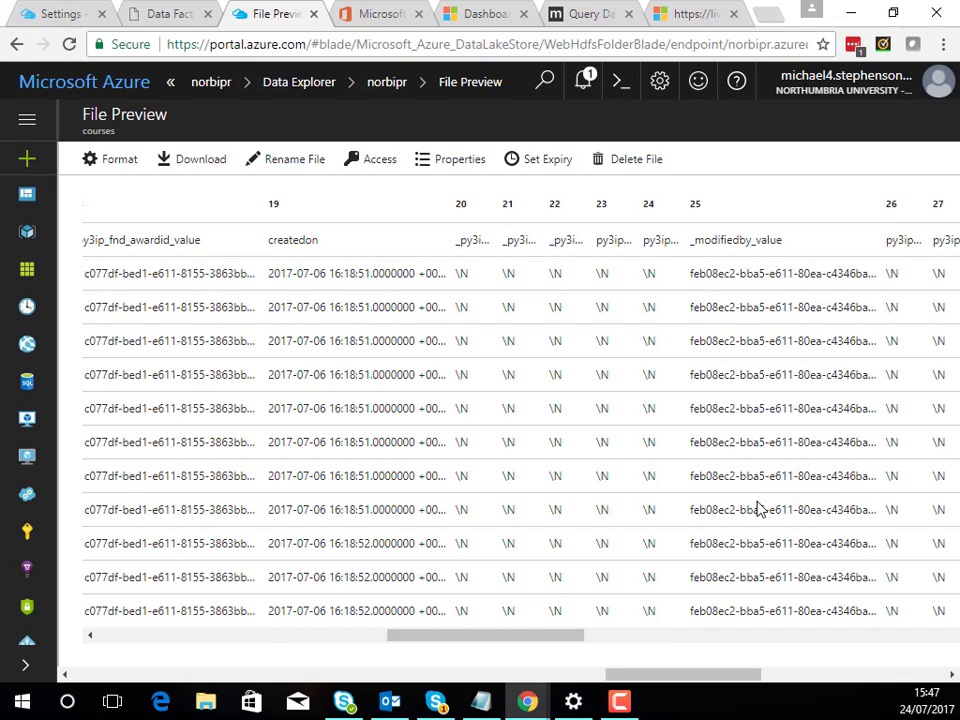
{"action": "mouse_move", "coordinate": [760, 507]}
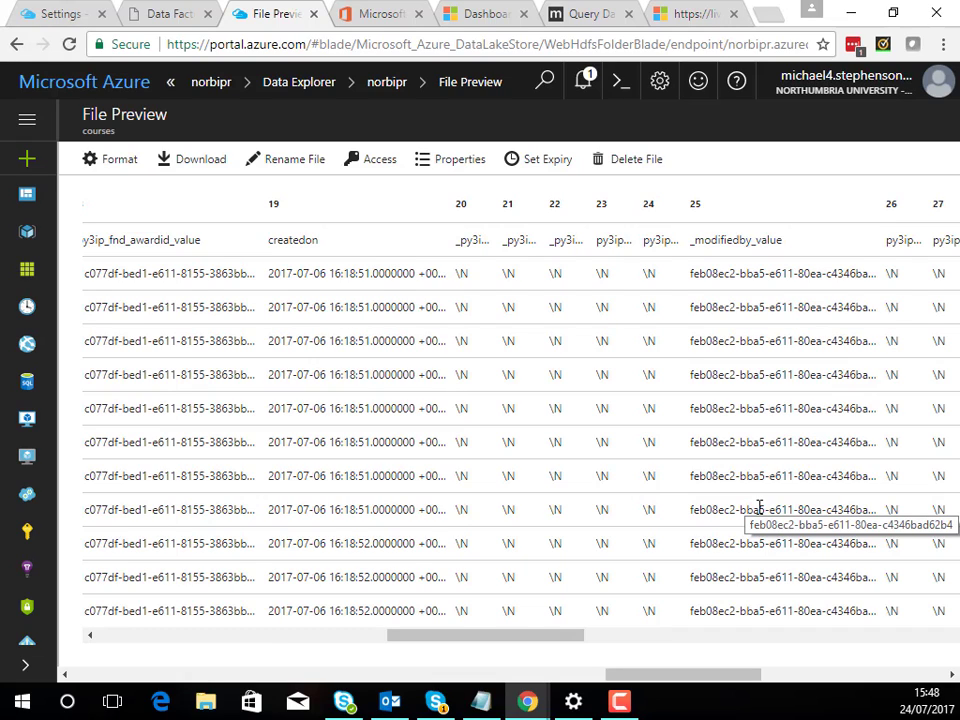
{"action": "mouse_move", "coordinate": [453, 210]}
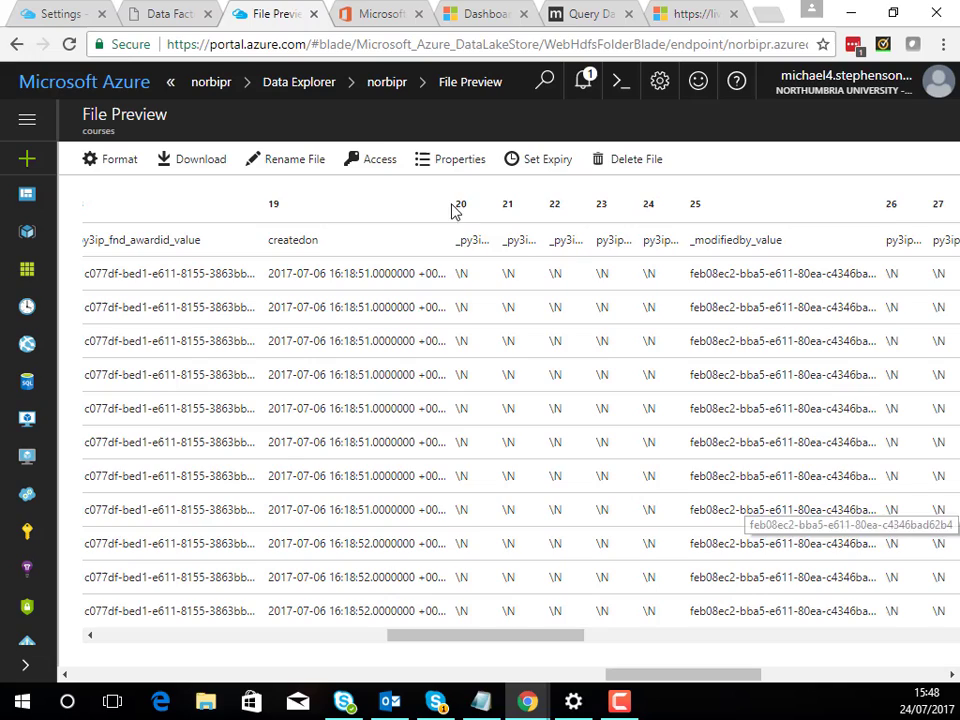